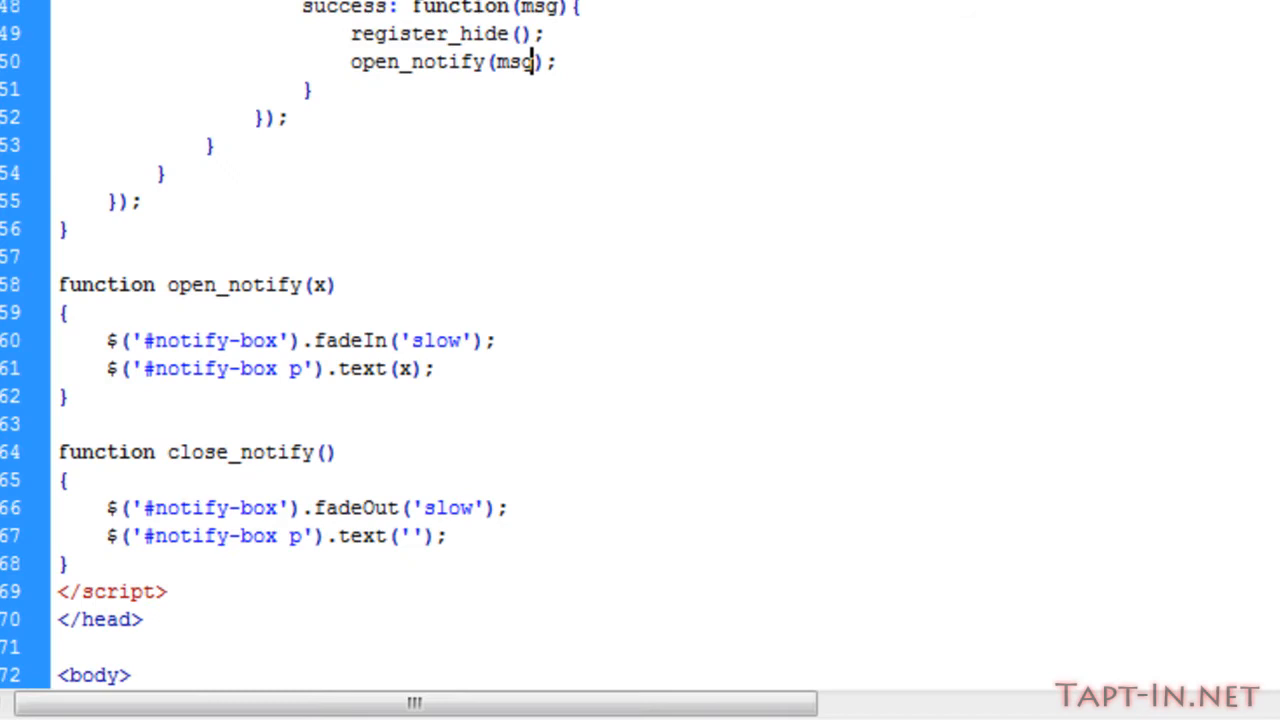
- Review the script's register_hide call, open_notify parameter and notify-box paragraph selector
scroll(down, 3)
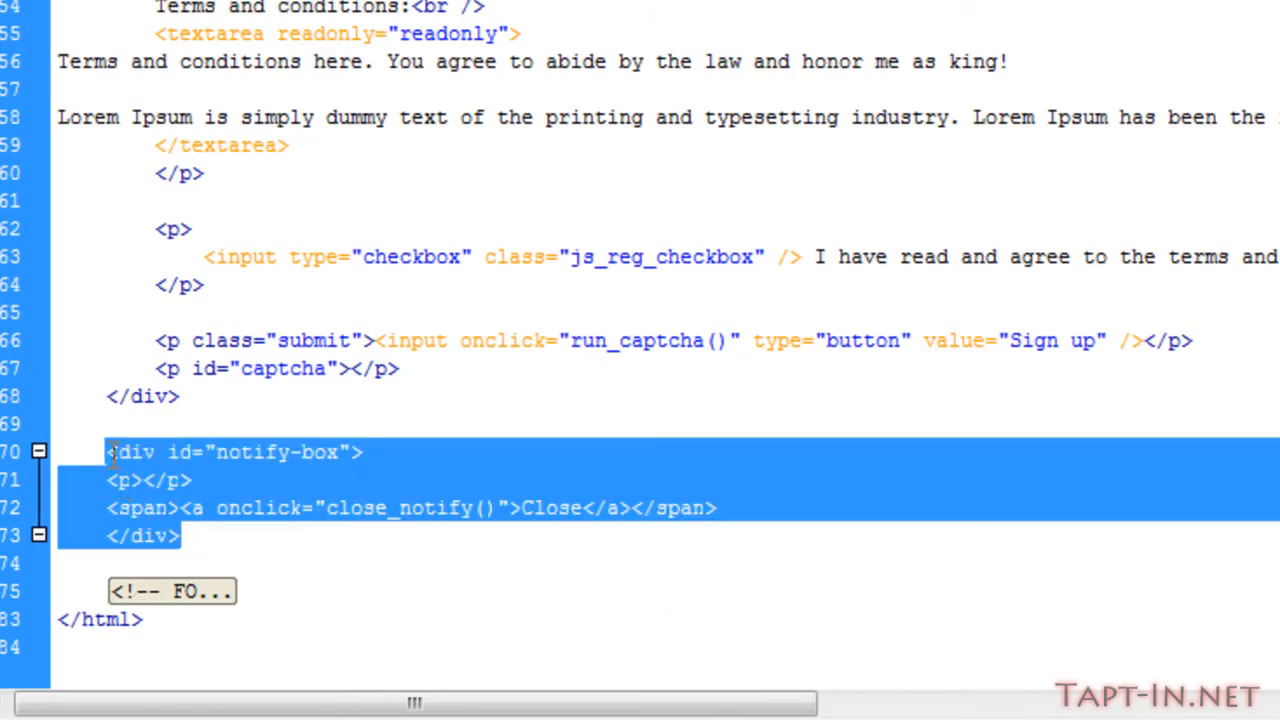
click(495, 490)
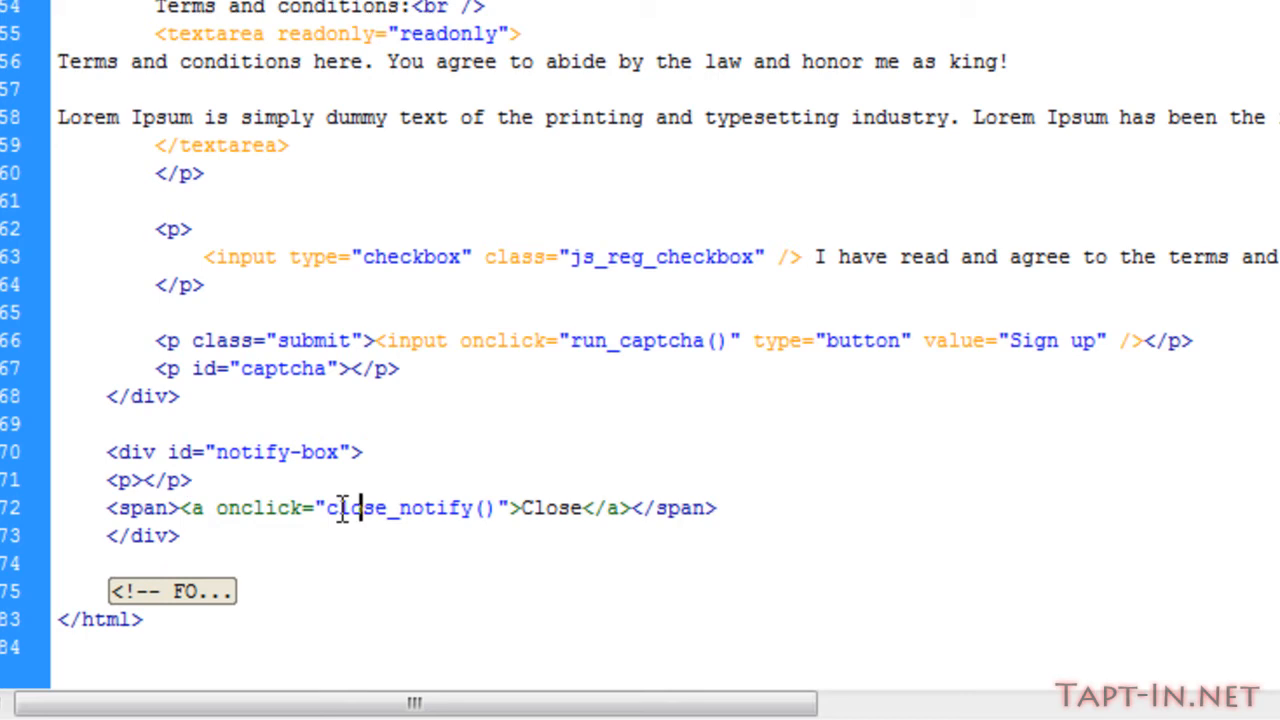
mouse_move(345, 508)
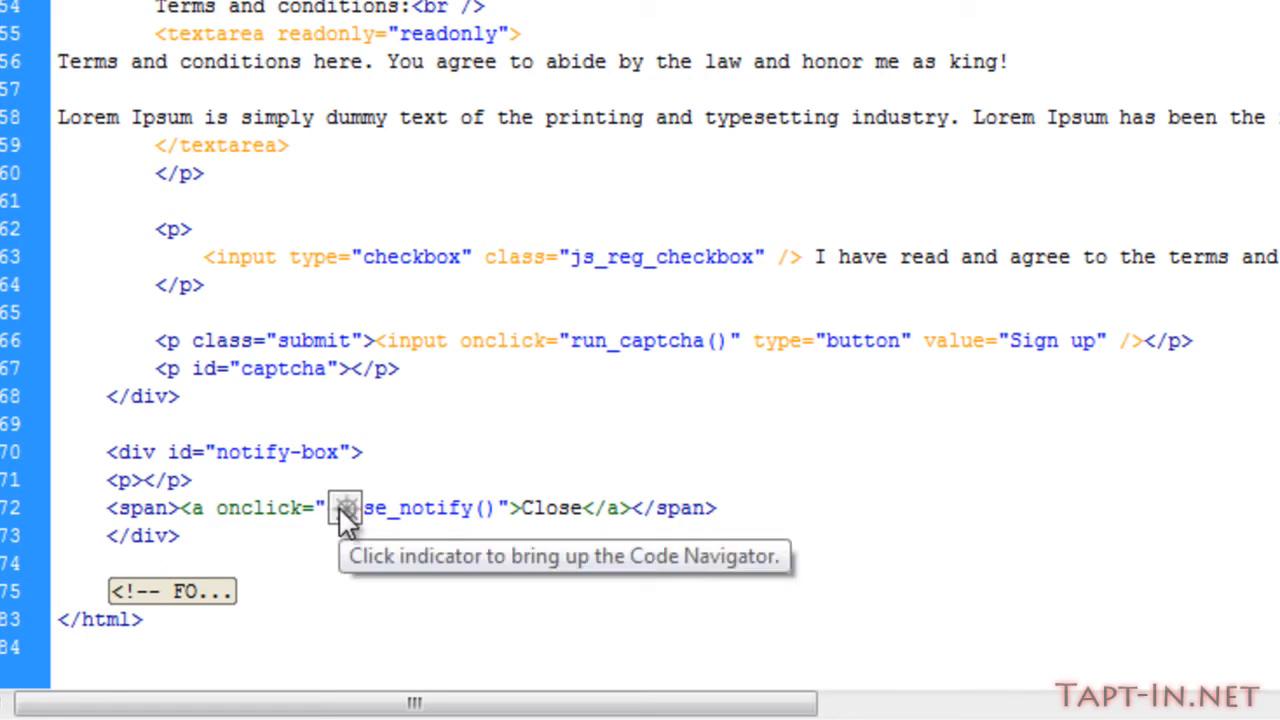
mouse_move(565, 383)
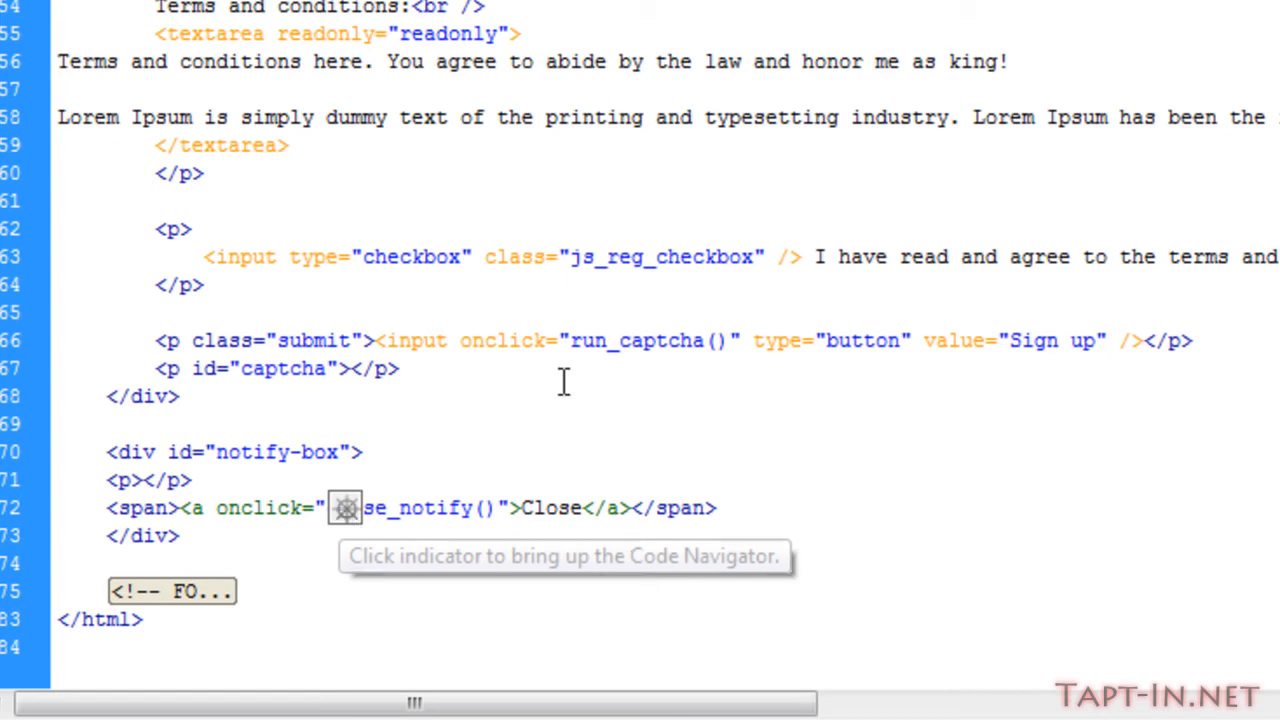
mouse_move(449, 498)
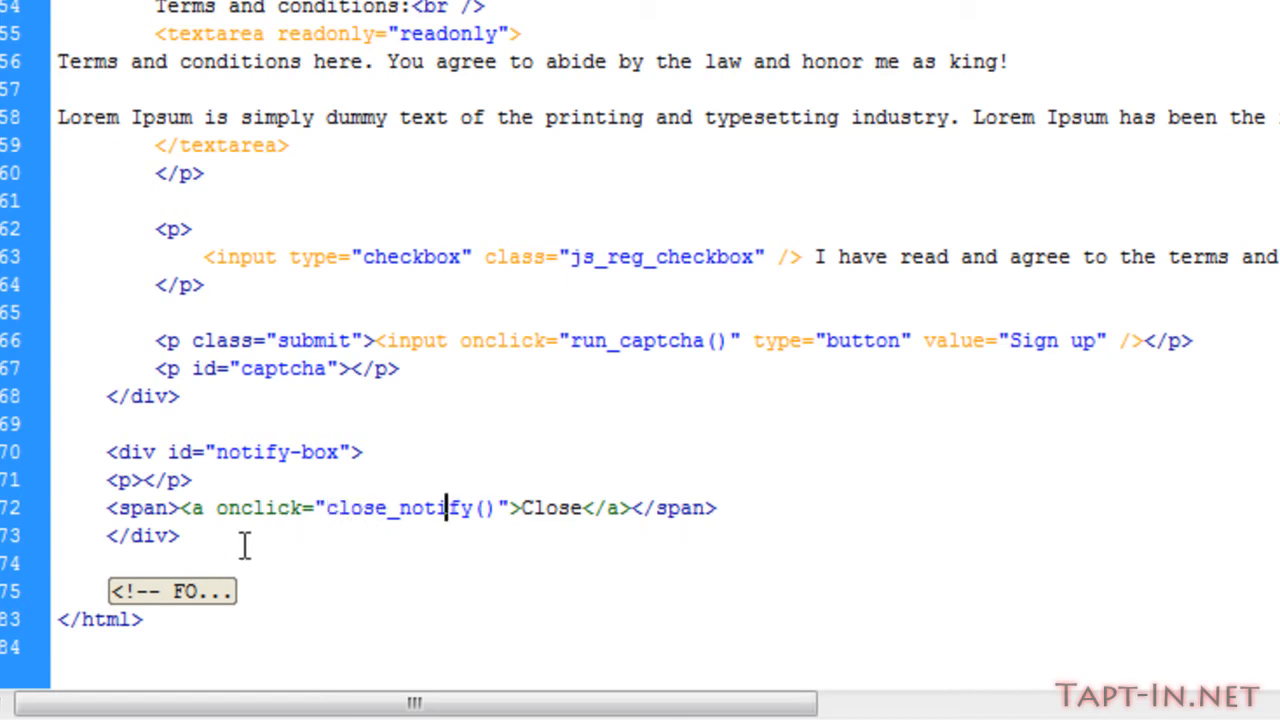
mouse_move(437, 508)
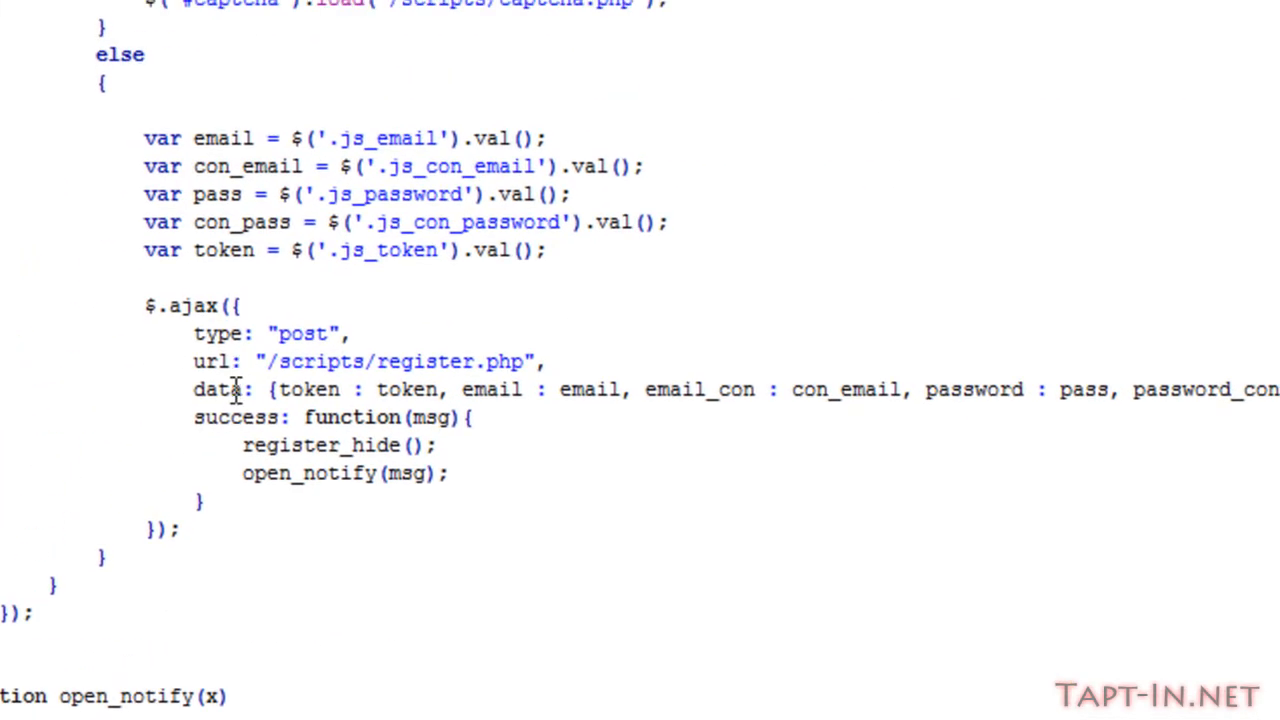
mouse_move(245, 445)
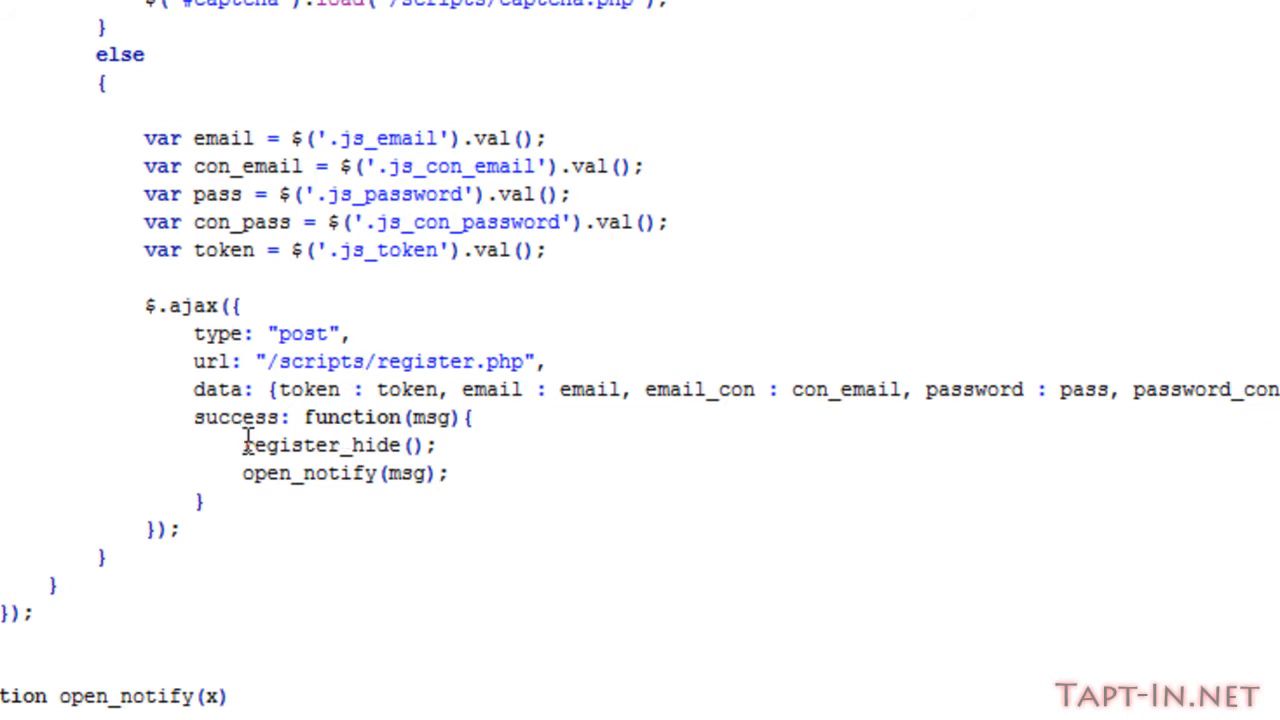
double_click(315, 444)
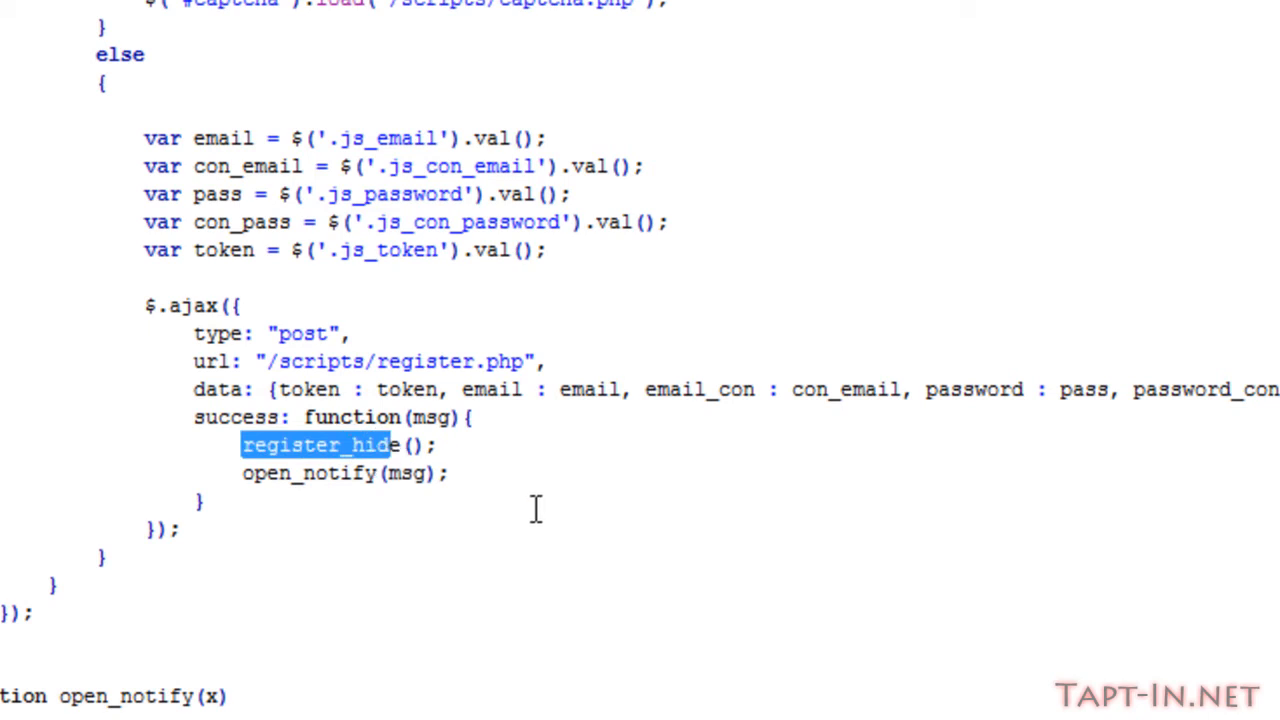
mouse_move(531, 503)
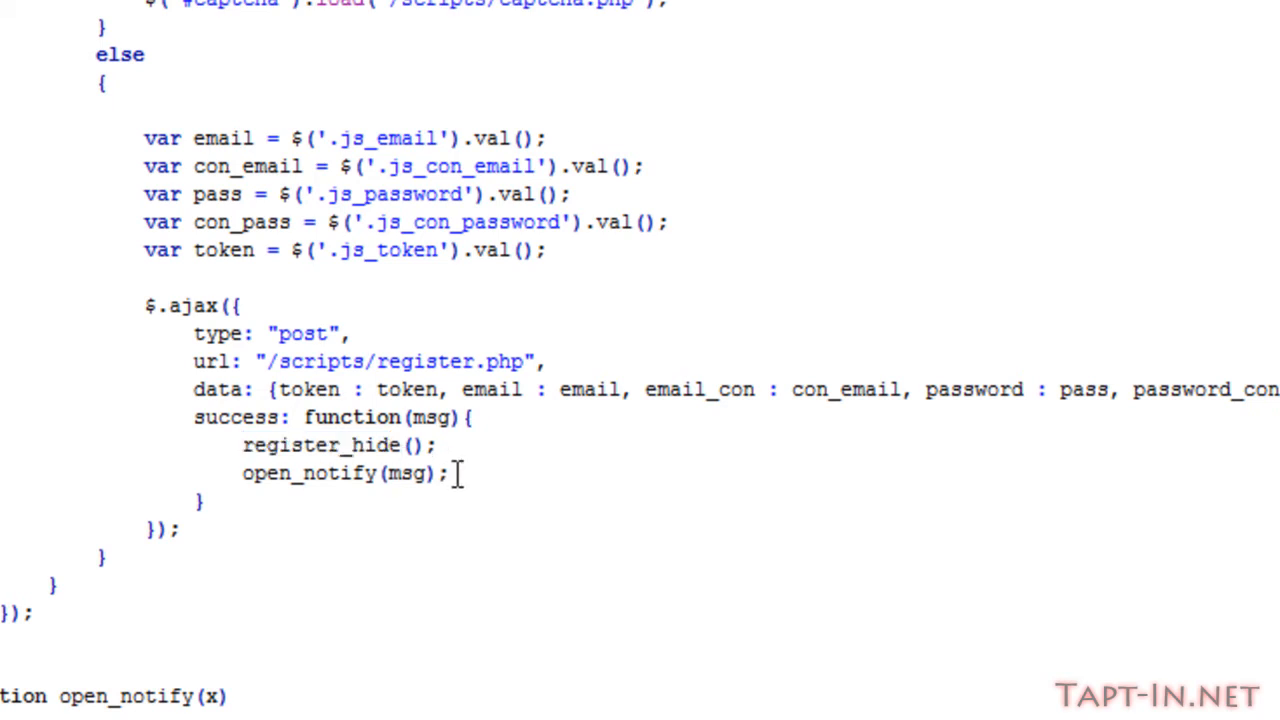
scroll(down, 3)
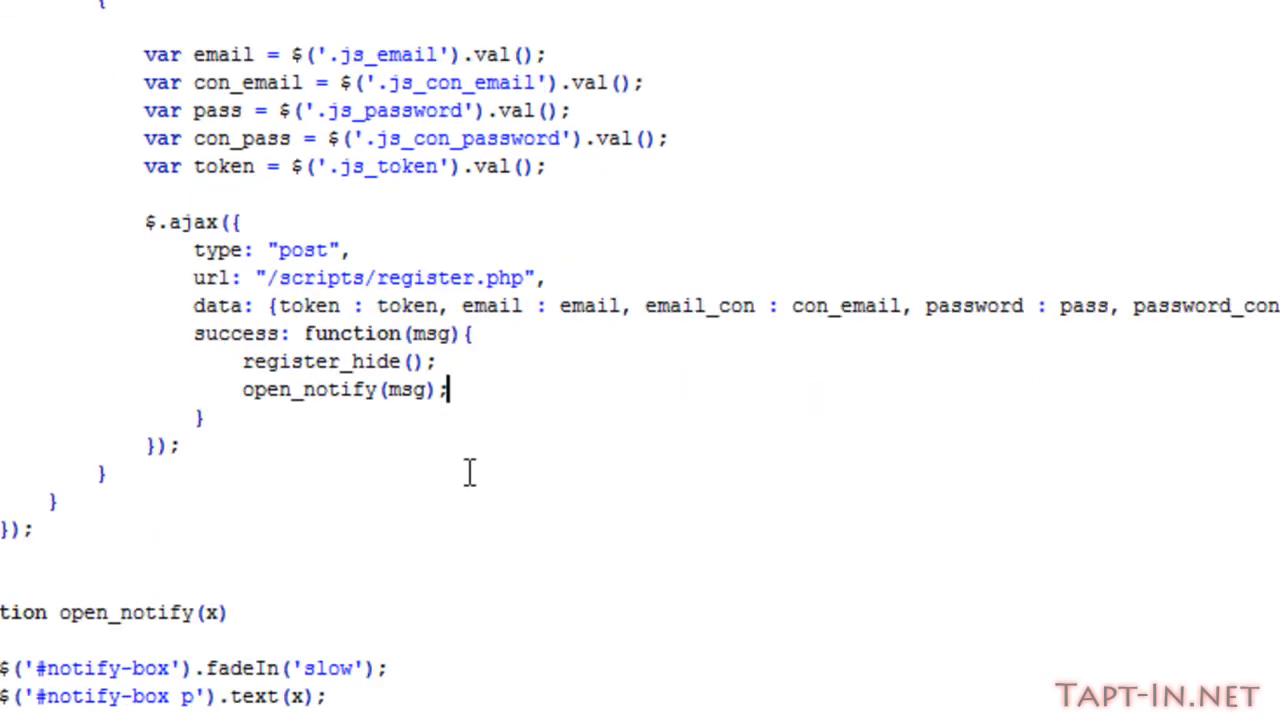
scroll(down, 3)
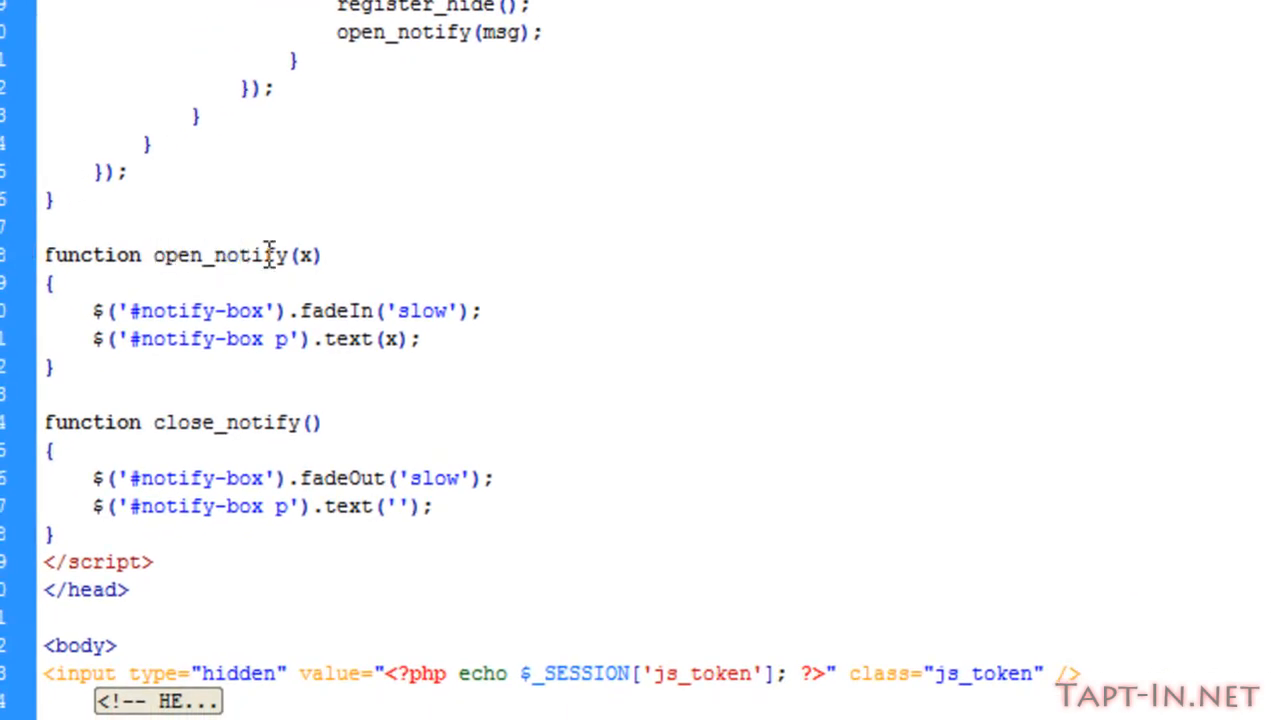
click(311, 255)
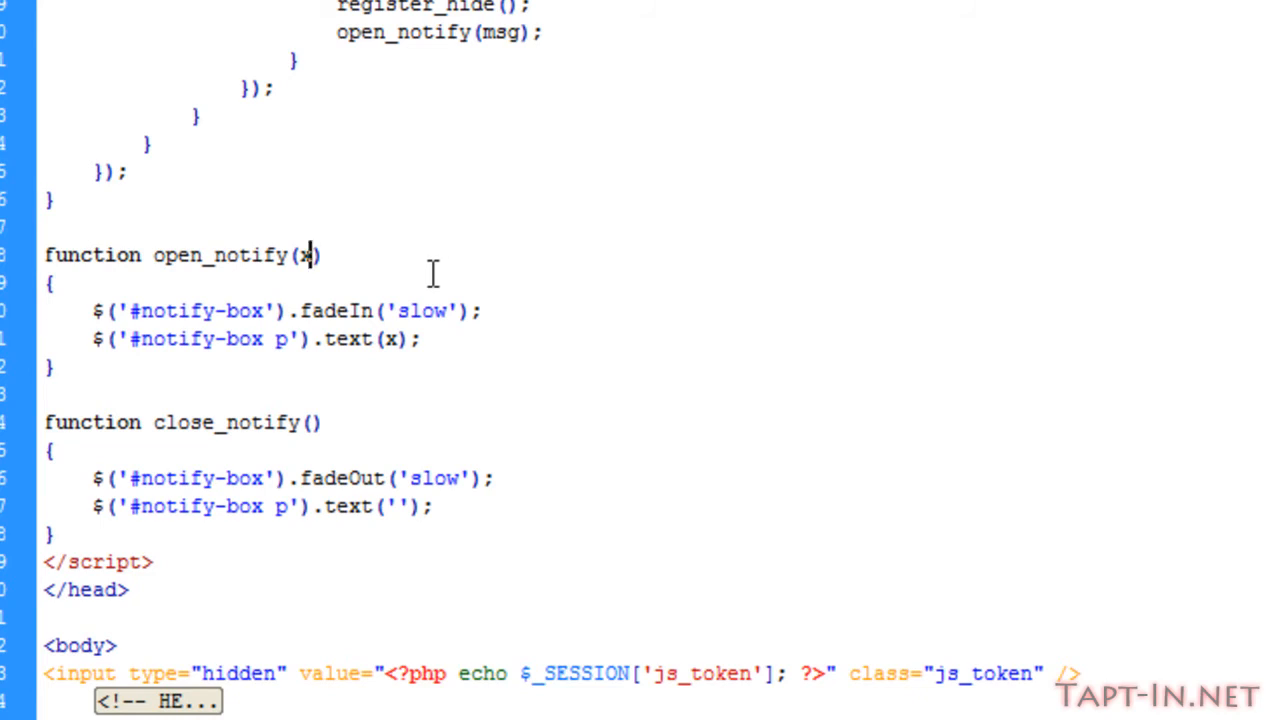
mouse_move(120, 328)
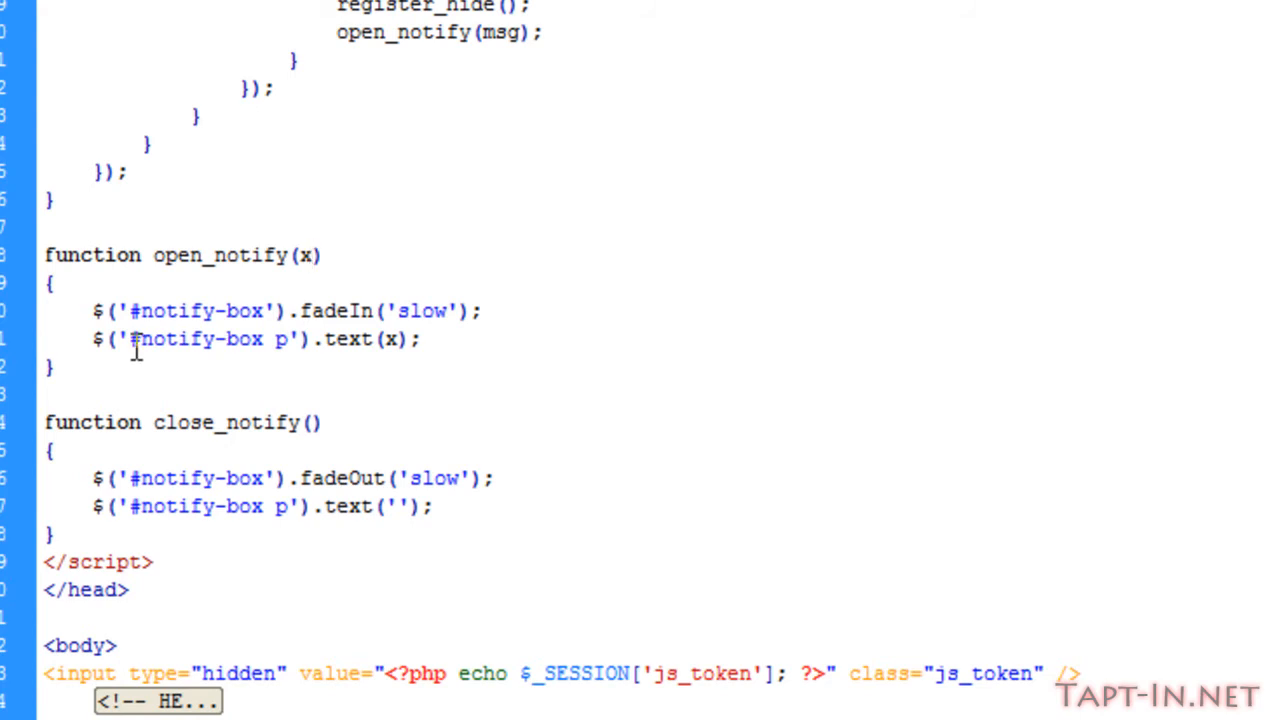
click(308, 255)
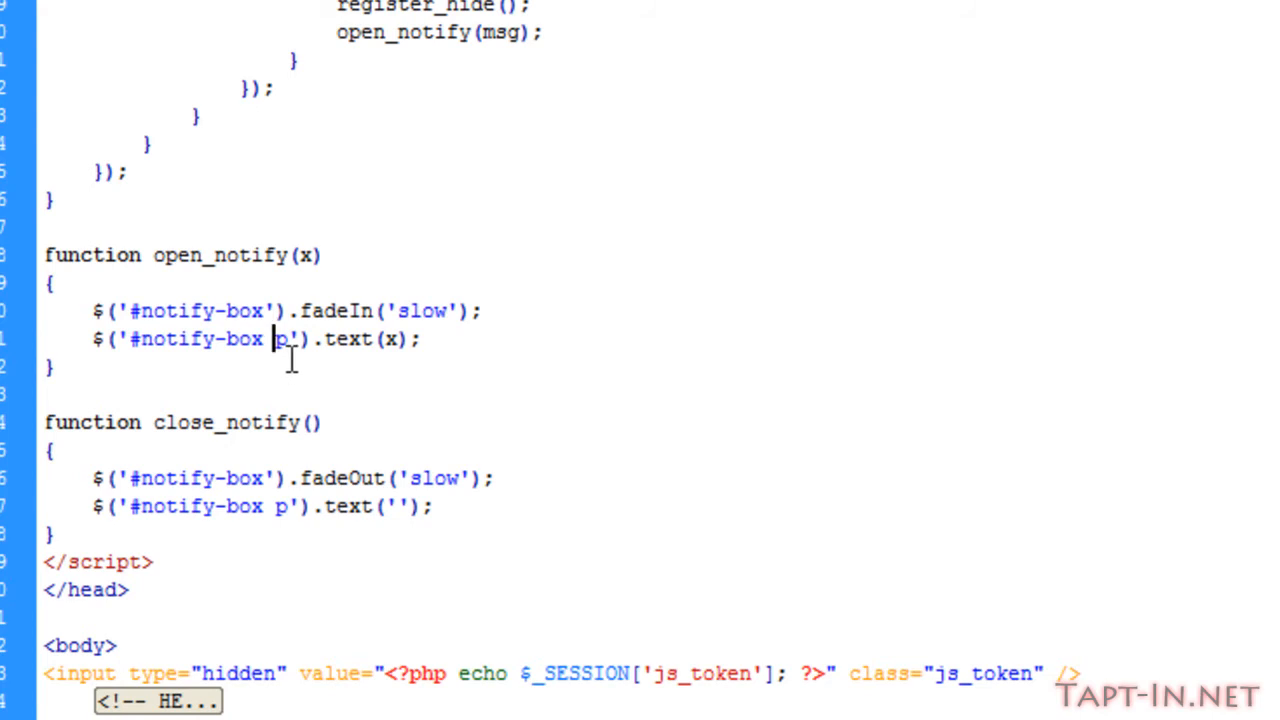
mouse_move(239, 580)
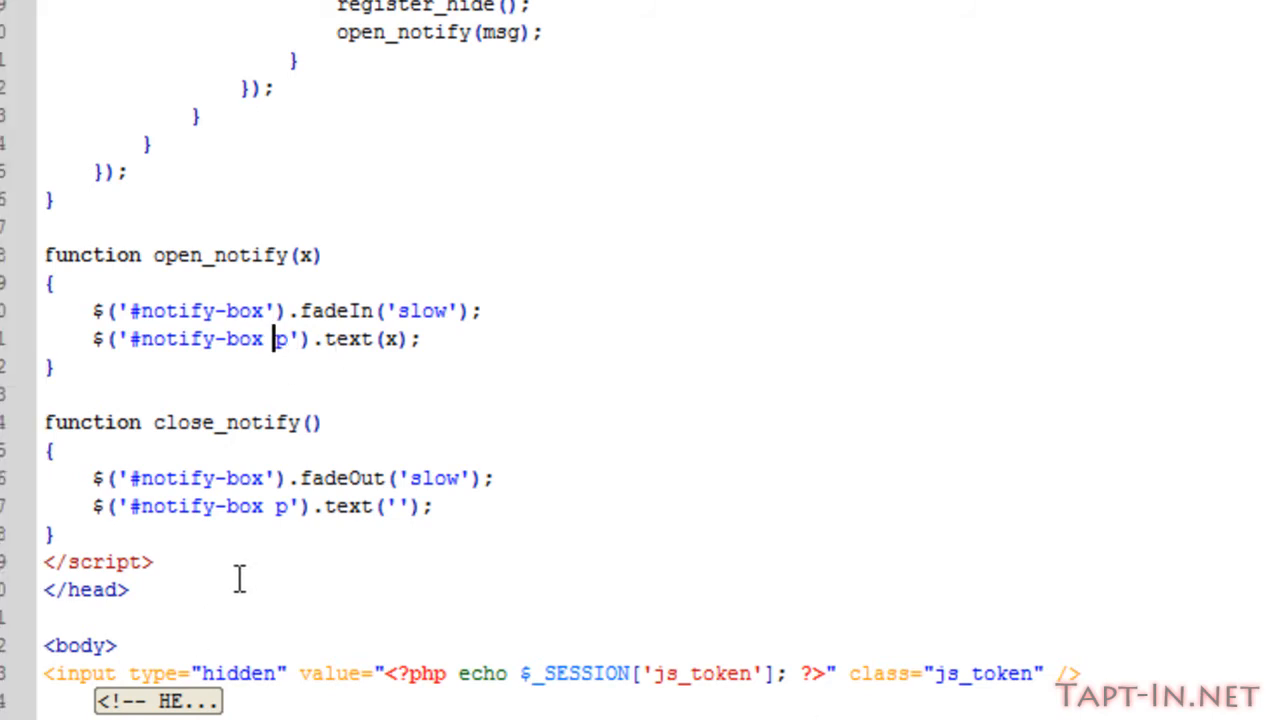
mouse_move(343, 371)
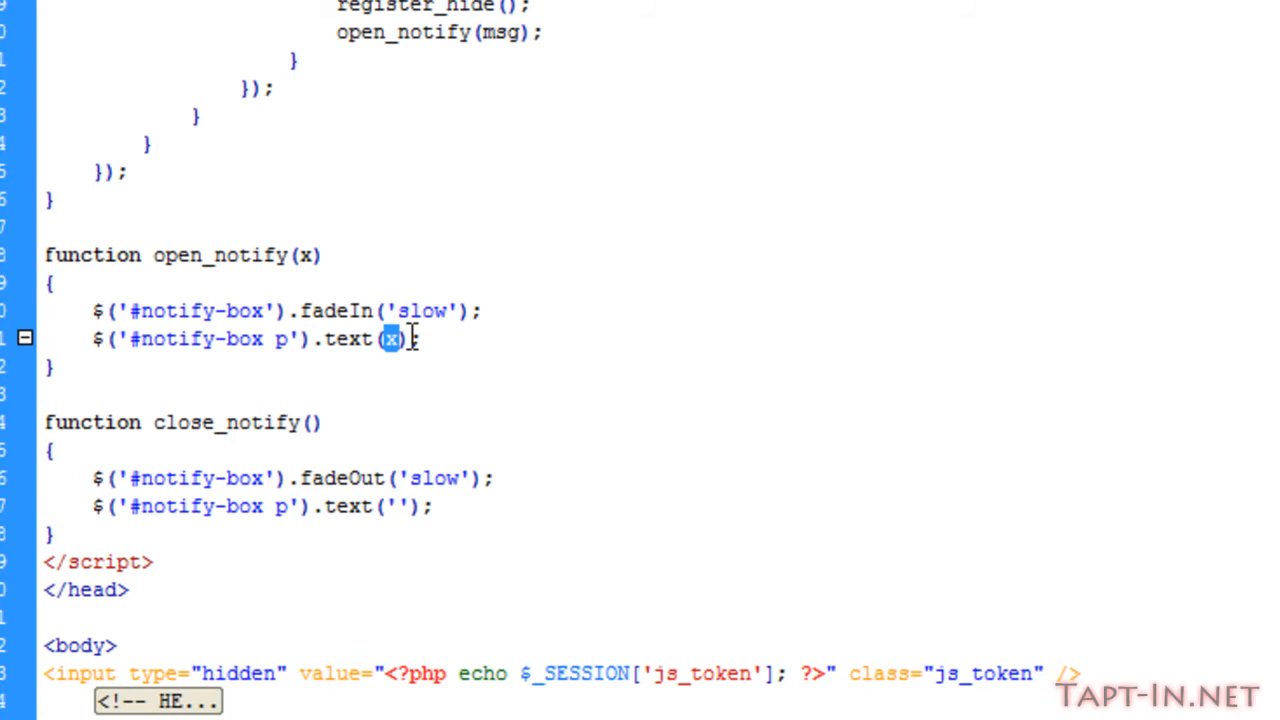
scroll(down, 3)
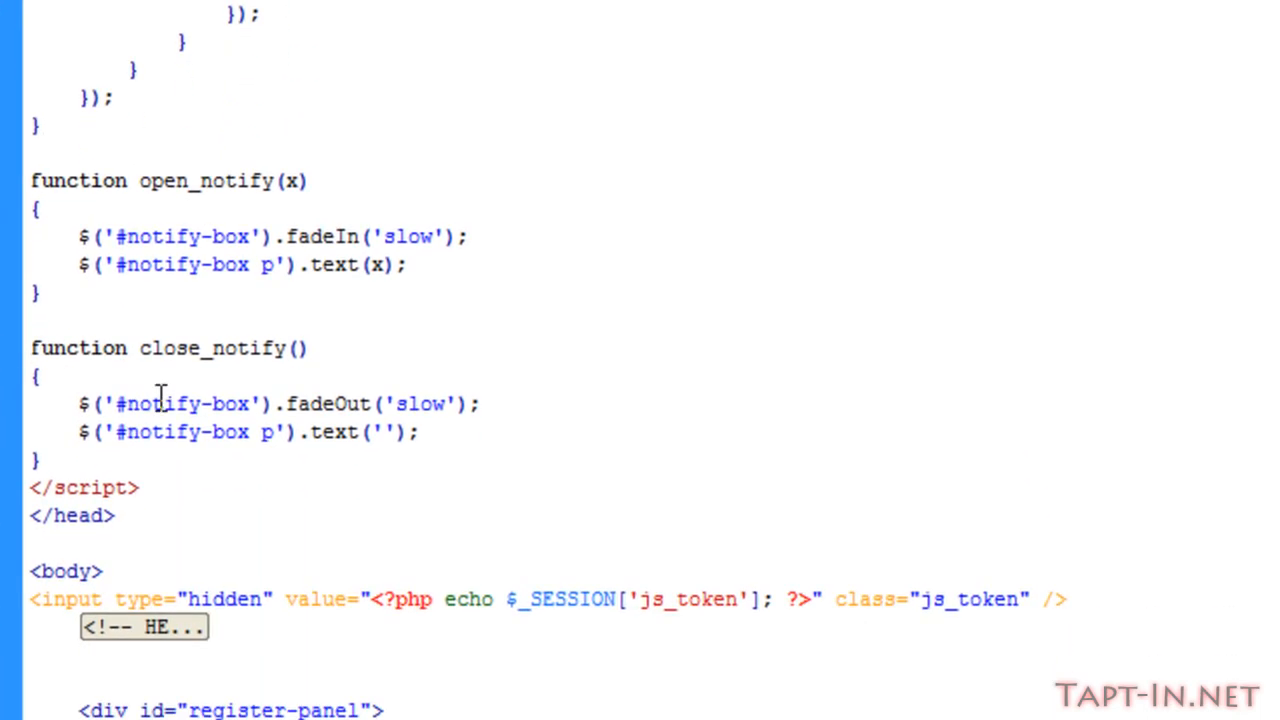
double_click(180, 403)
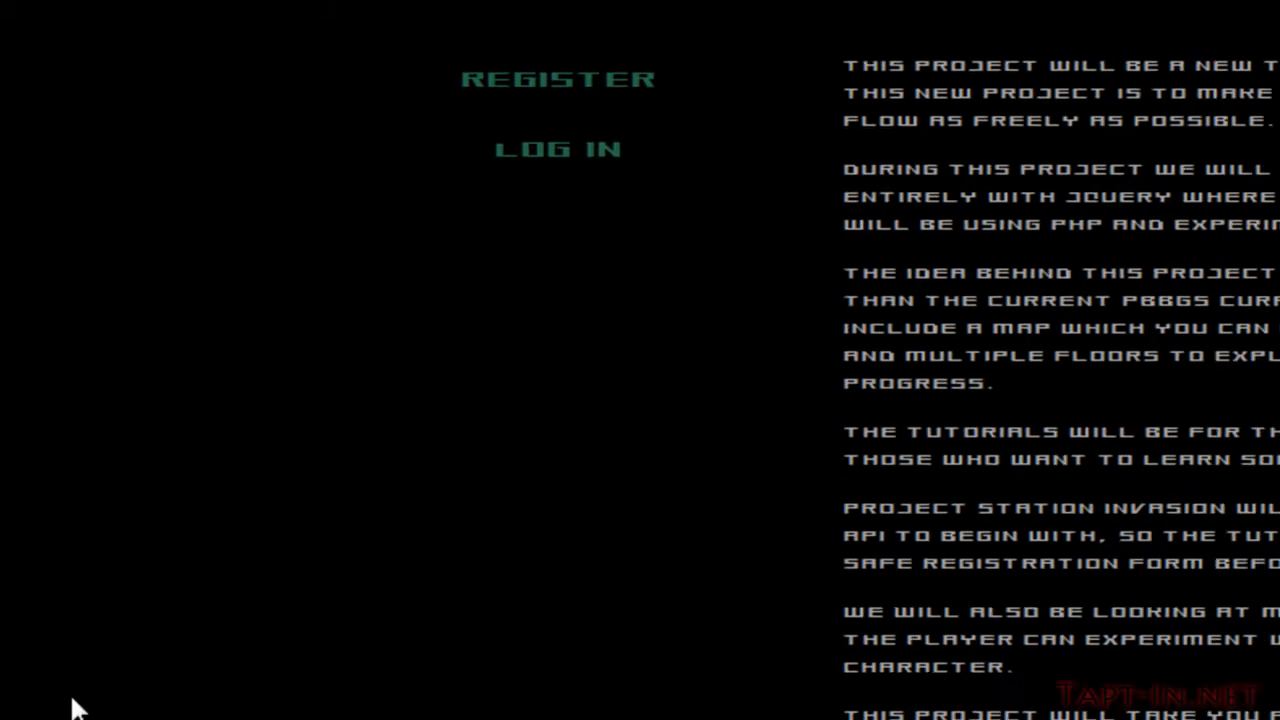
- Submit the sign-up form in the browser and close the 'Email failure' notice
scroll(up, 3)
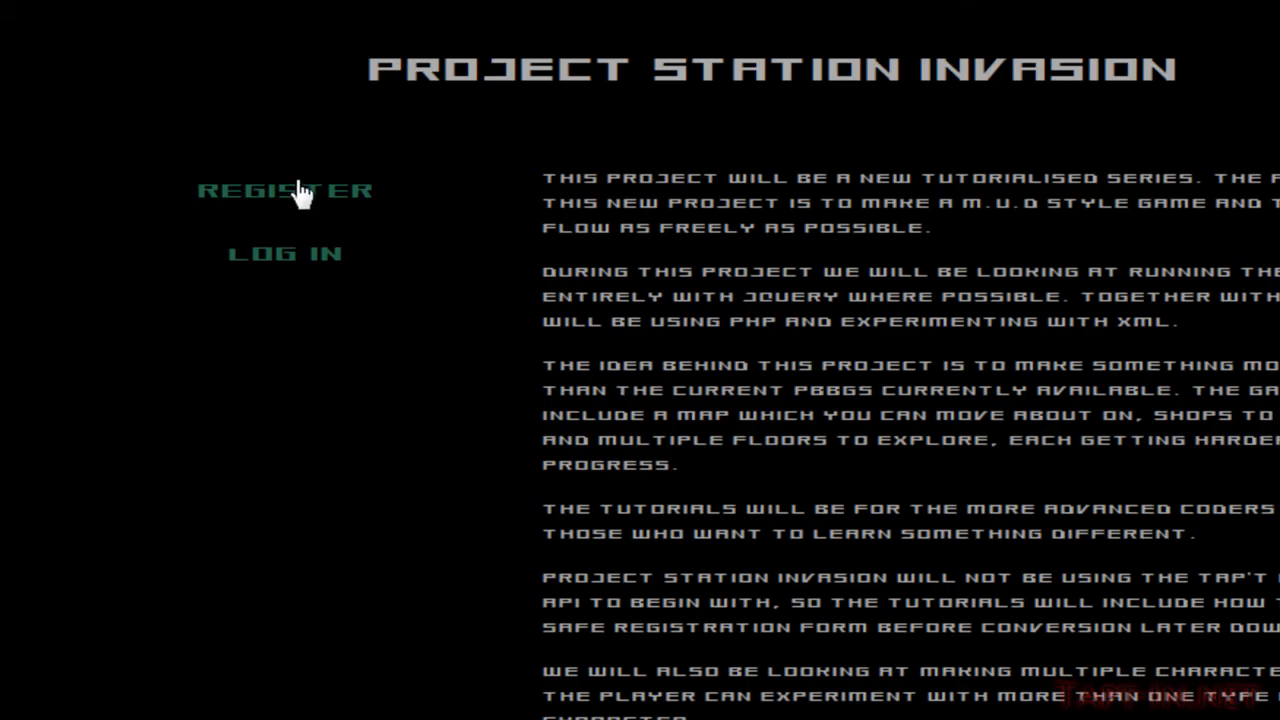
click(285, 190)
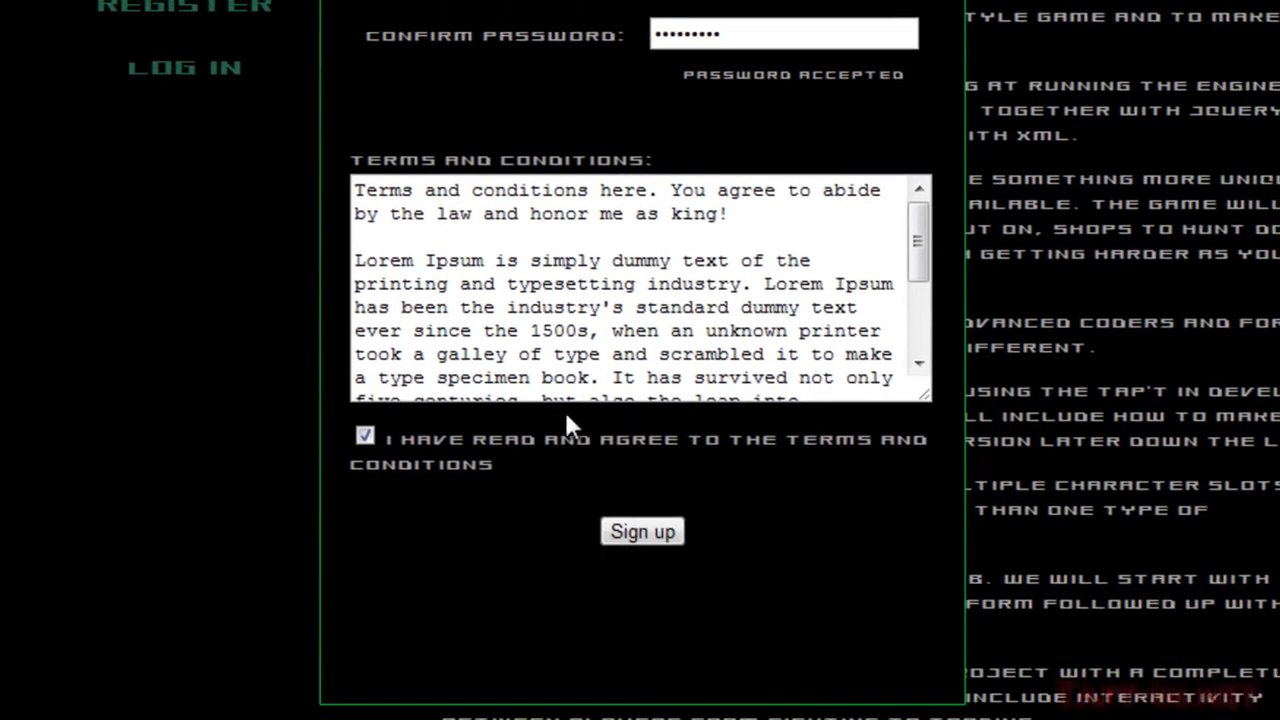
scroll(down, 3)
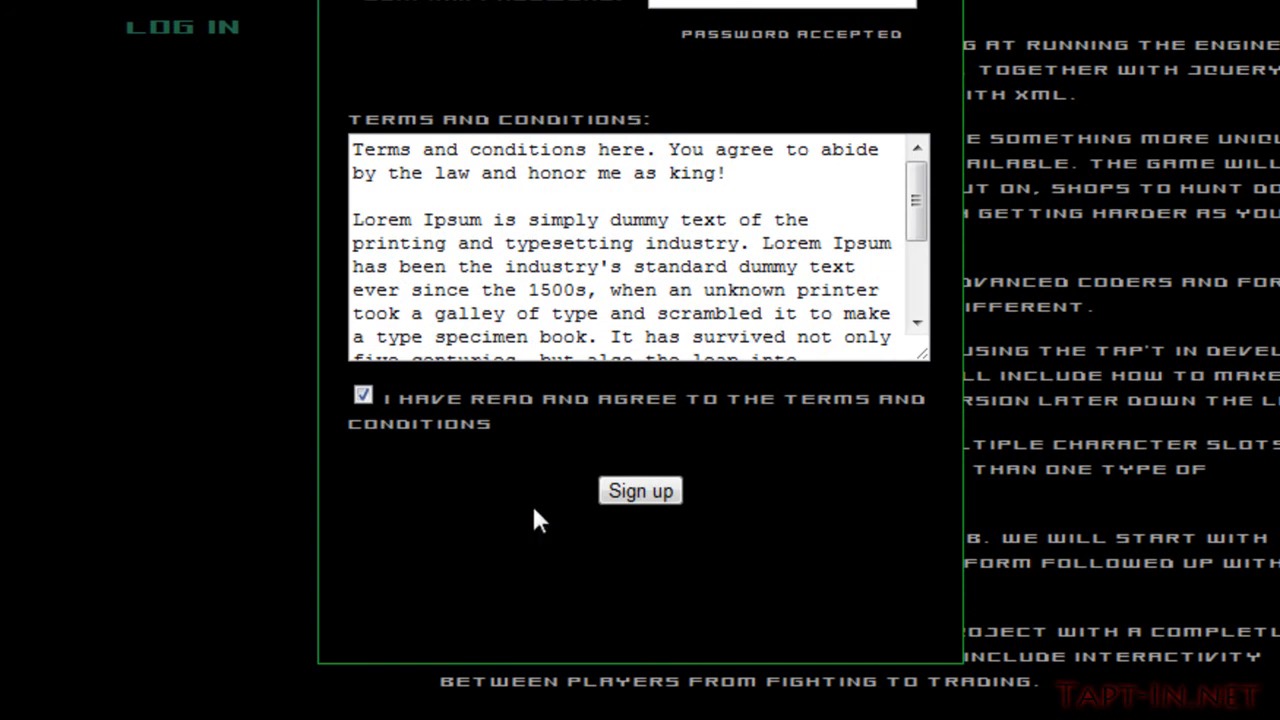
click(640, 490)
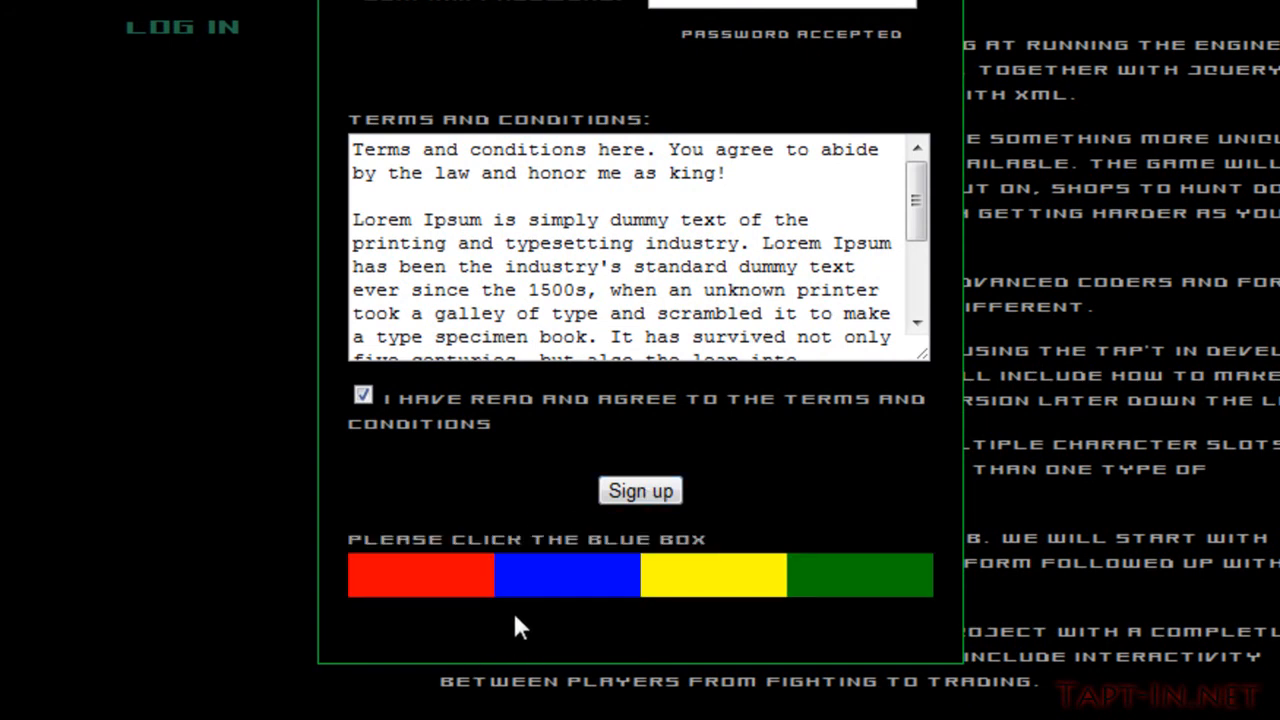
mouse_move(573, 575)
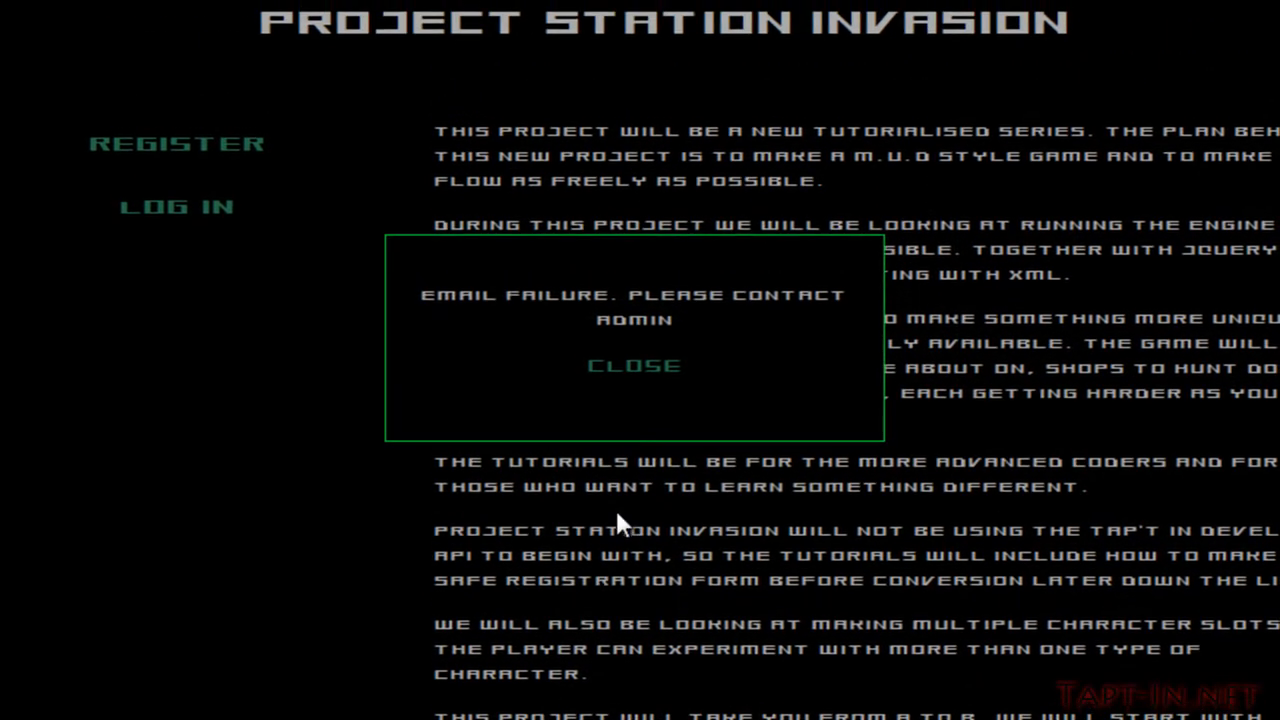
mouse_move(540, 388)
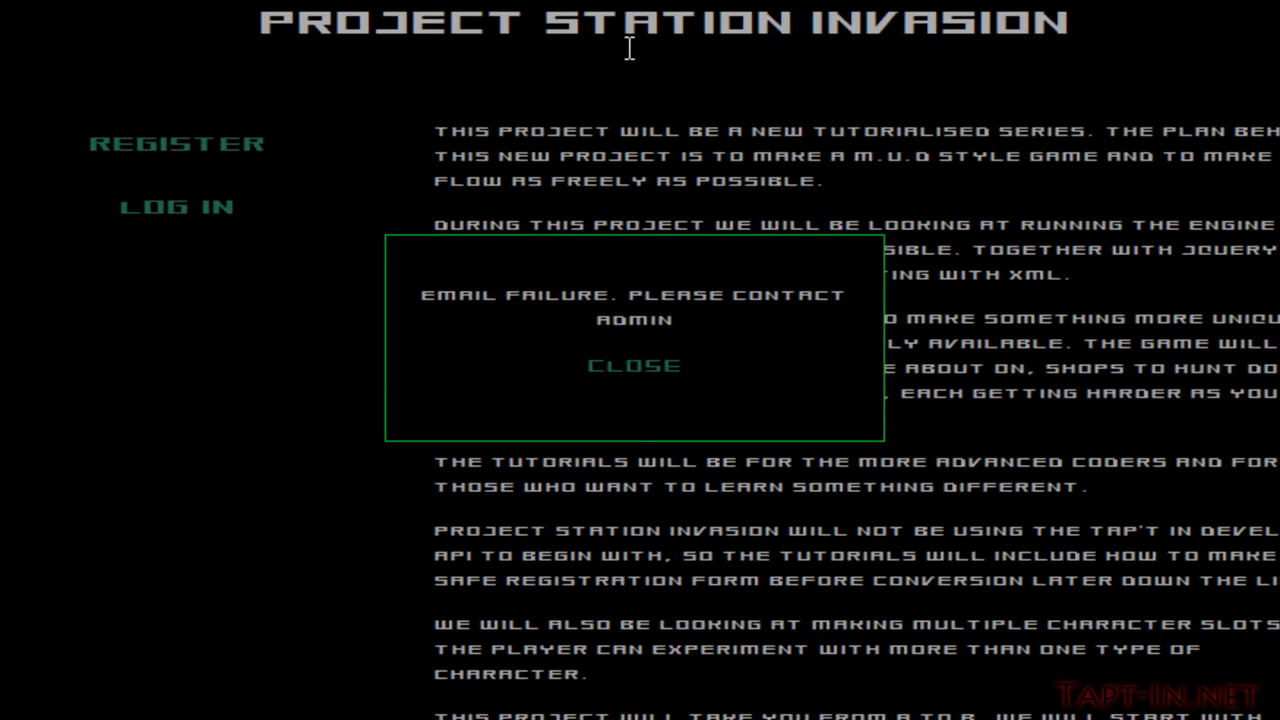
mouse_move(458, 383)
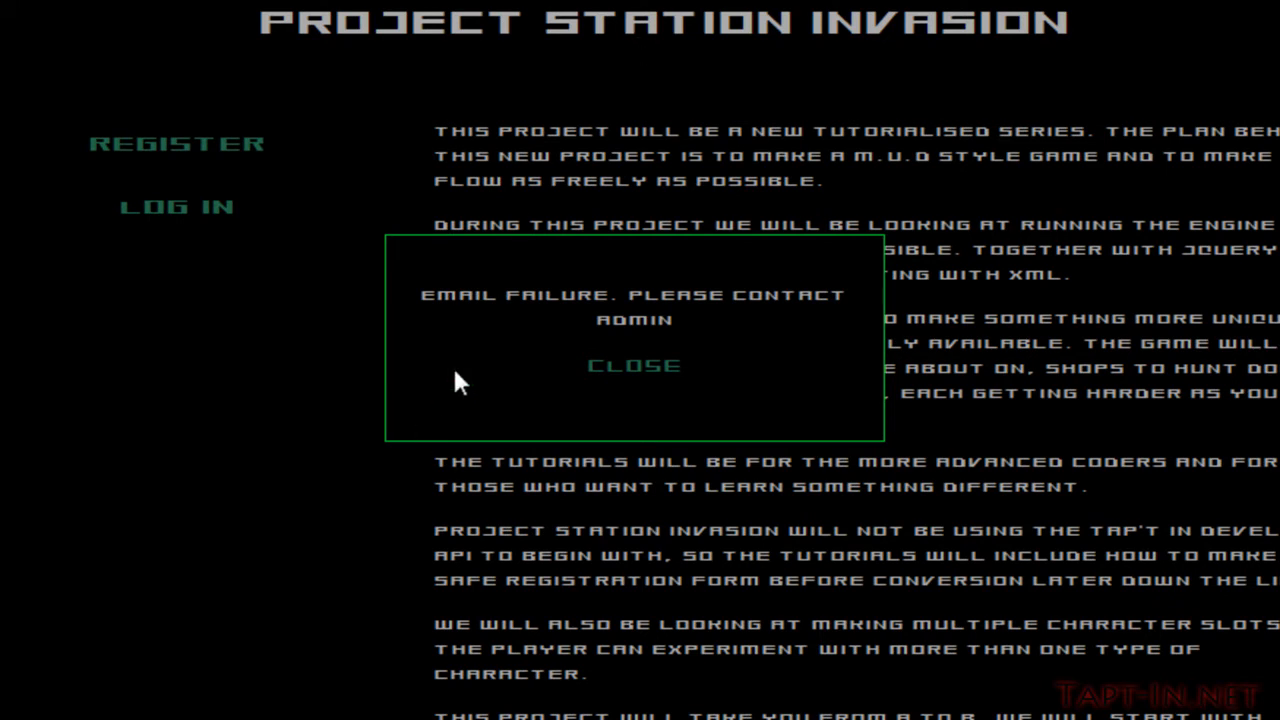
mouse_move(825, 305)
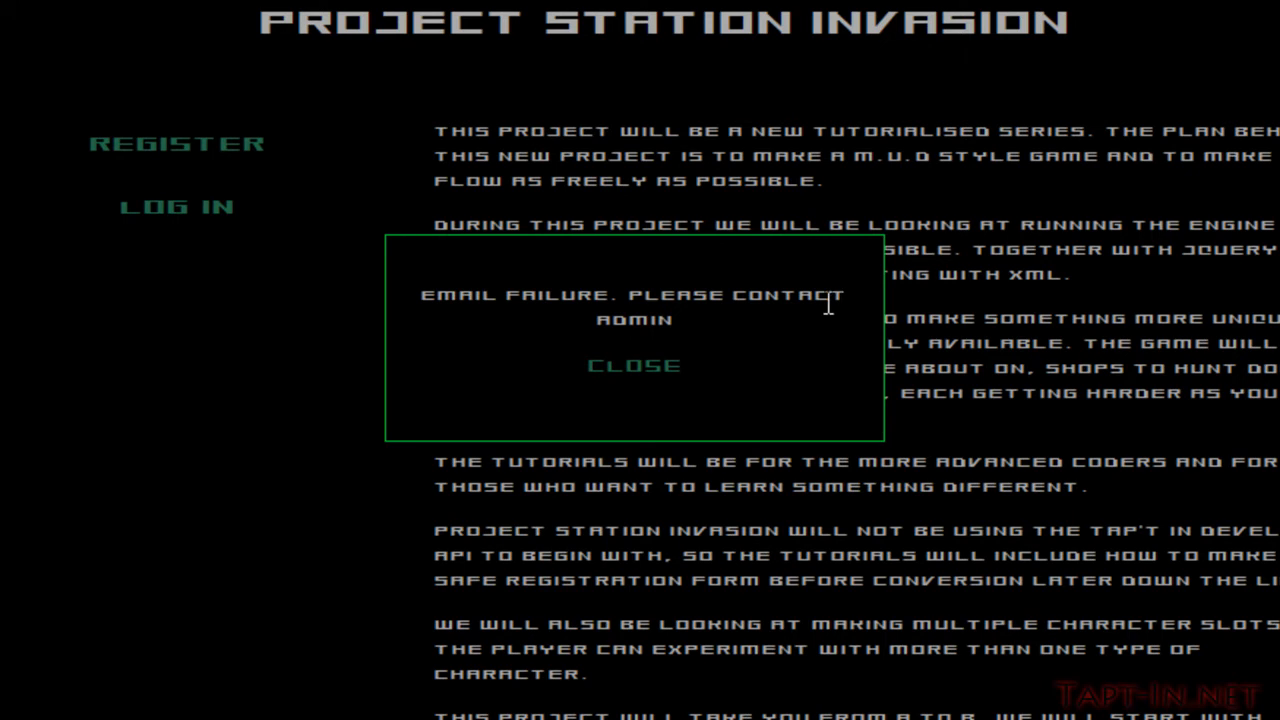
mouse_move(740, 280)
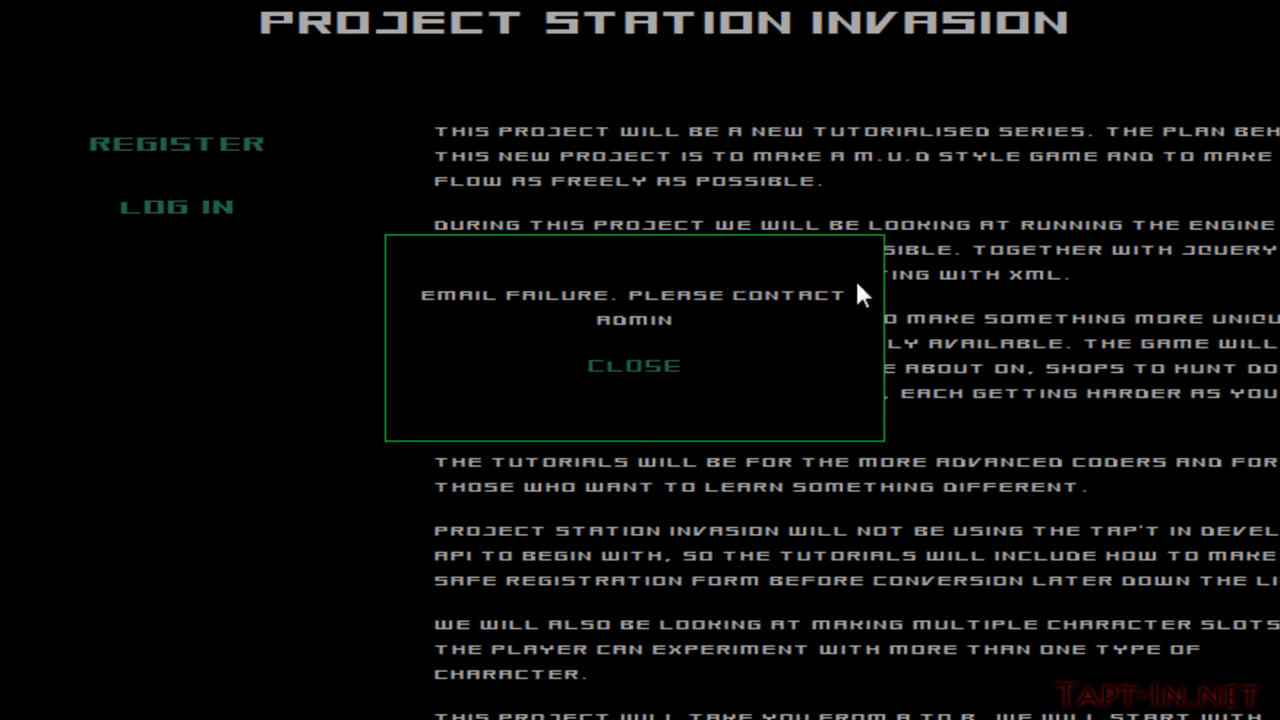
mouse_move(847, 287)
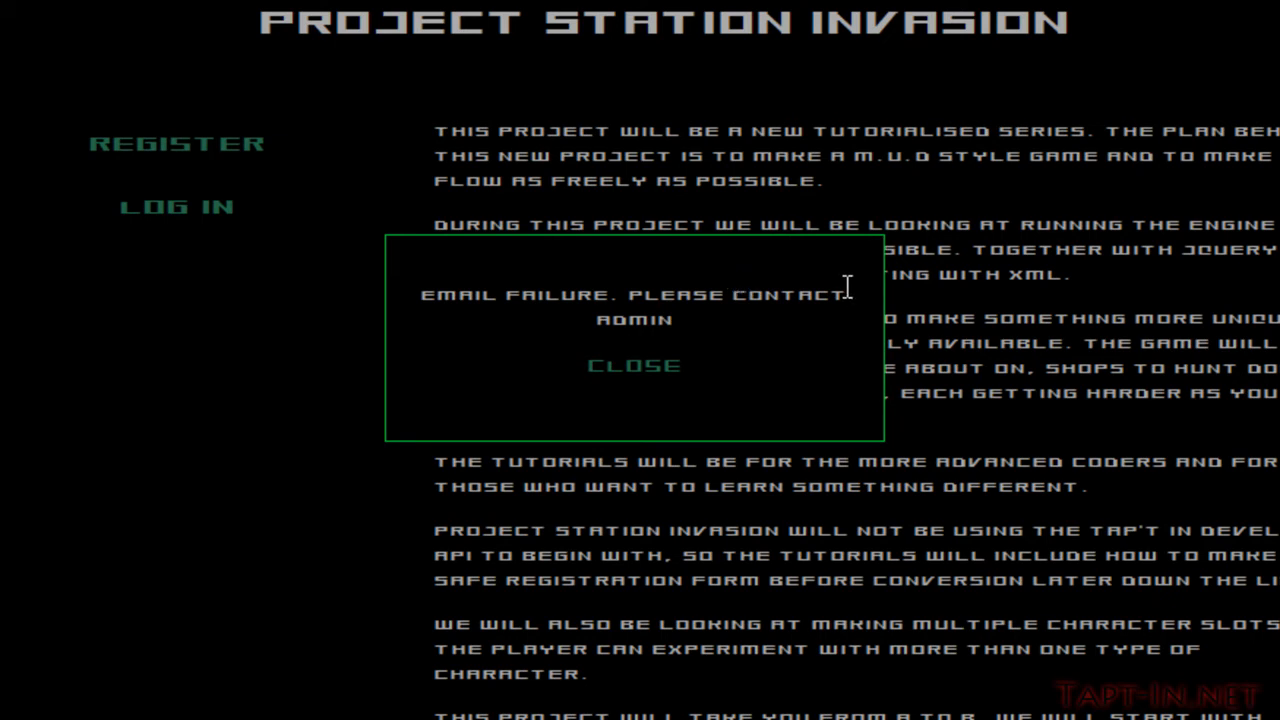
mouse_move(660, 380)
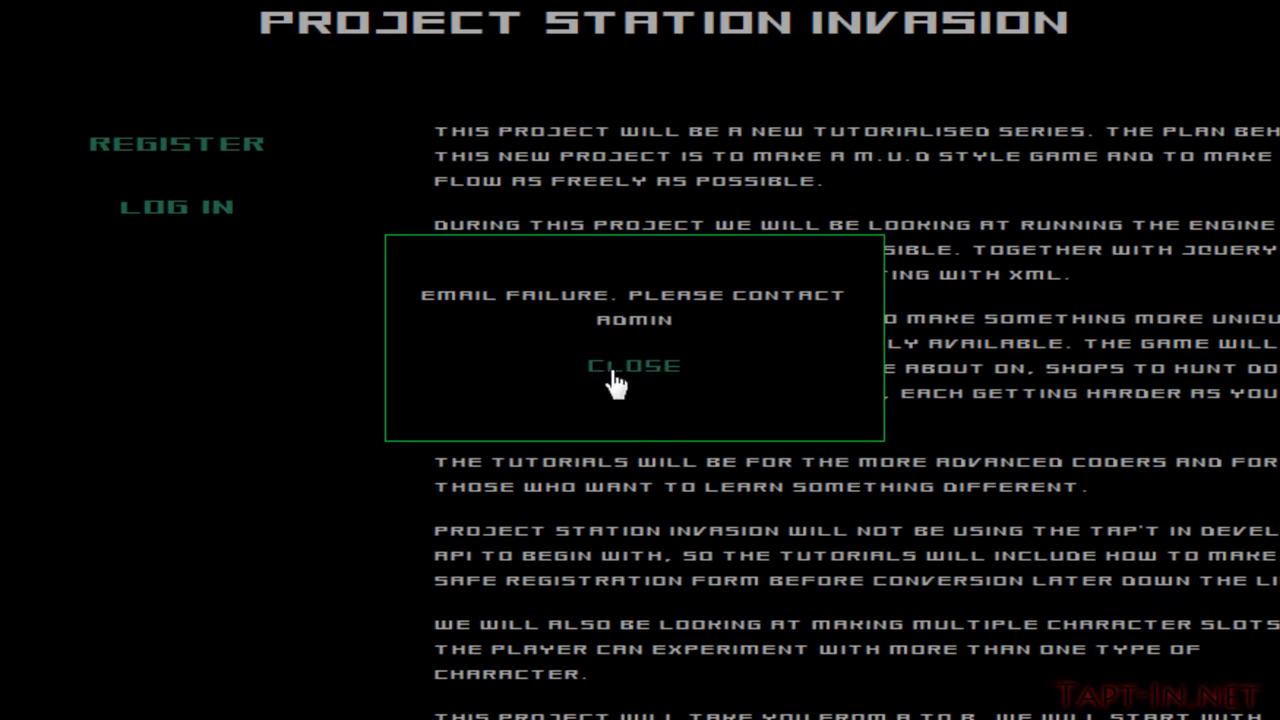
click(633, 366)
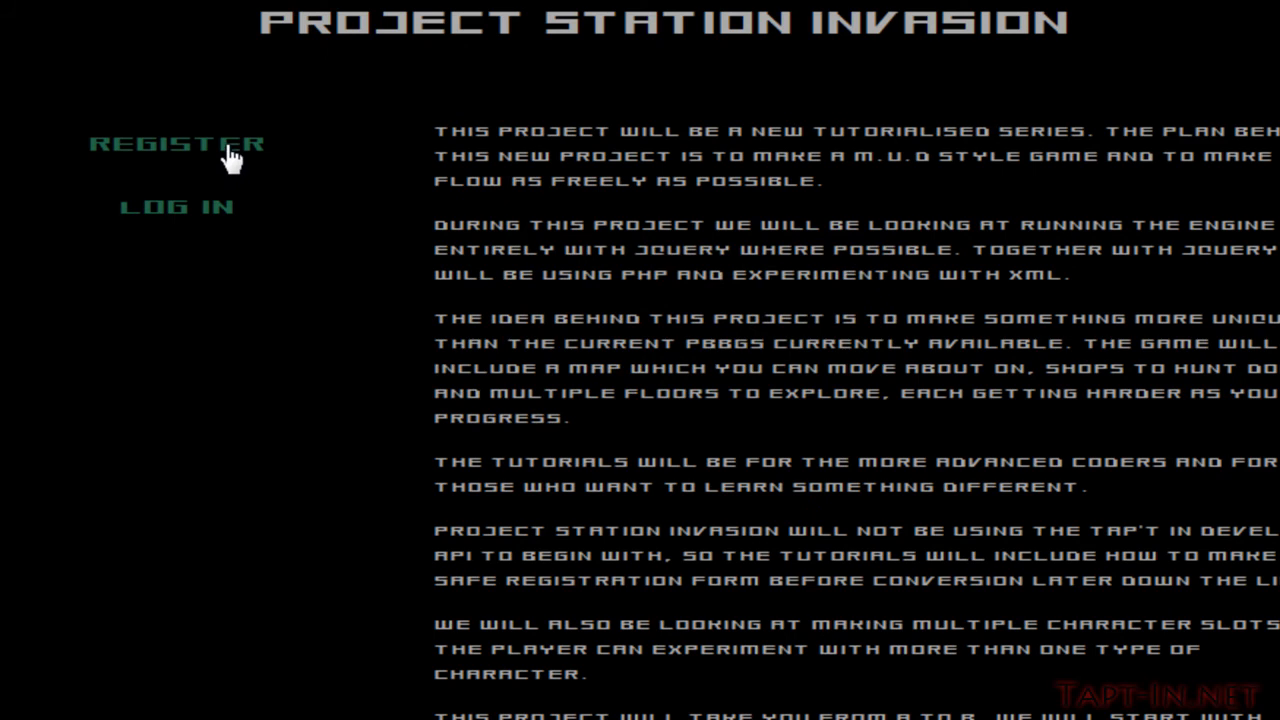
- Reopen the registration form, resubmit it, and close the 'Form completion error' notice
click(176, 143)
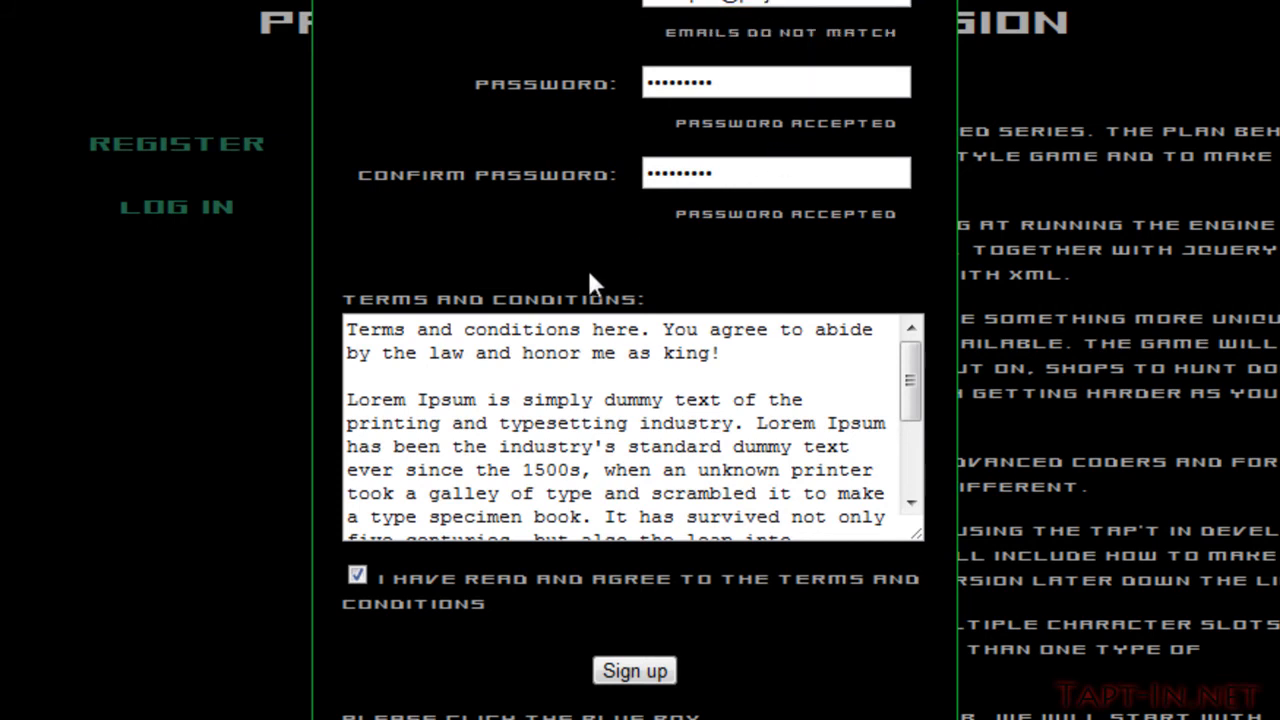
mouse_move(480, 200)
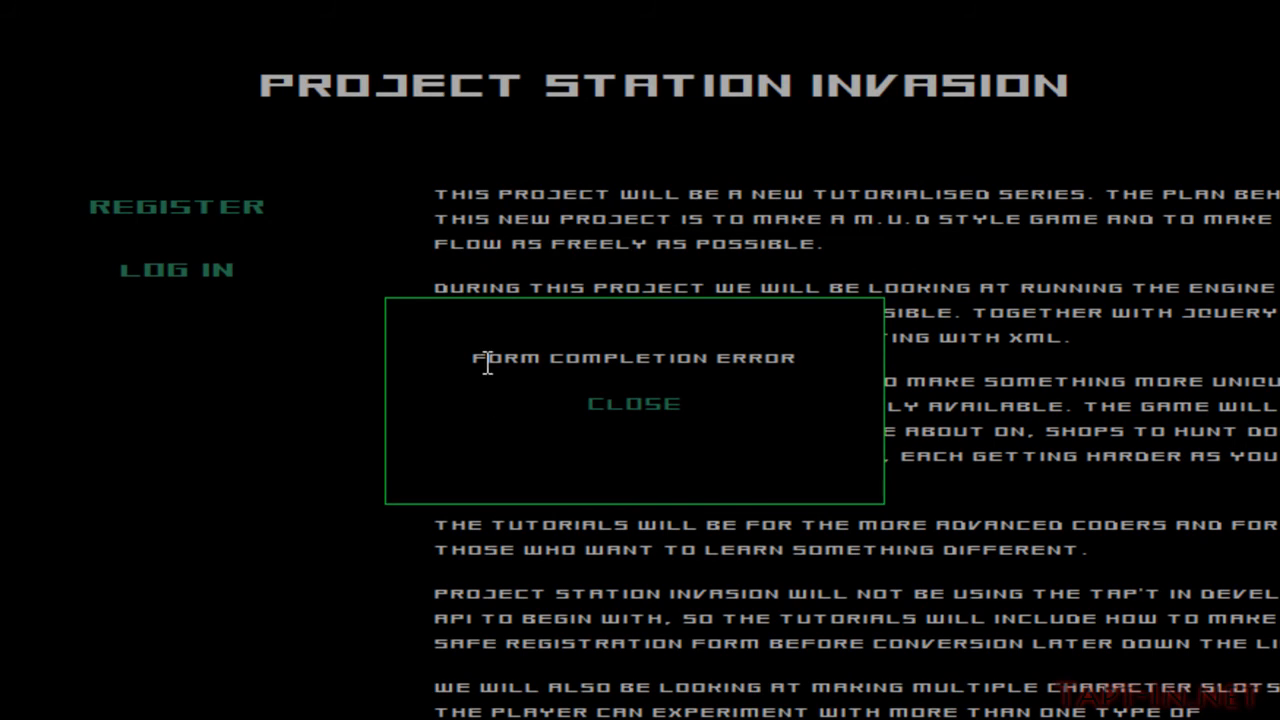
mouse_move(700, 413)
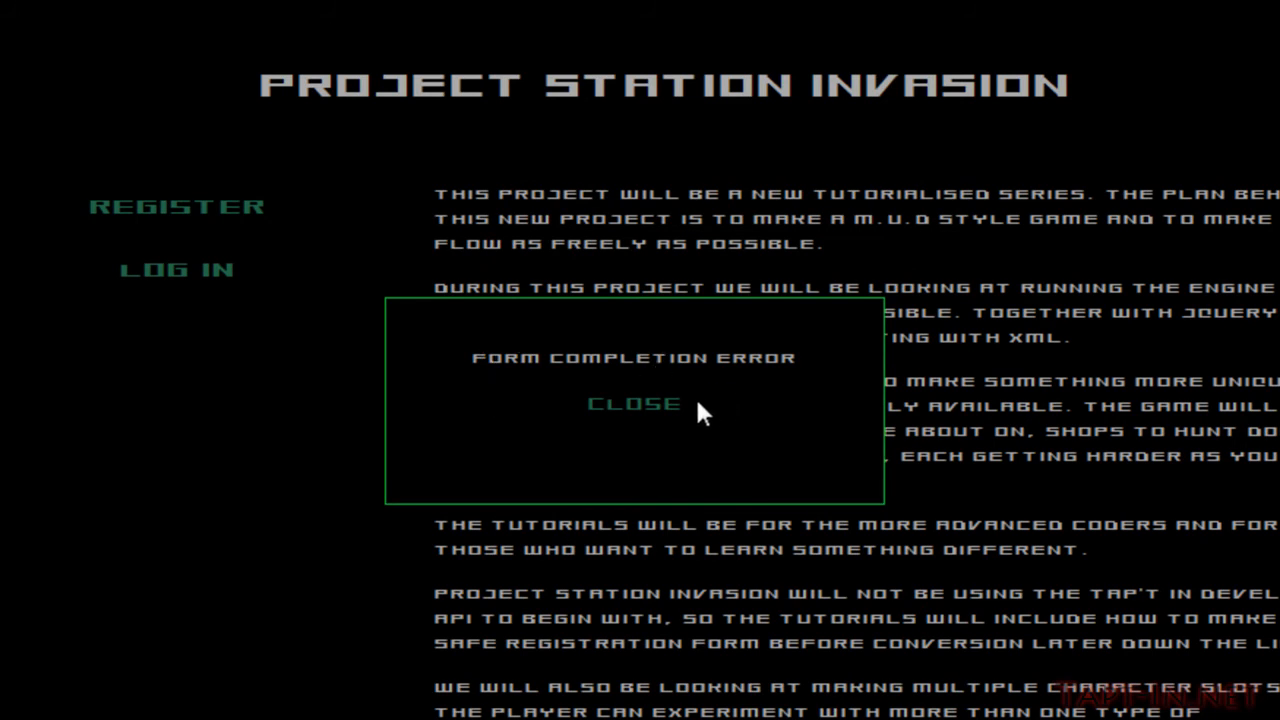
click(634, 404)
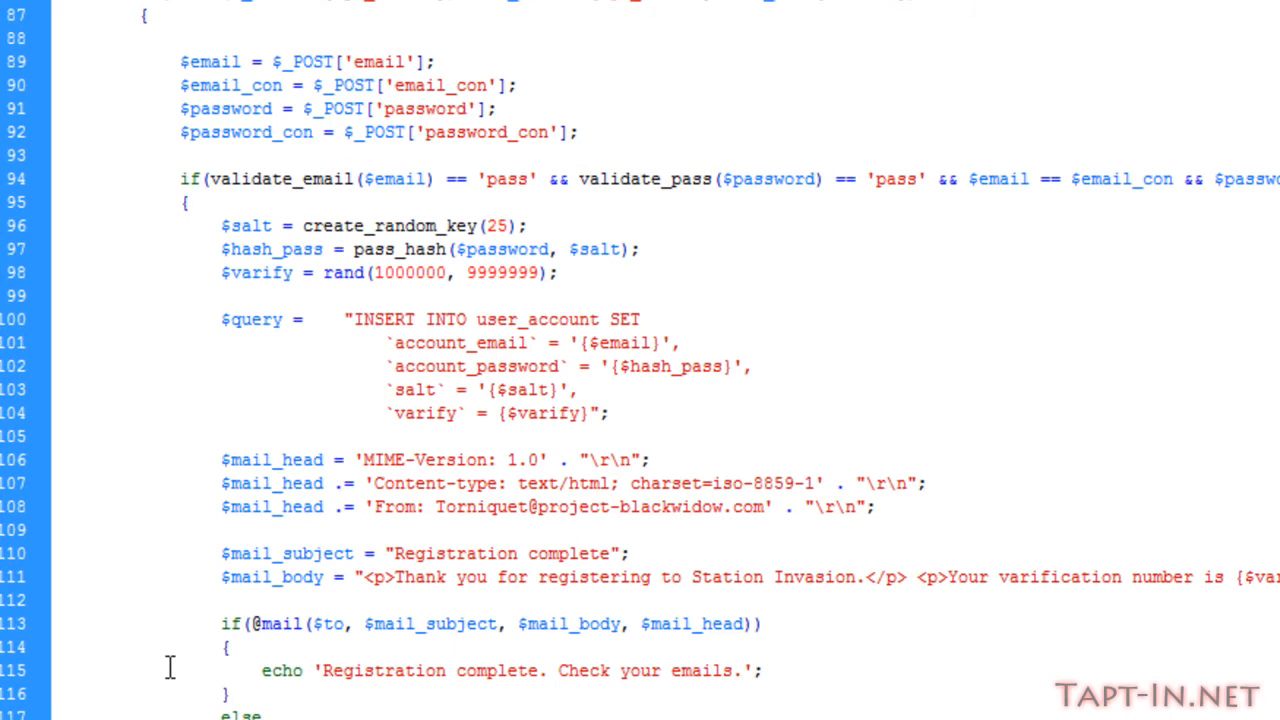
scroll(down, 3)
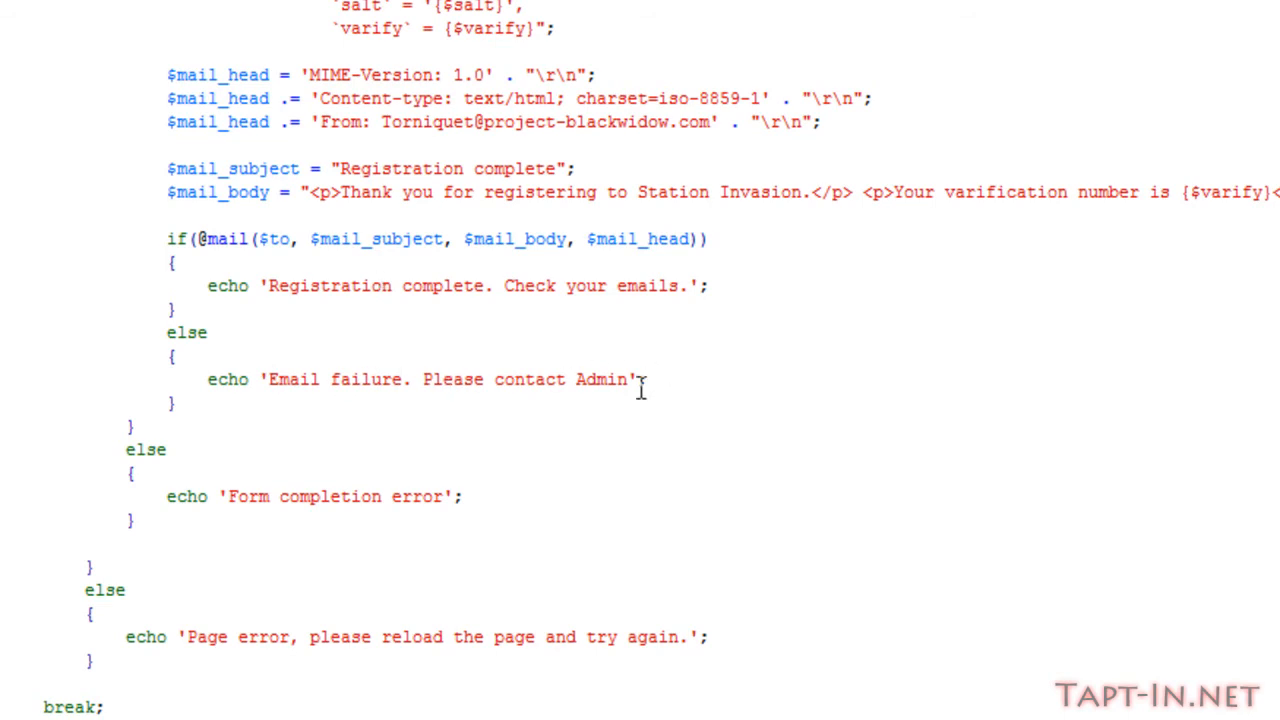
click(378, 285)
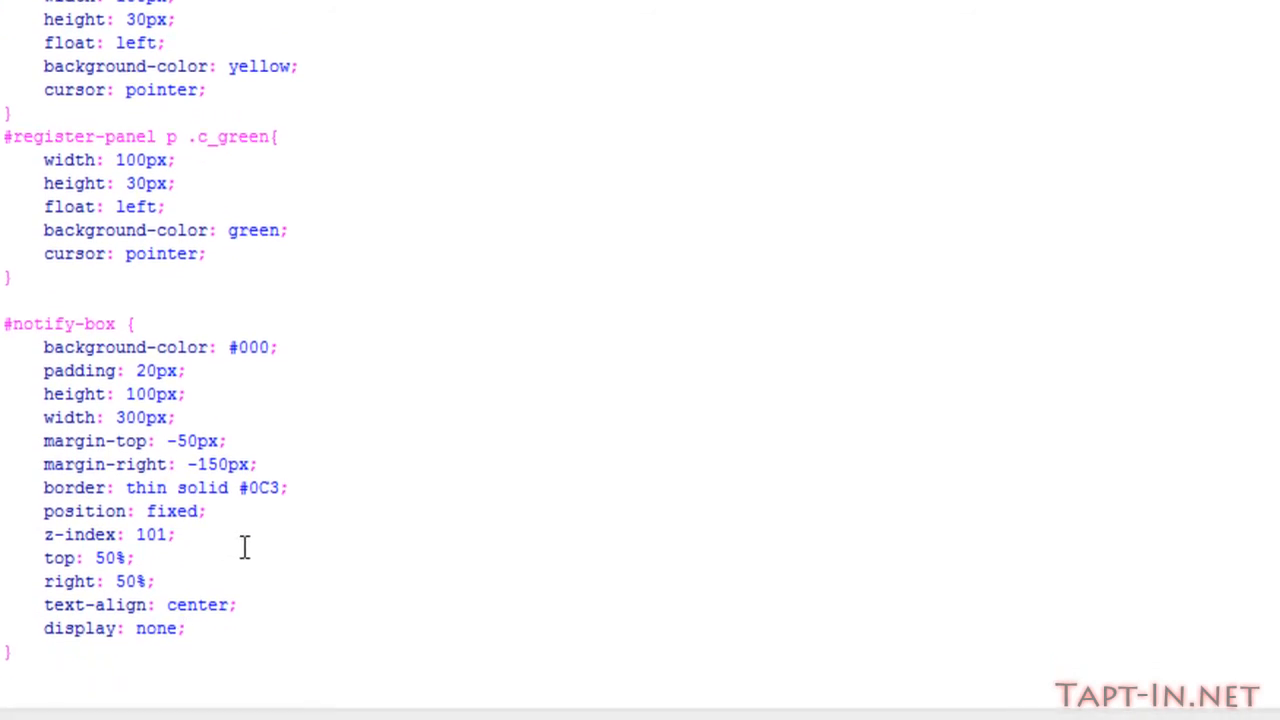
click(183, 628)
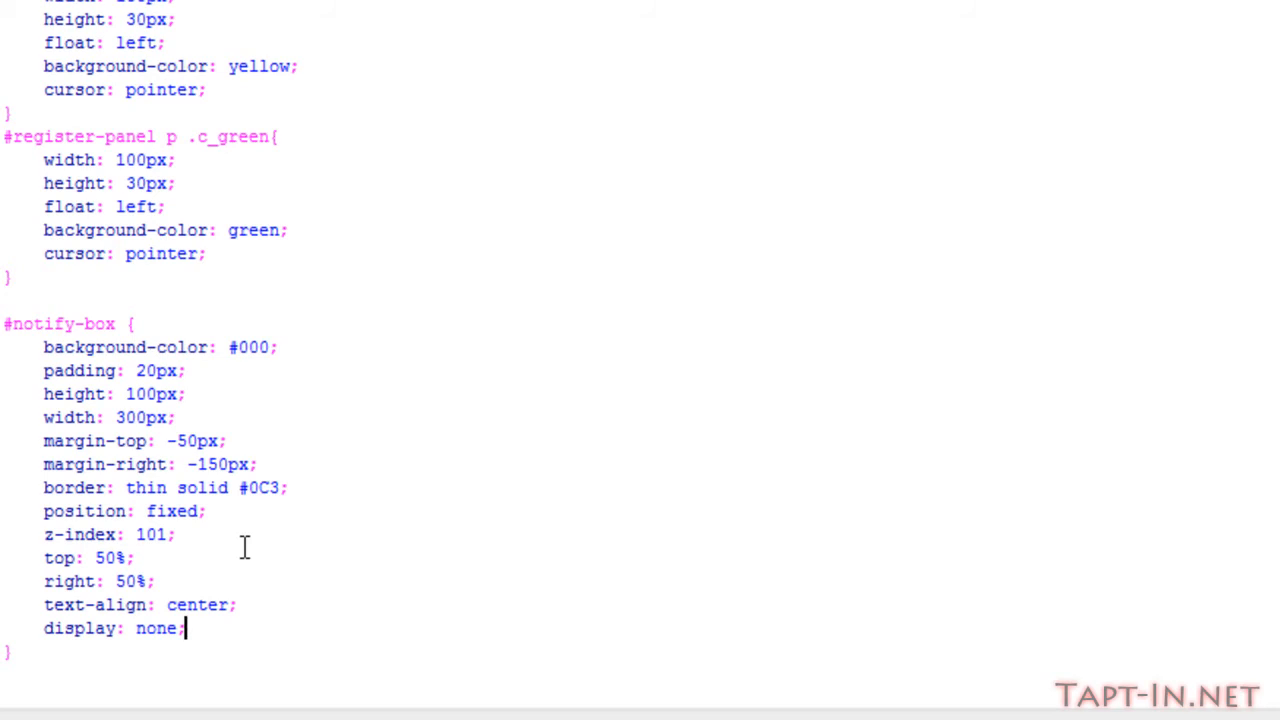
mouse_move(62, 393)
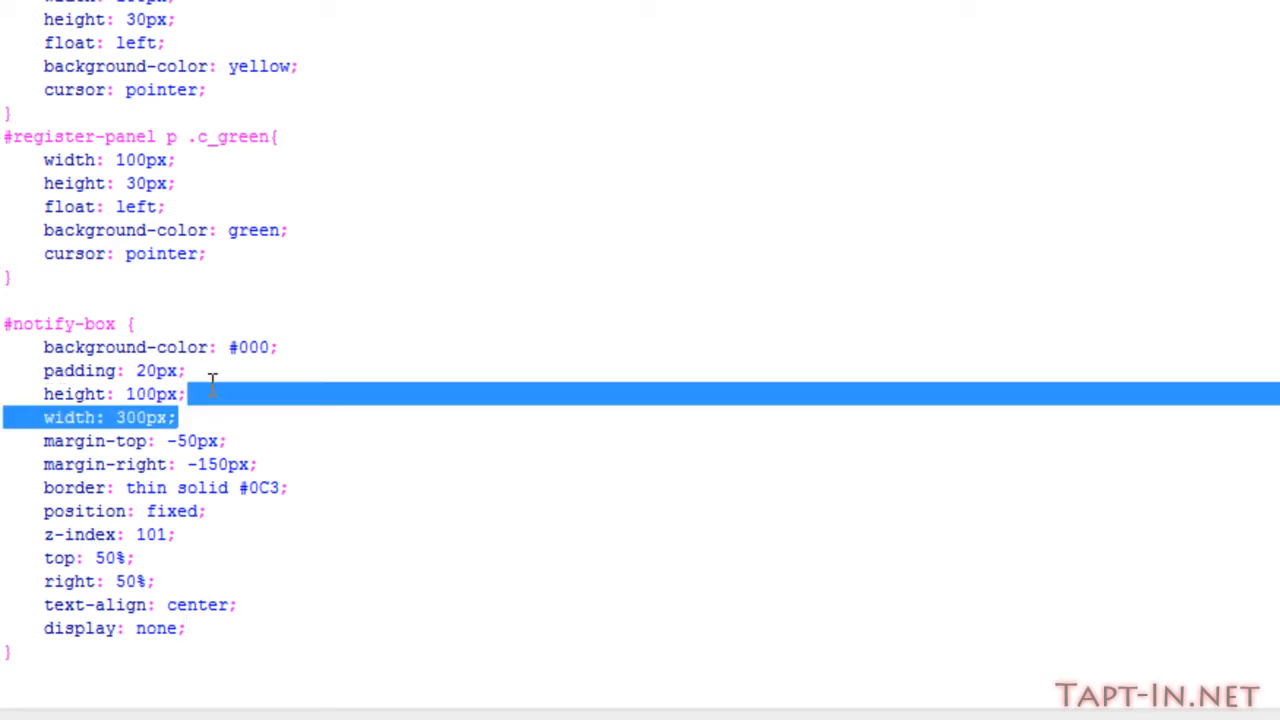
click(200, 417)
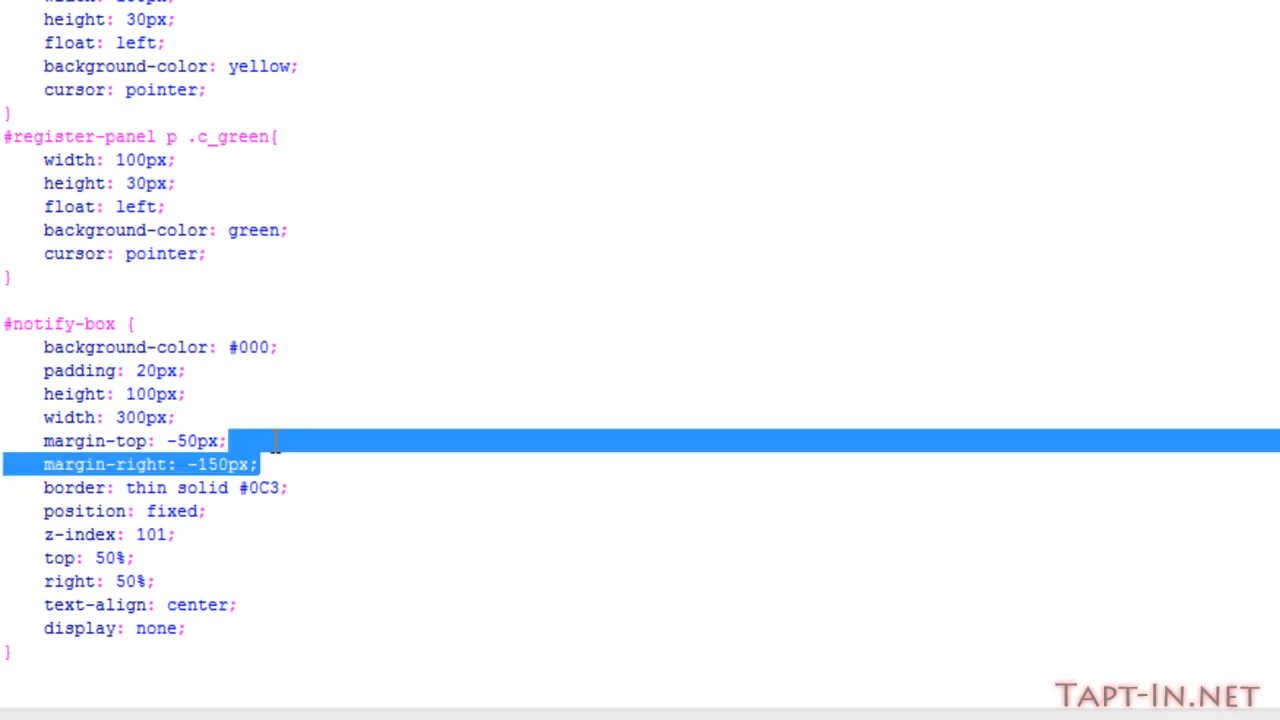
click(175, 417)
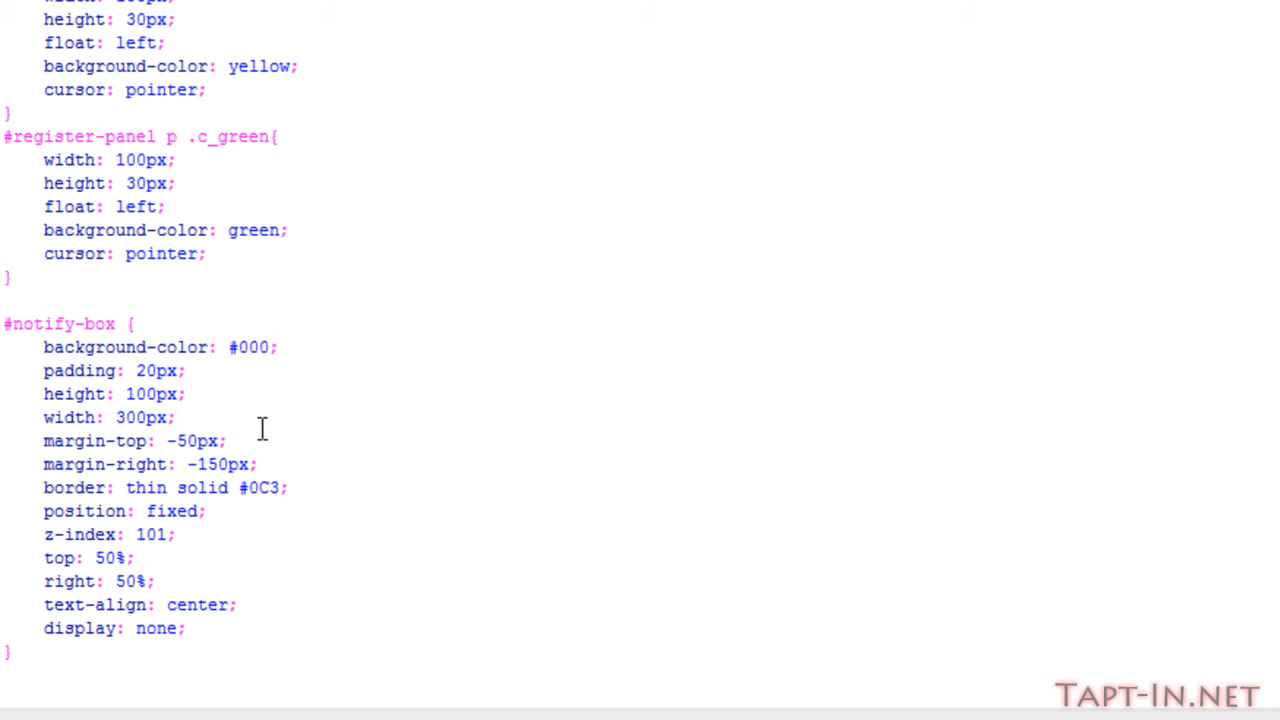
click(178, 417)
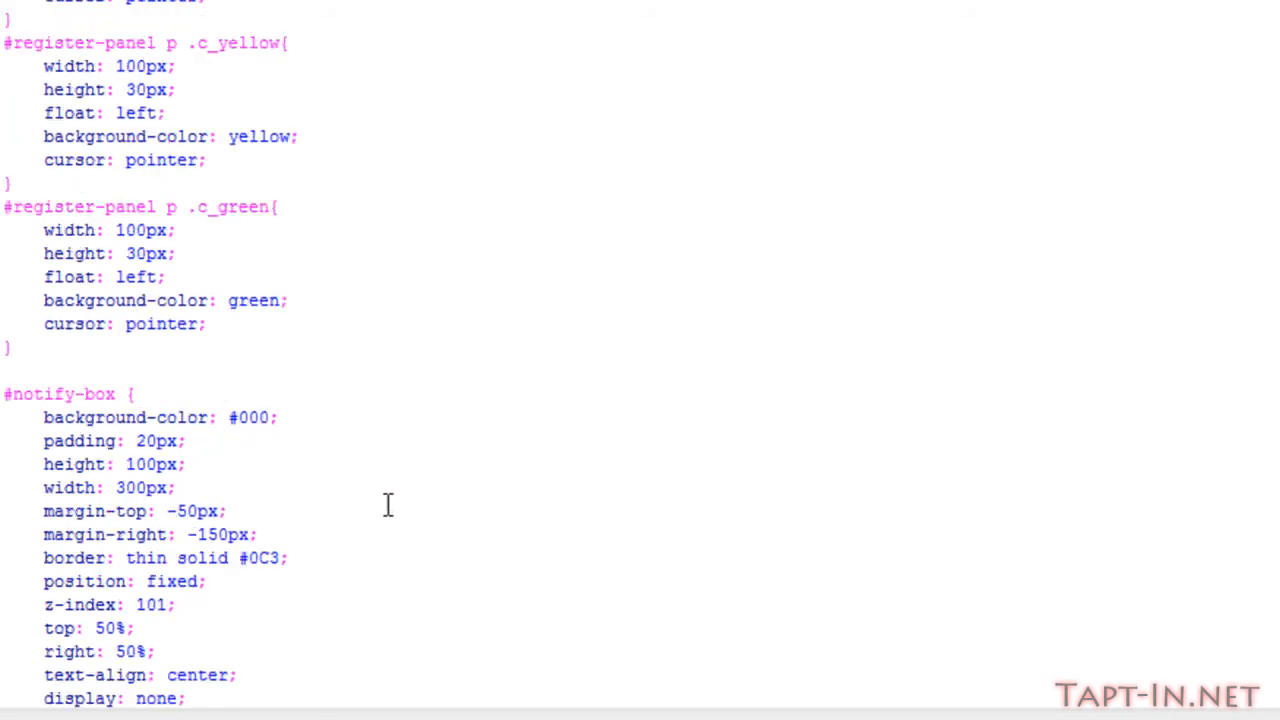
scroll(down, 3)
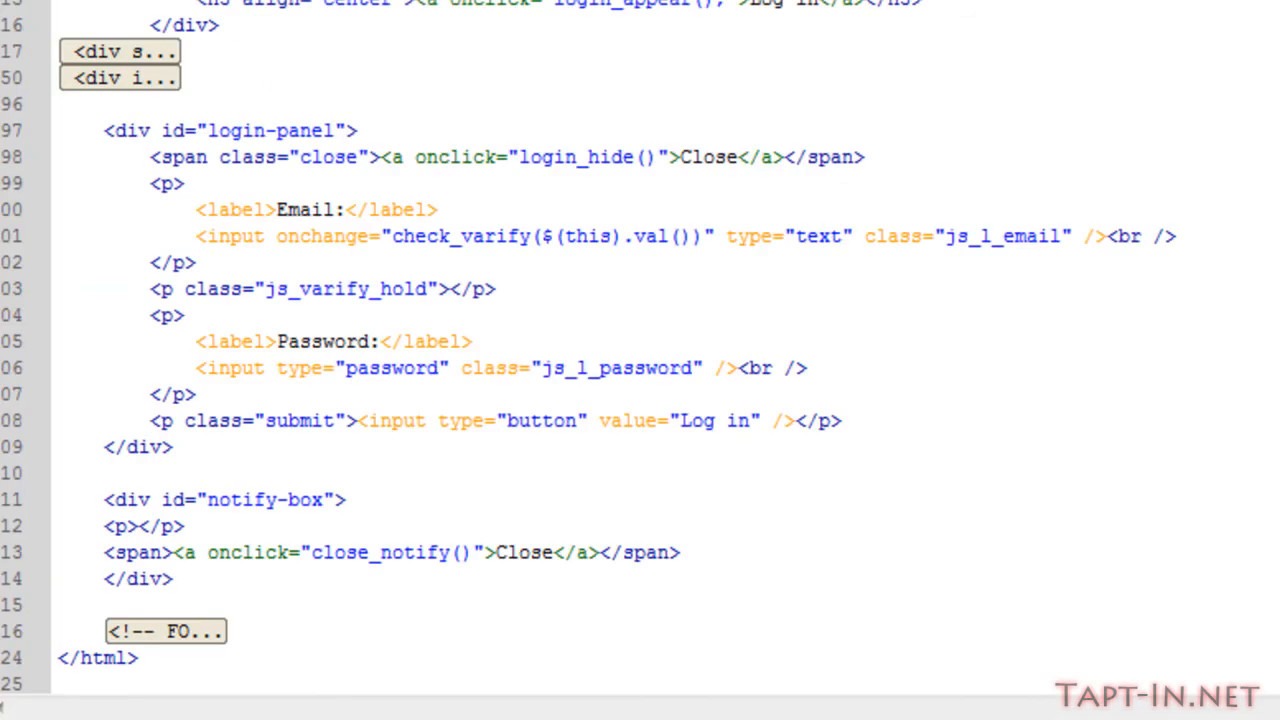
mouse_move(388, 199)
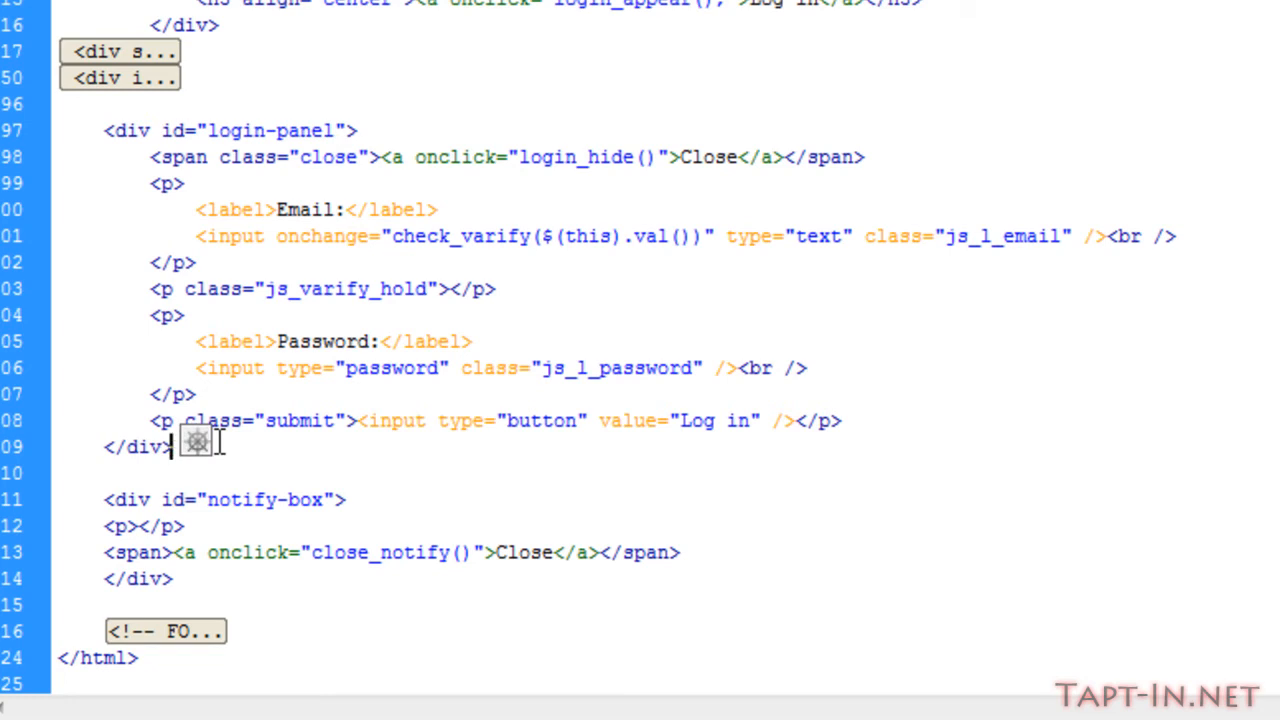
mouse_move(185, 143)
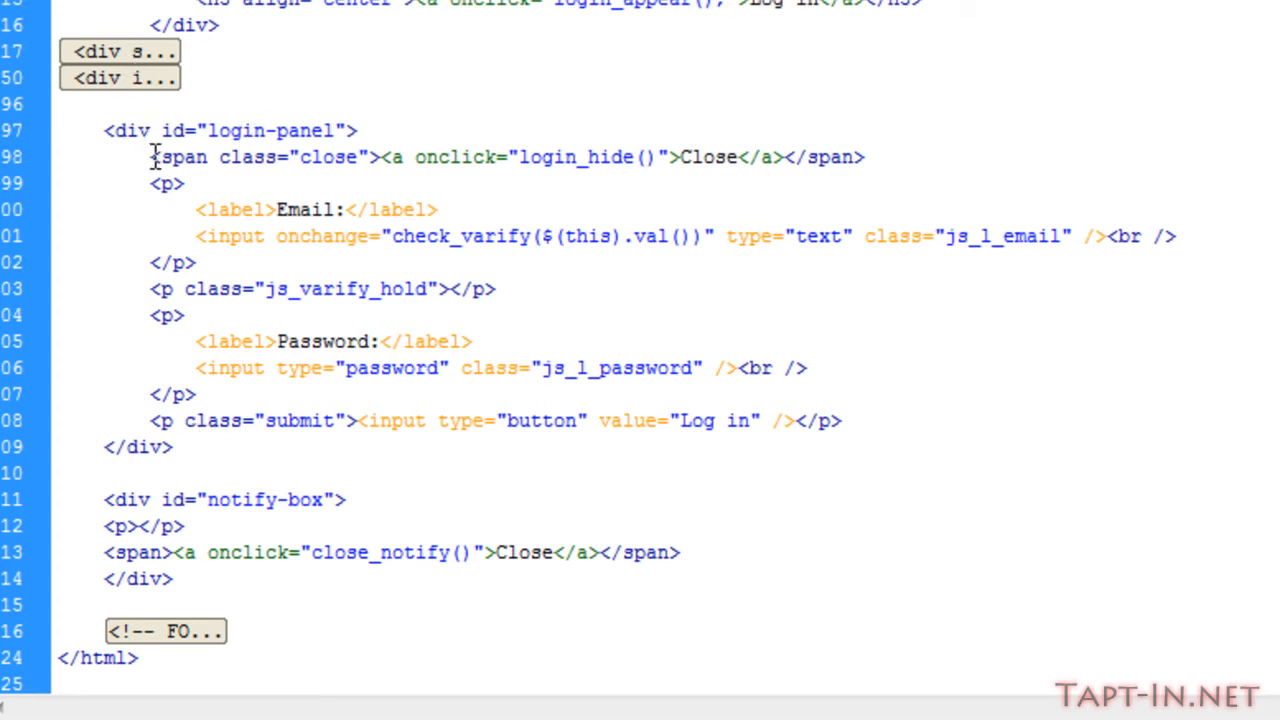
double_click(710, 157)
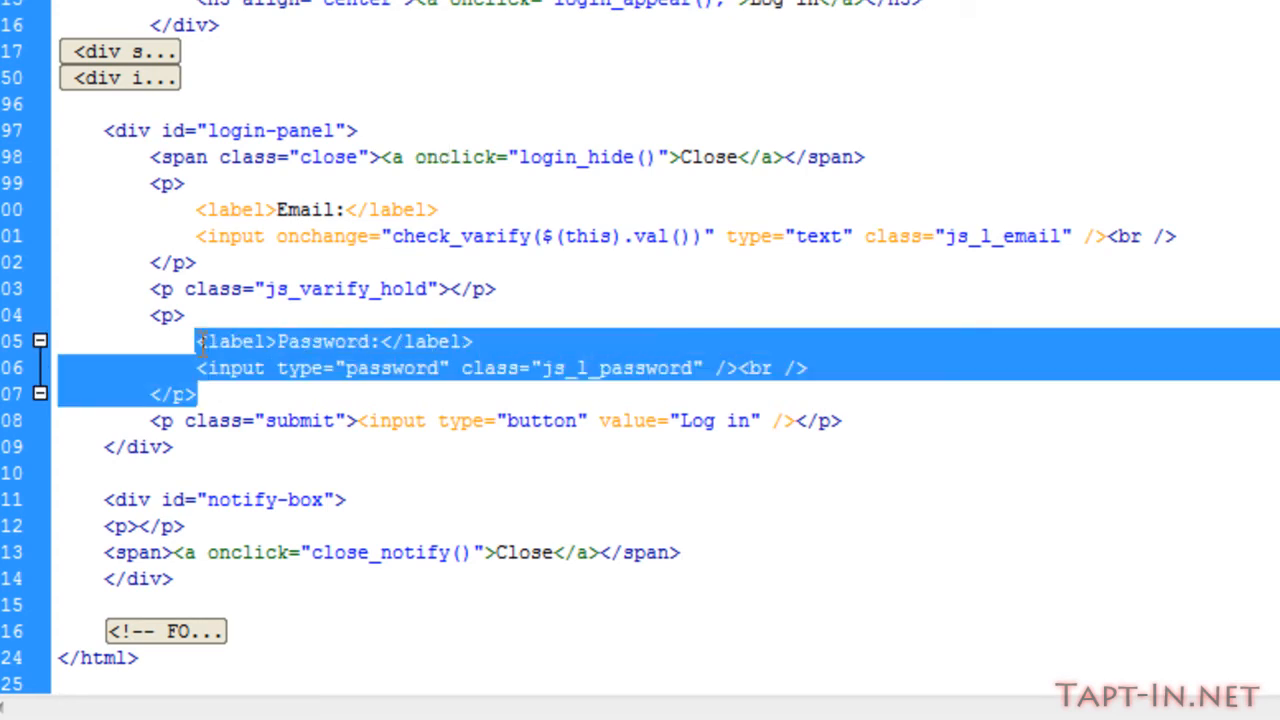
click(283, 367)
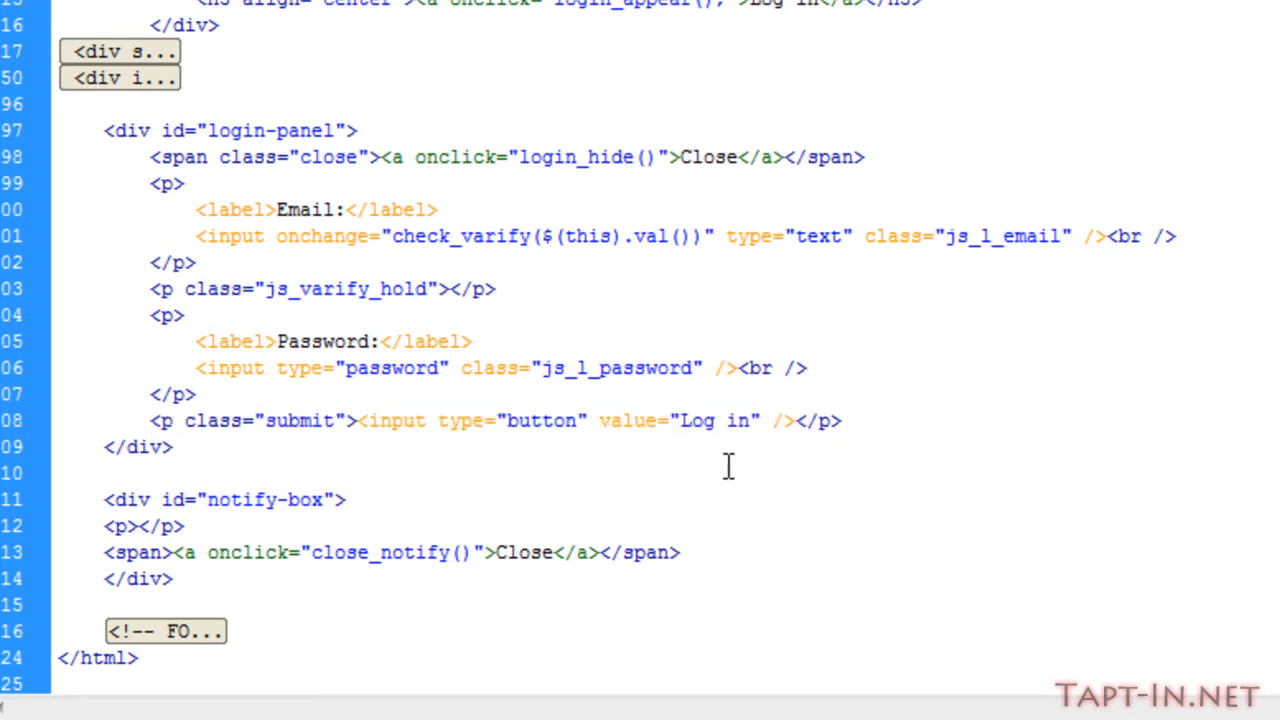
double_click(710, 420)
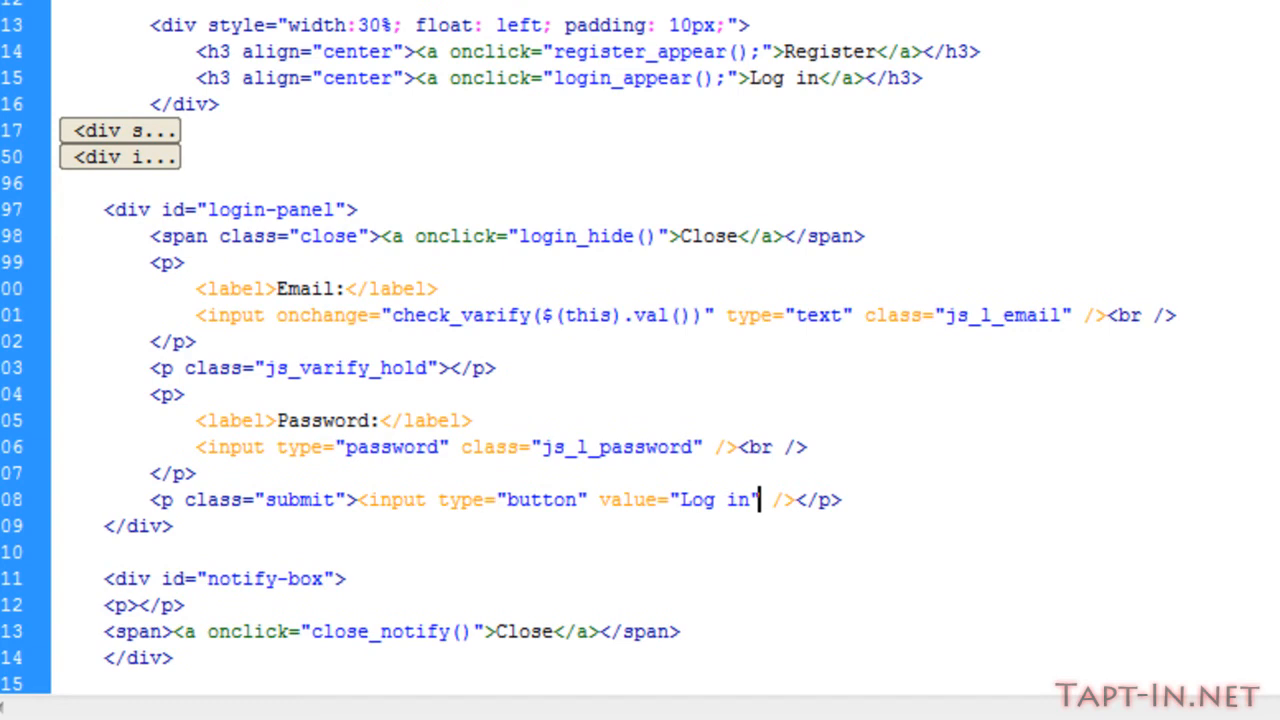
- Deselect the shared #register-panel, #login-panel rule in the stylesheet and switch to the browser
scroll(down, 3)
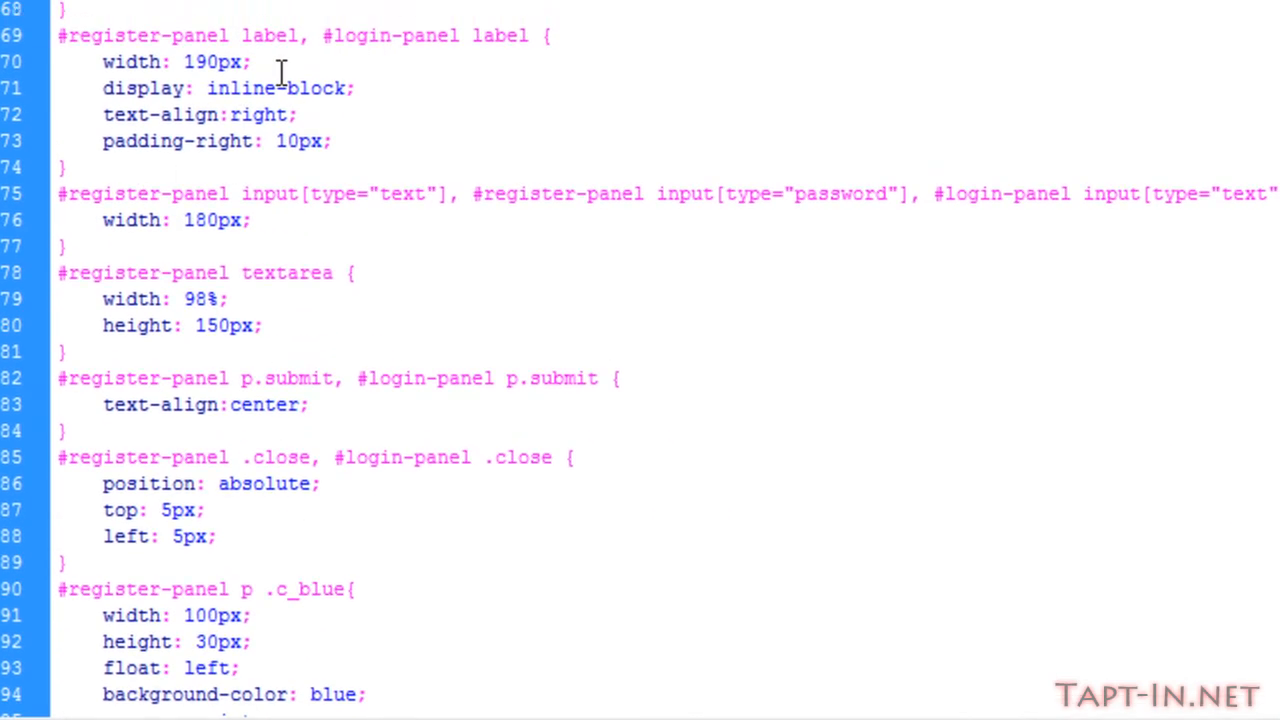
double_click(383, 433)
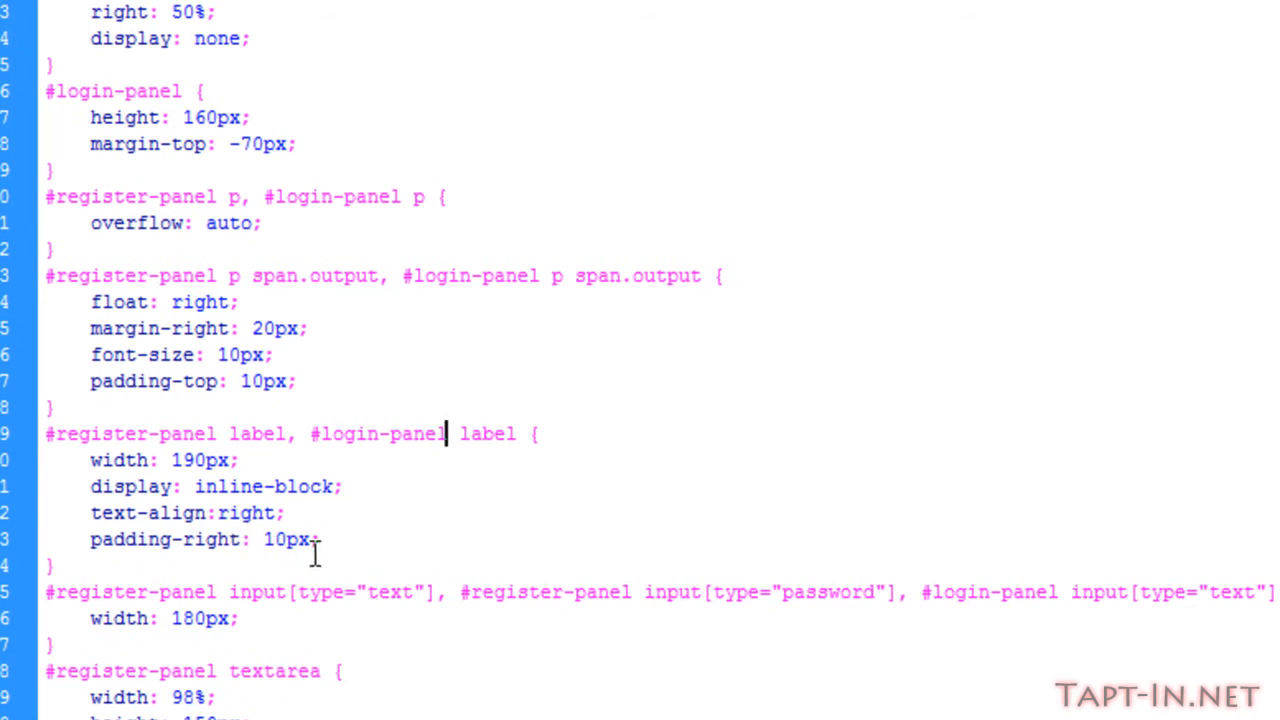
click(47, 460)
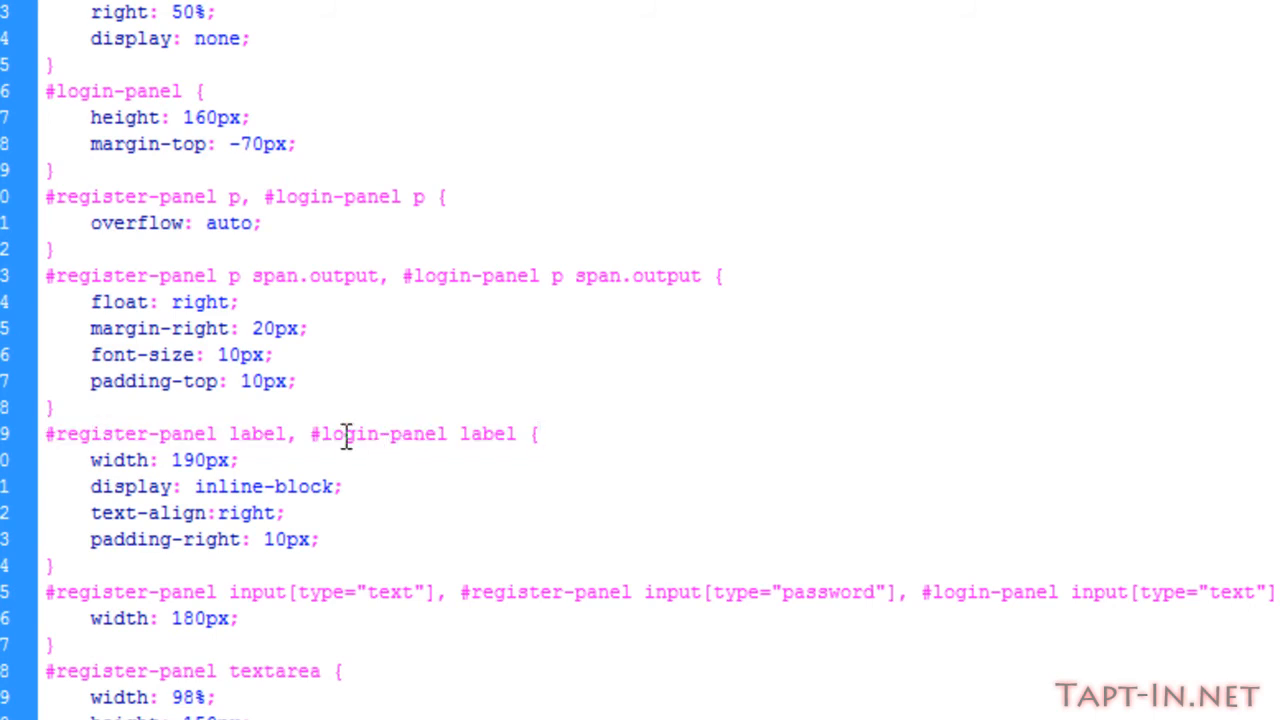
mouse_move(360, 462)
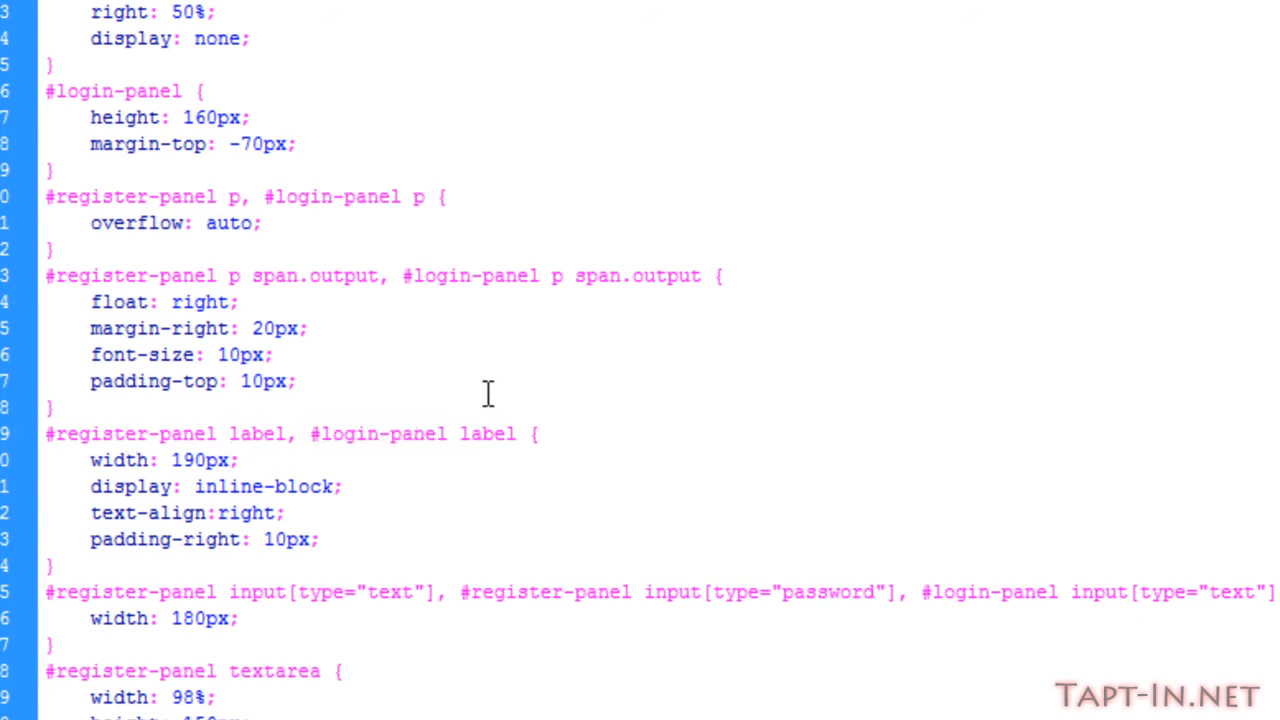
mouse_move(444, 477)
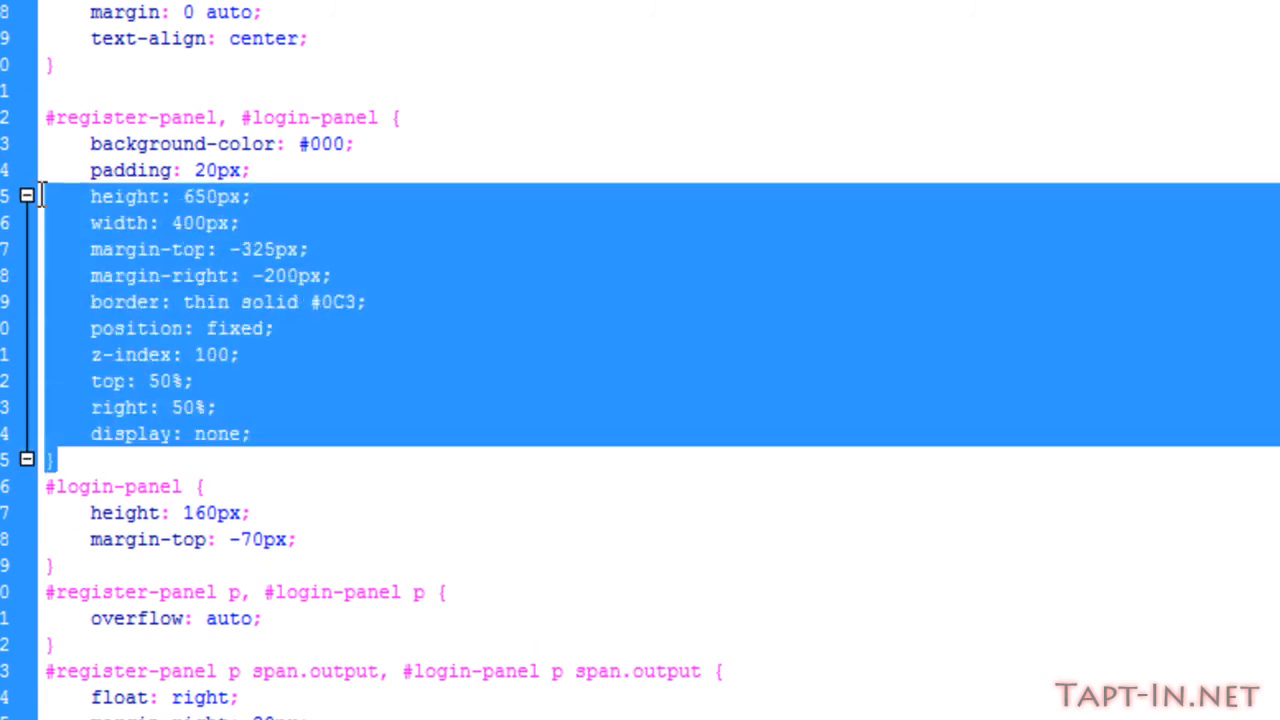
click(405, 117)
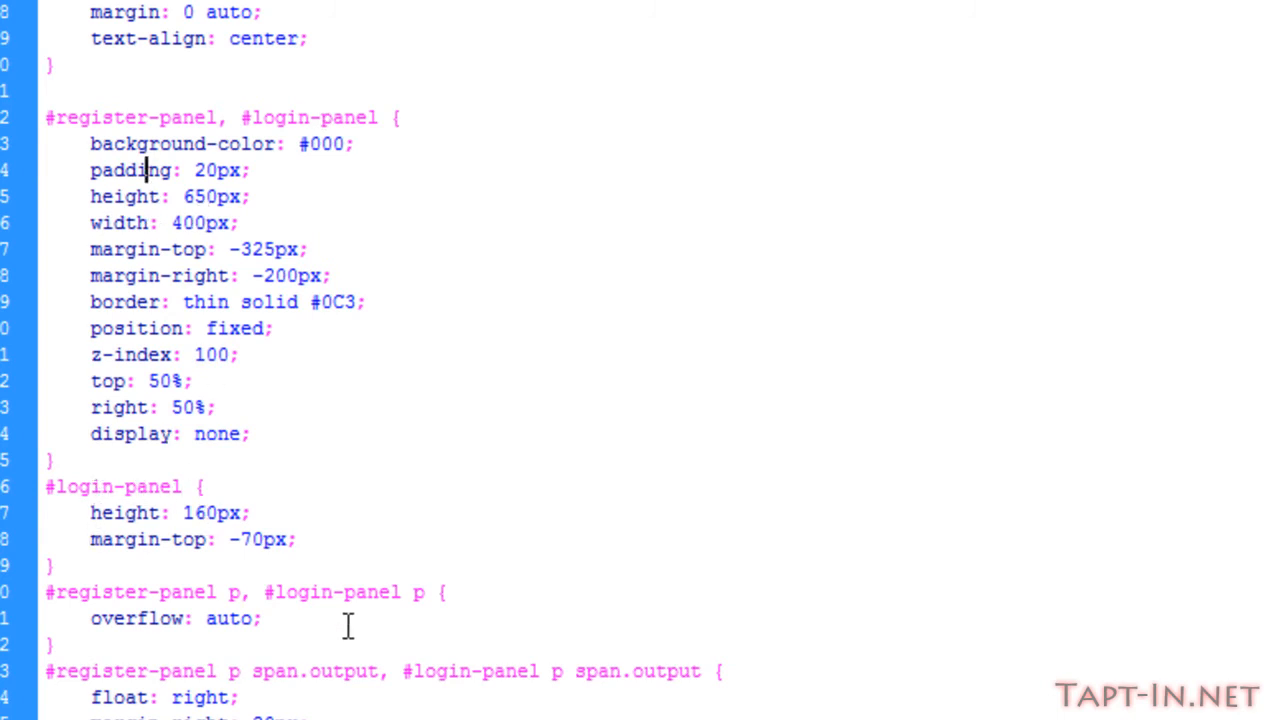
mouse_move(270, 539)
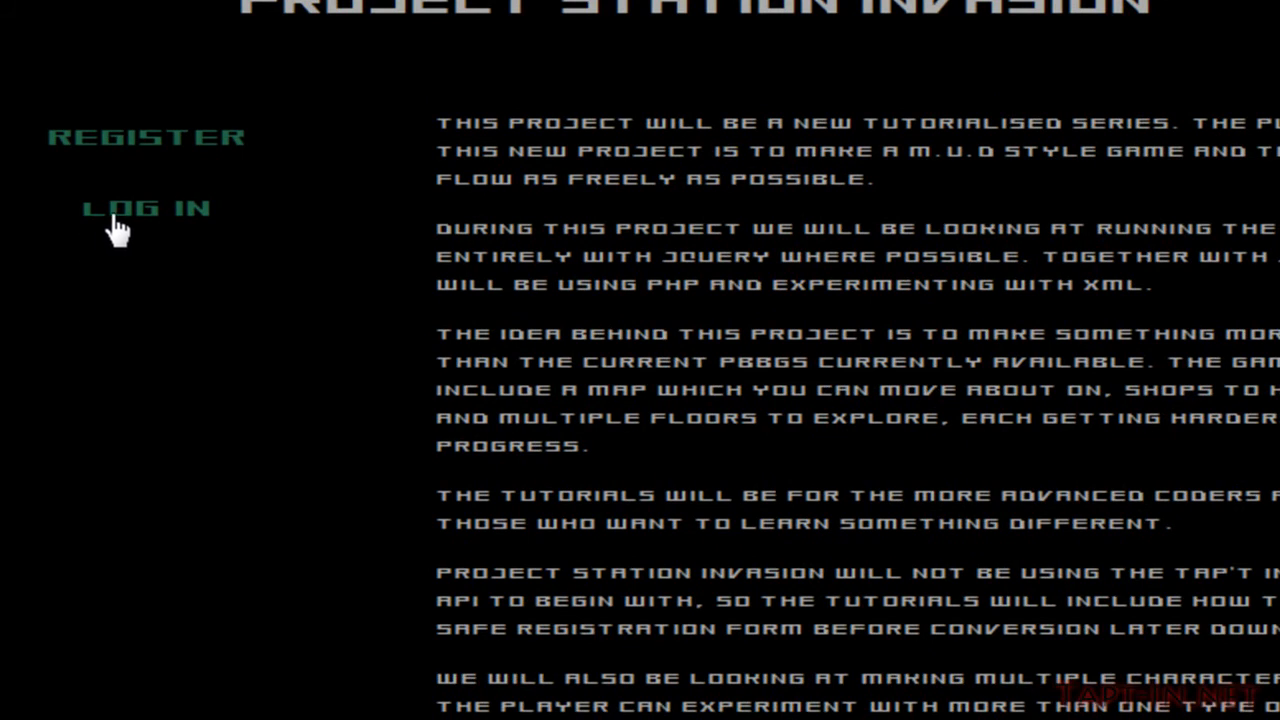
- Show the login panel with Email, Password and a Log in button over the home page
click(144, 208)
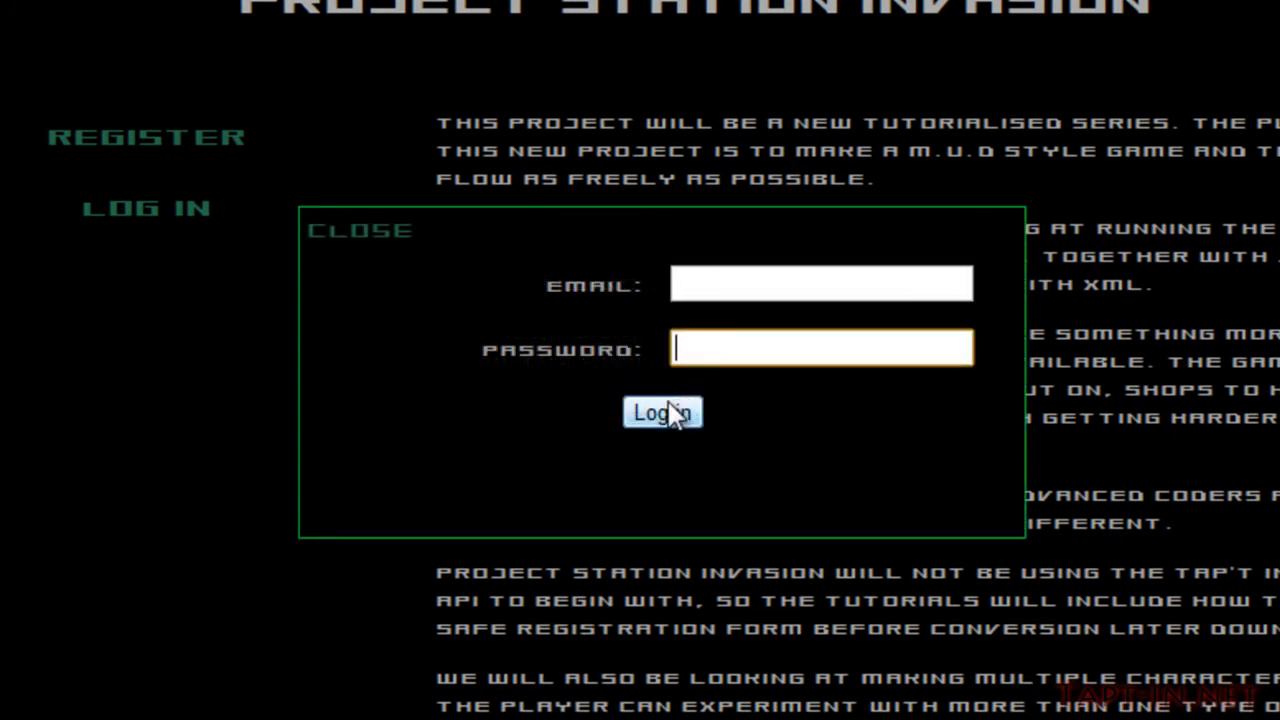
mouse_move(588, 430)
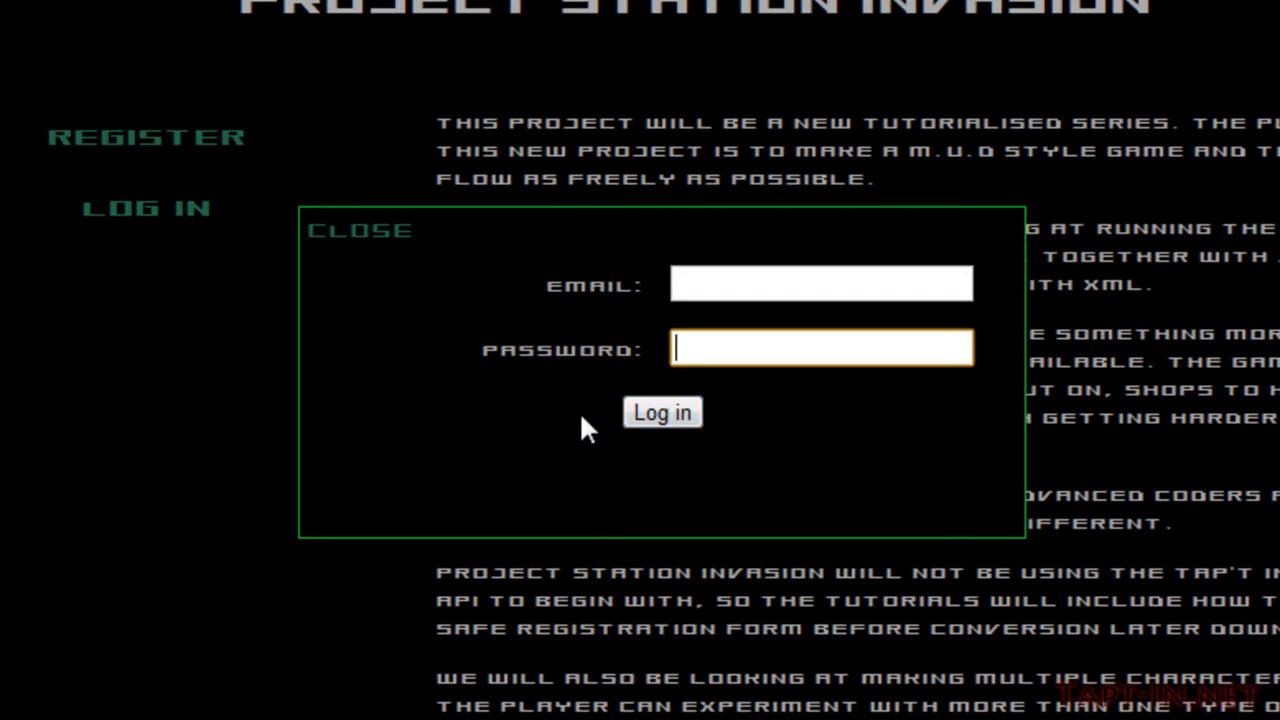
mouse_move(135, 358)
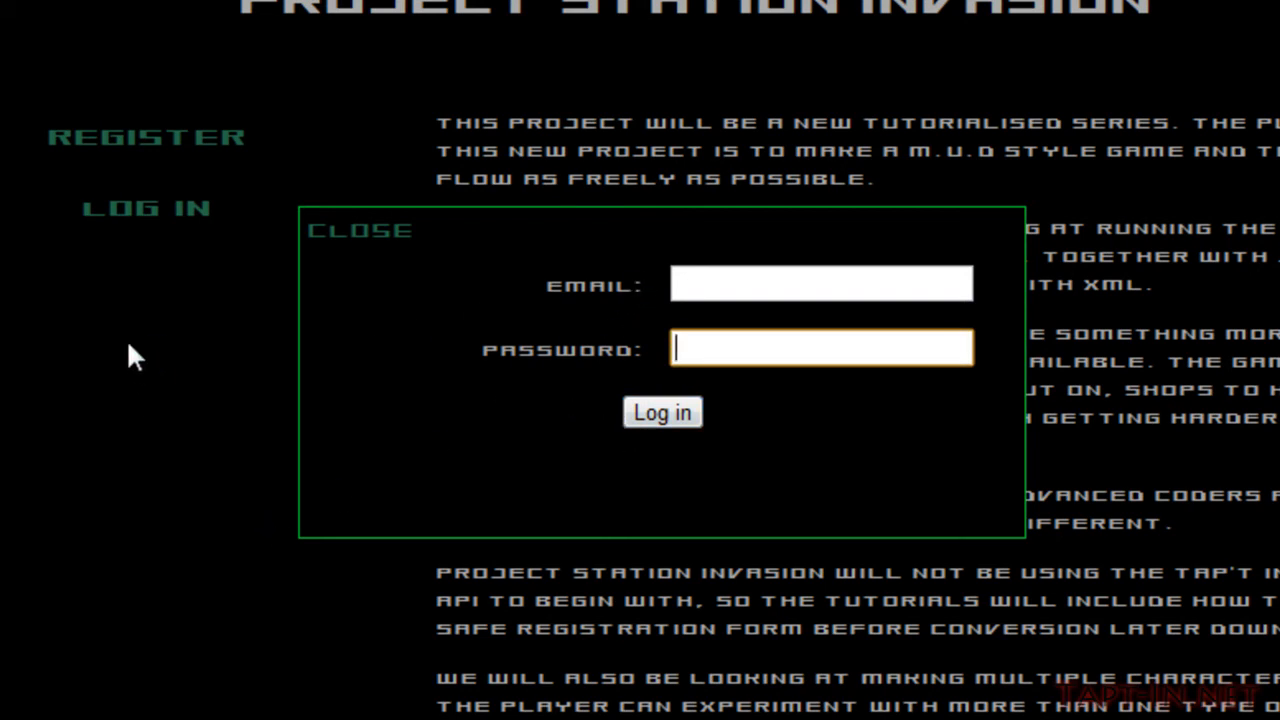
click(358, 229)
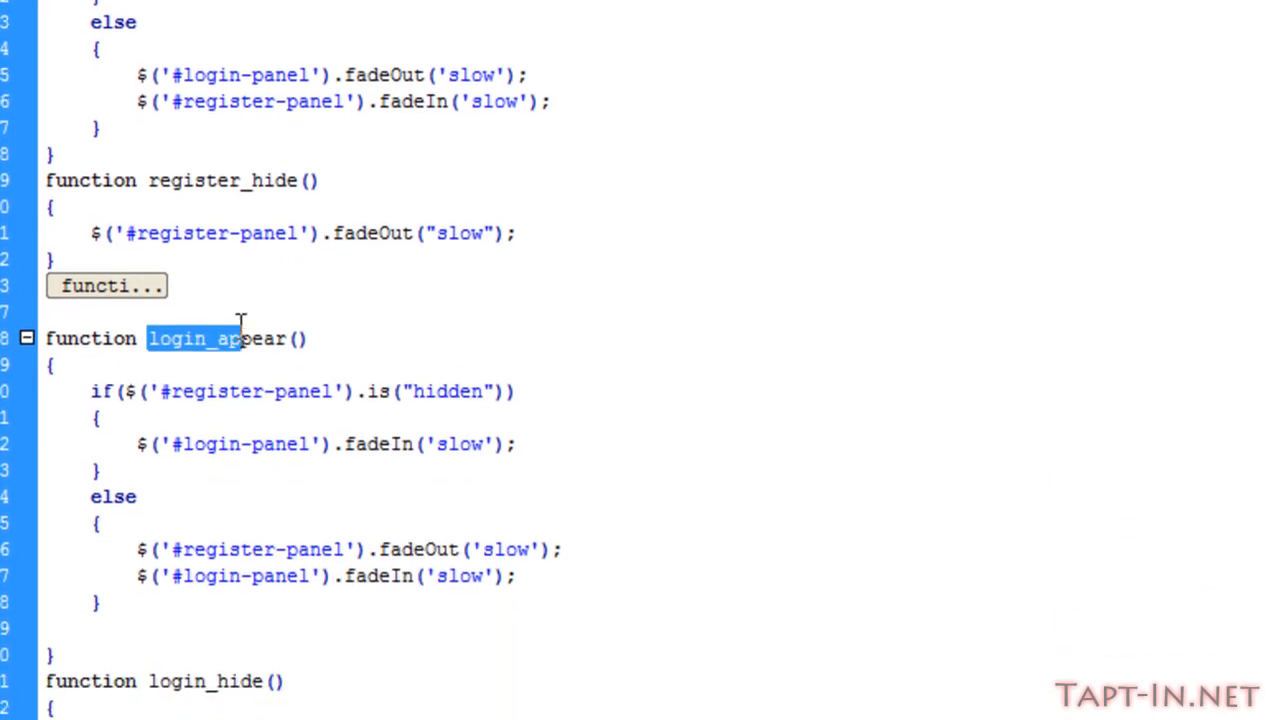
- Scroll through register_appear and login_appear, highlighting login_appear's fadeOut call, then return to the browser
scroll(down, 3)
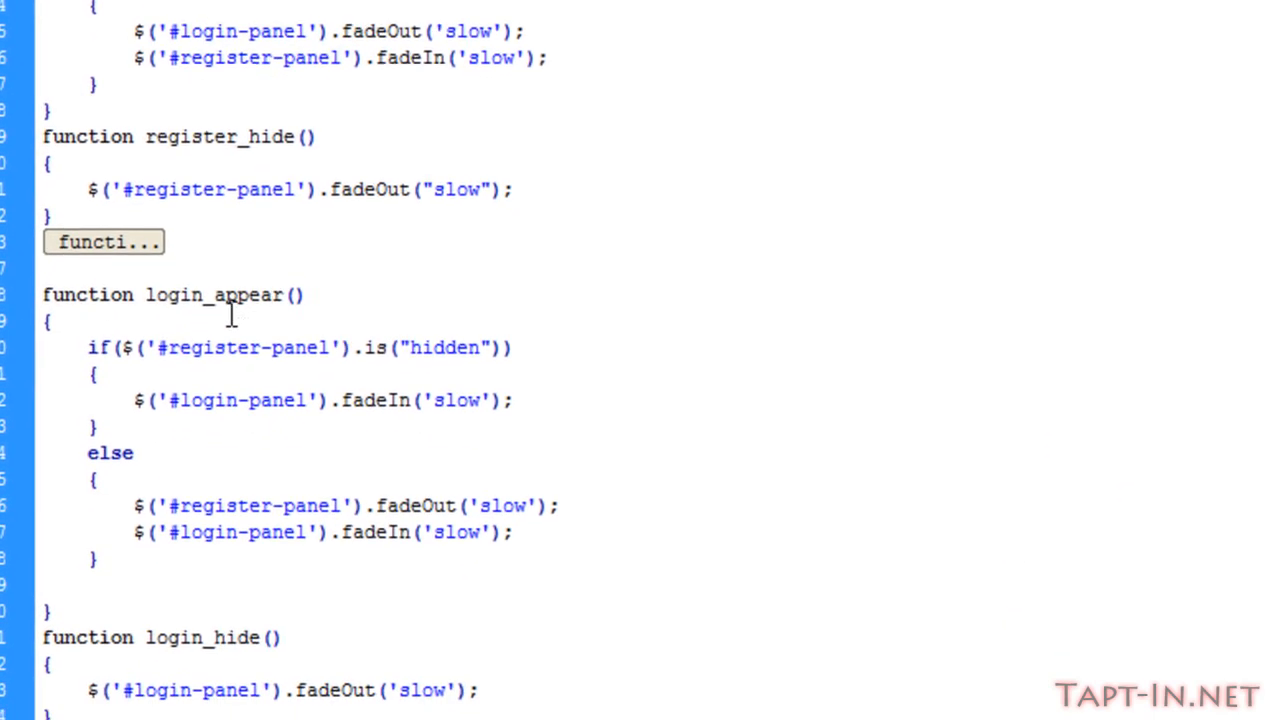
scroll(down, 3)
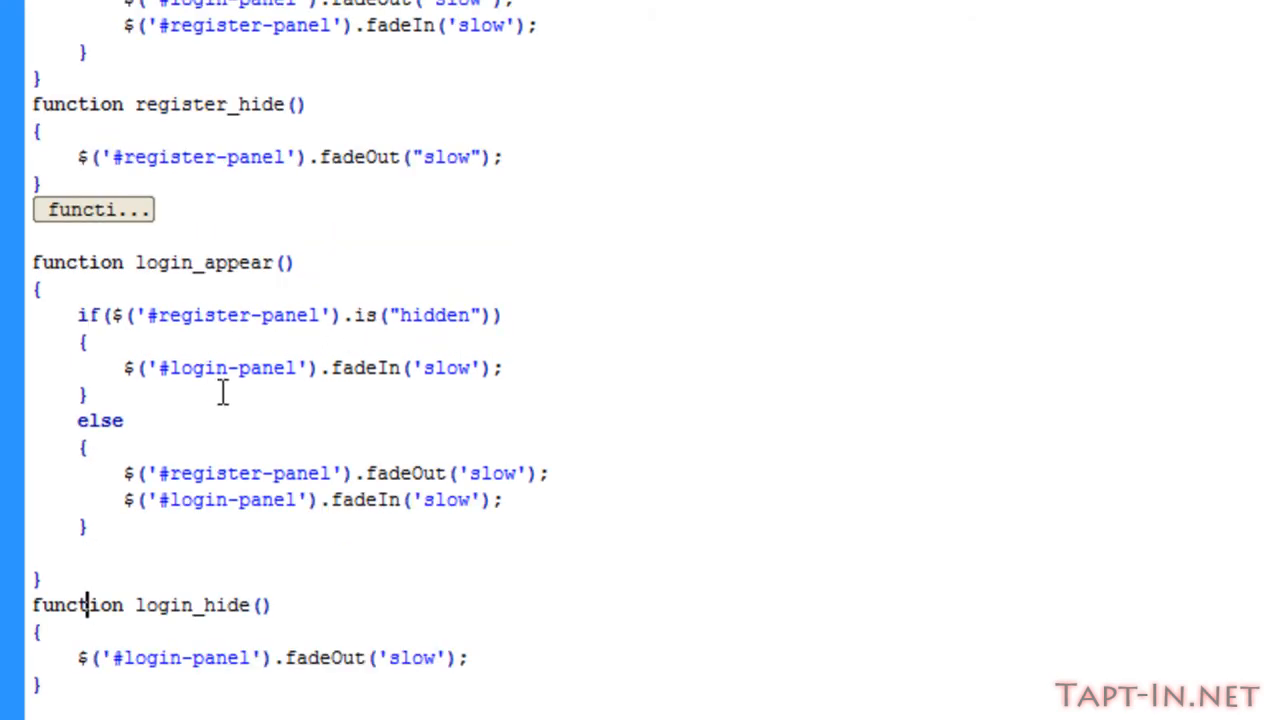
scroll(down, 3)
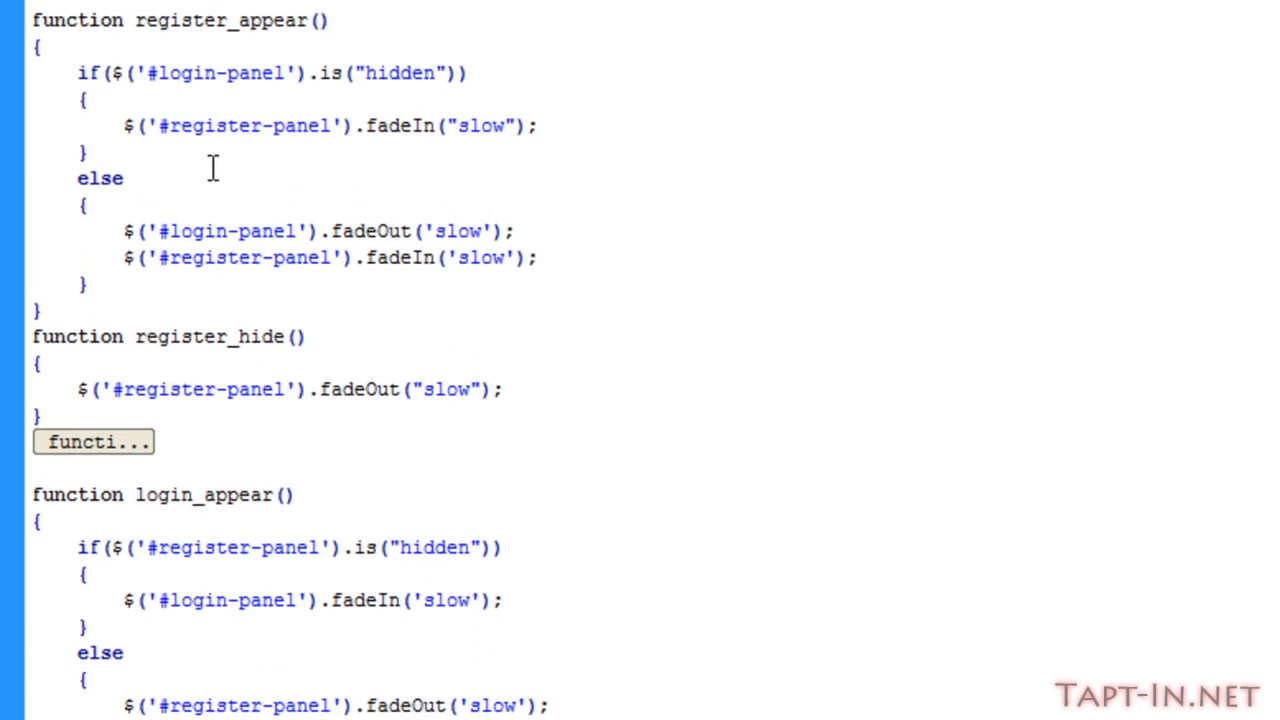
scroll(down, 3)
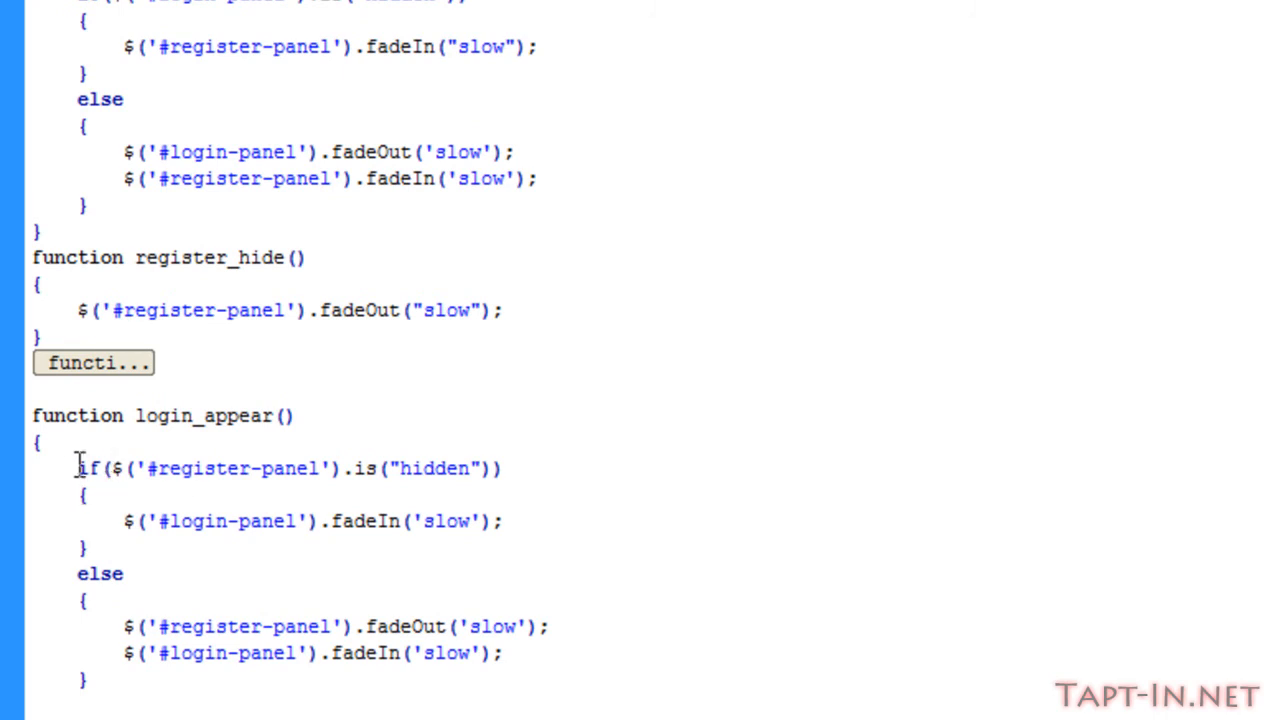
mouse_move(180, 468)
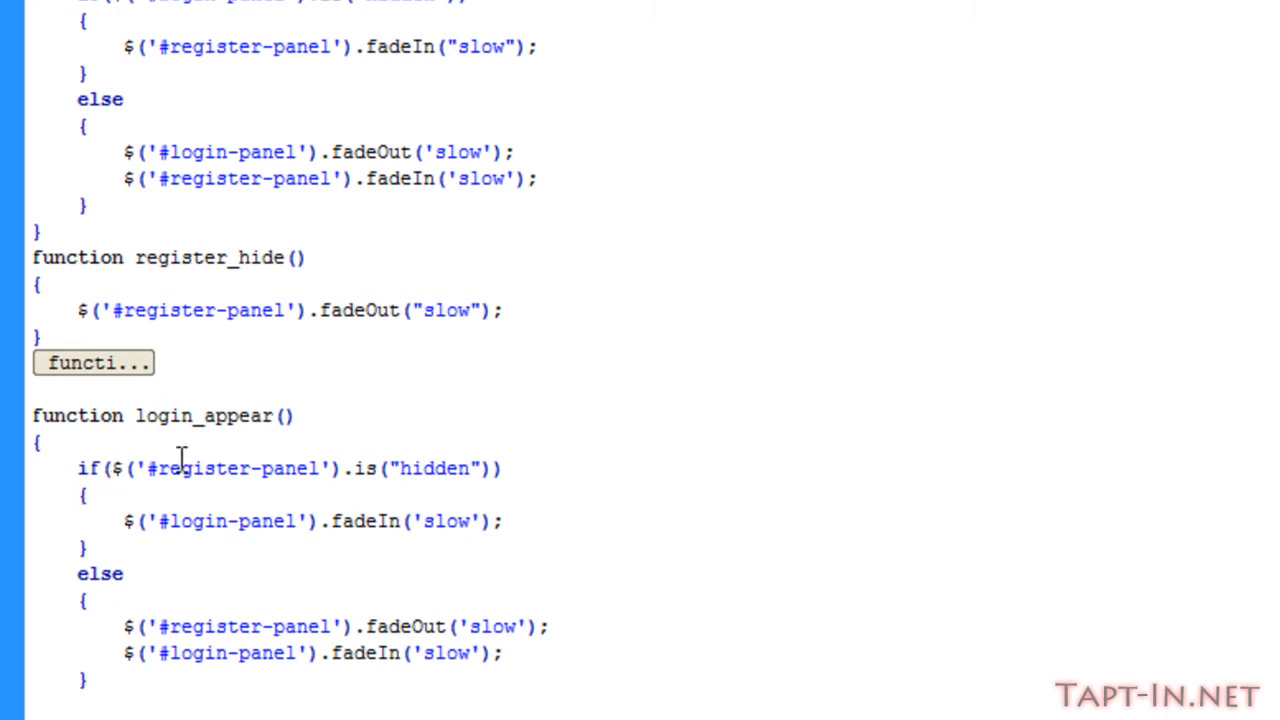
mouse_move(423, 487)
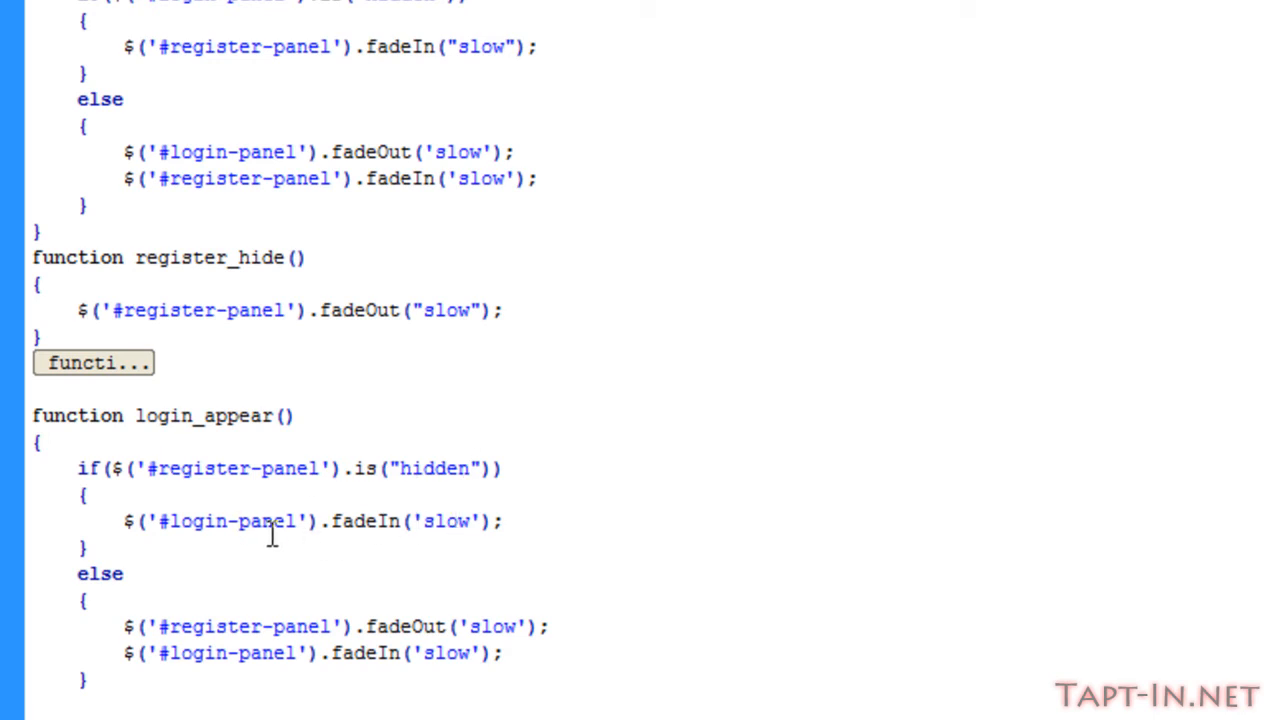
mouse_move(117, 578)
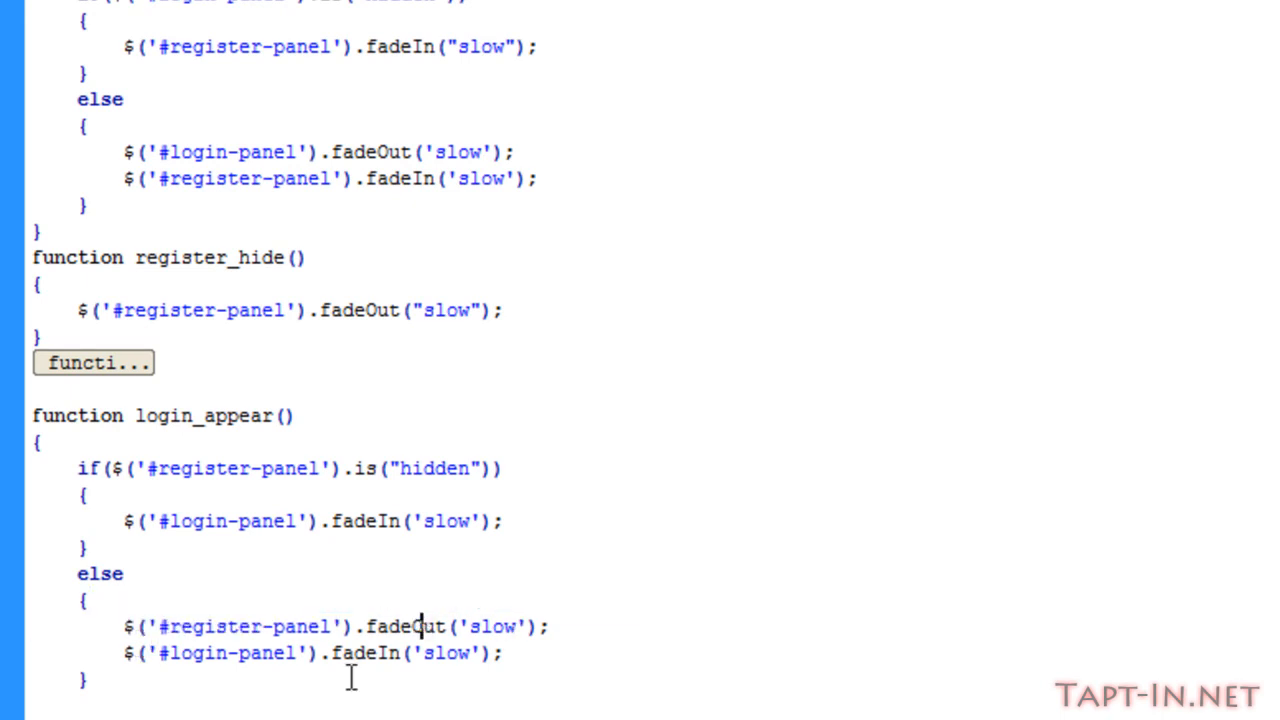
double_click(225, 653)
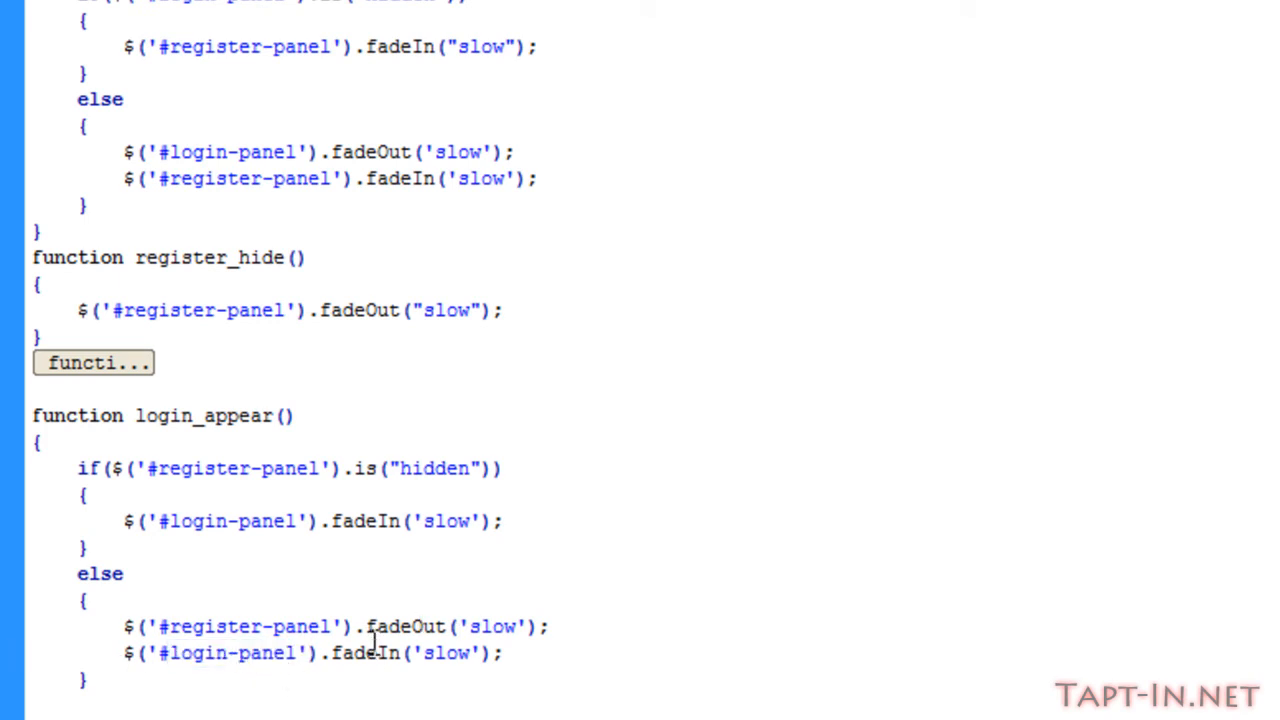
scroll(up, 3)
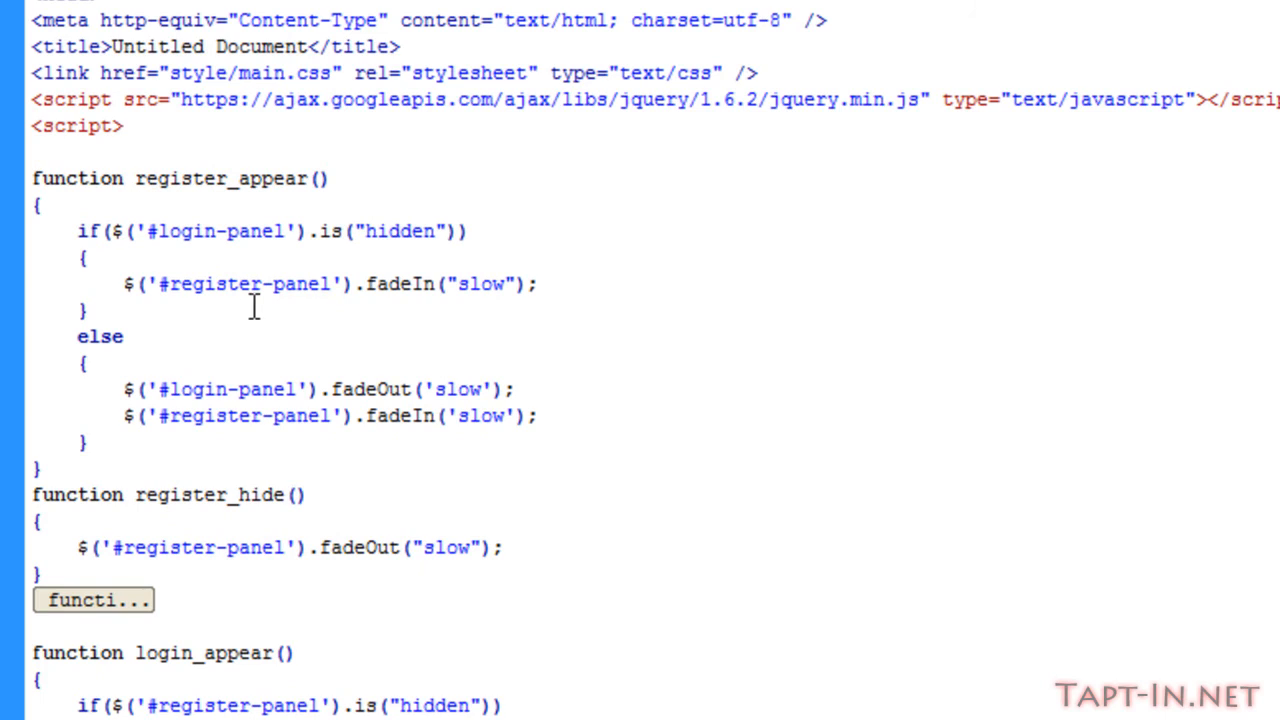
mouse_move(155, 230)
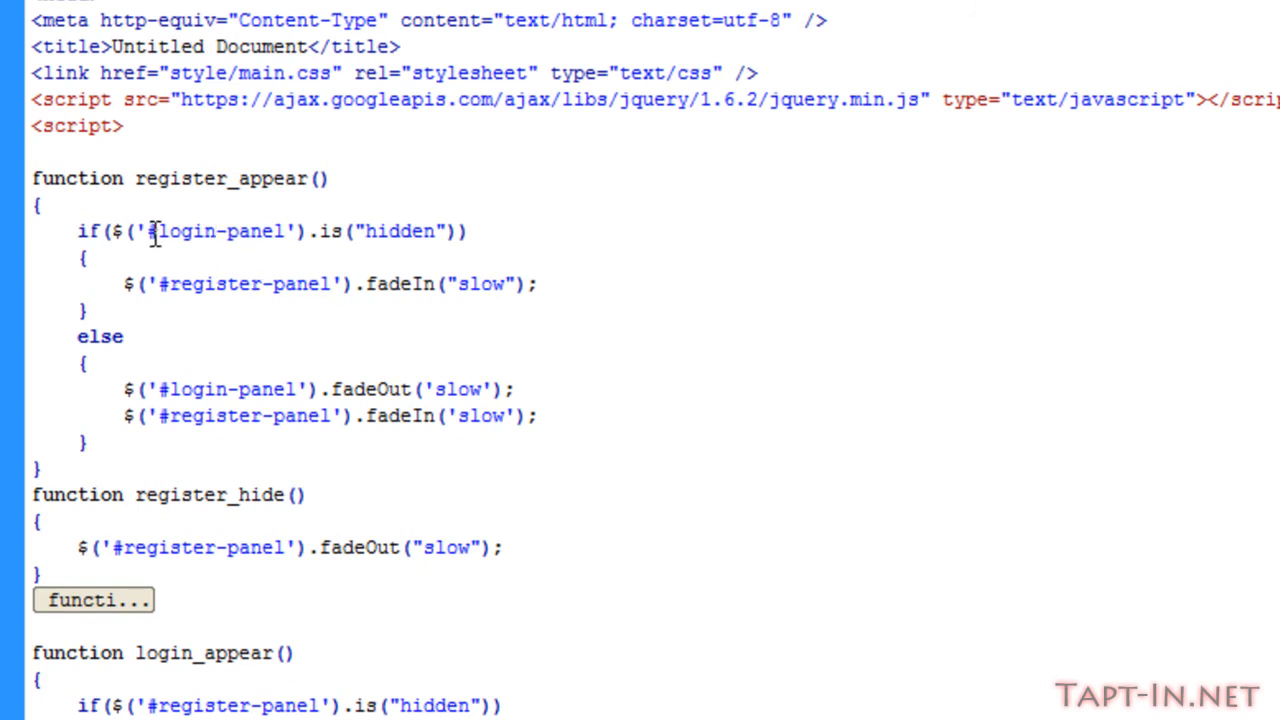
mouse_move(371, 283)
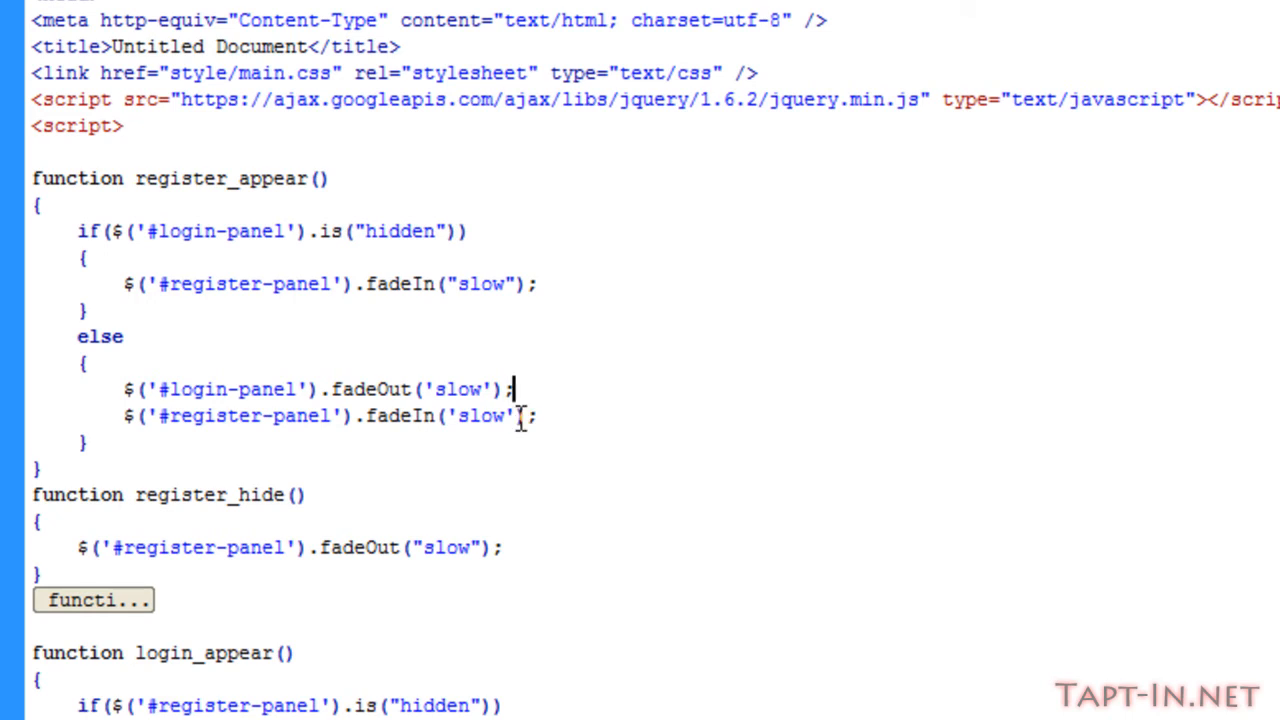
mouse_move(621, 456)
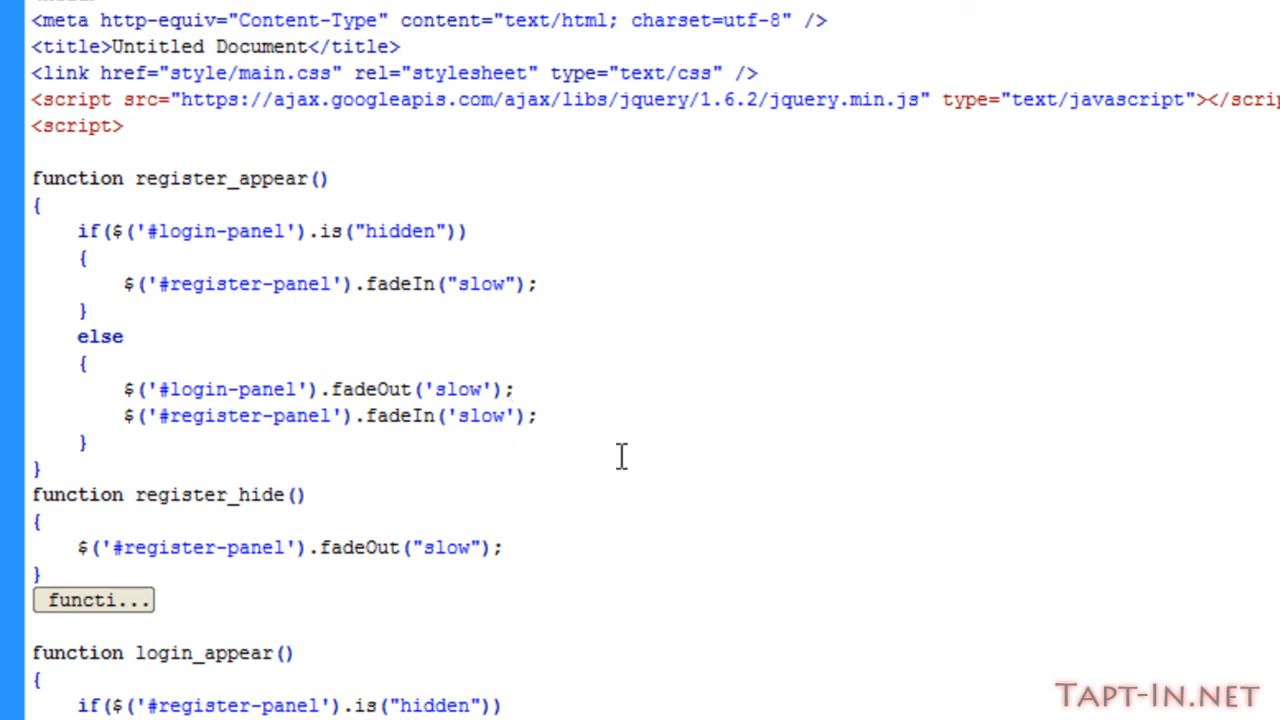
click(510, 389)
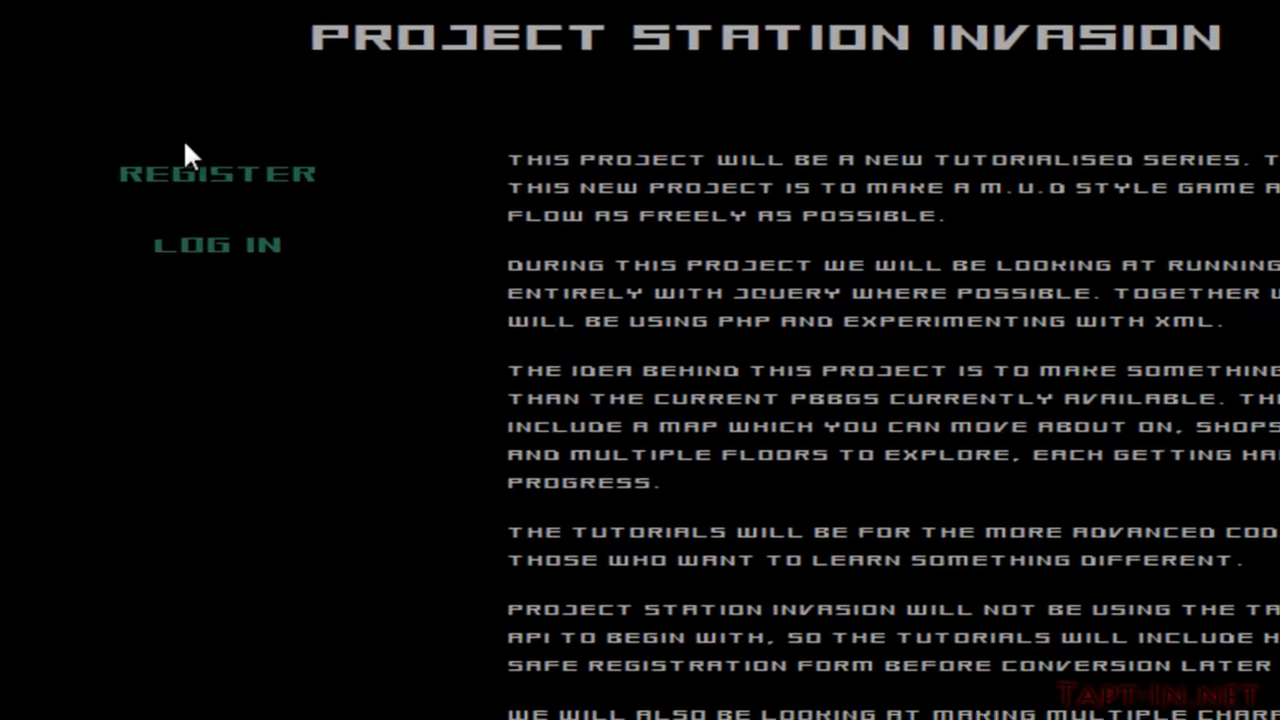
- Toggle Register, Log In, then Register again to watch the panels fade into each other
click(218, 172)
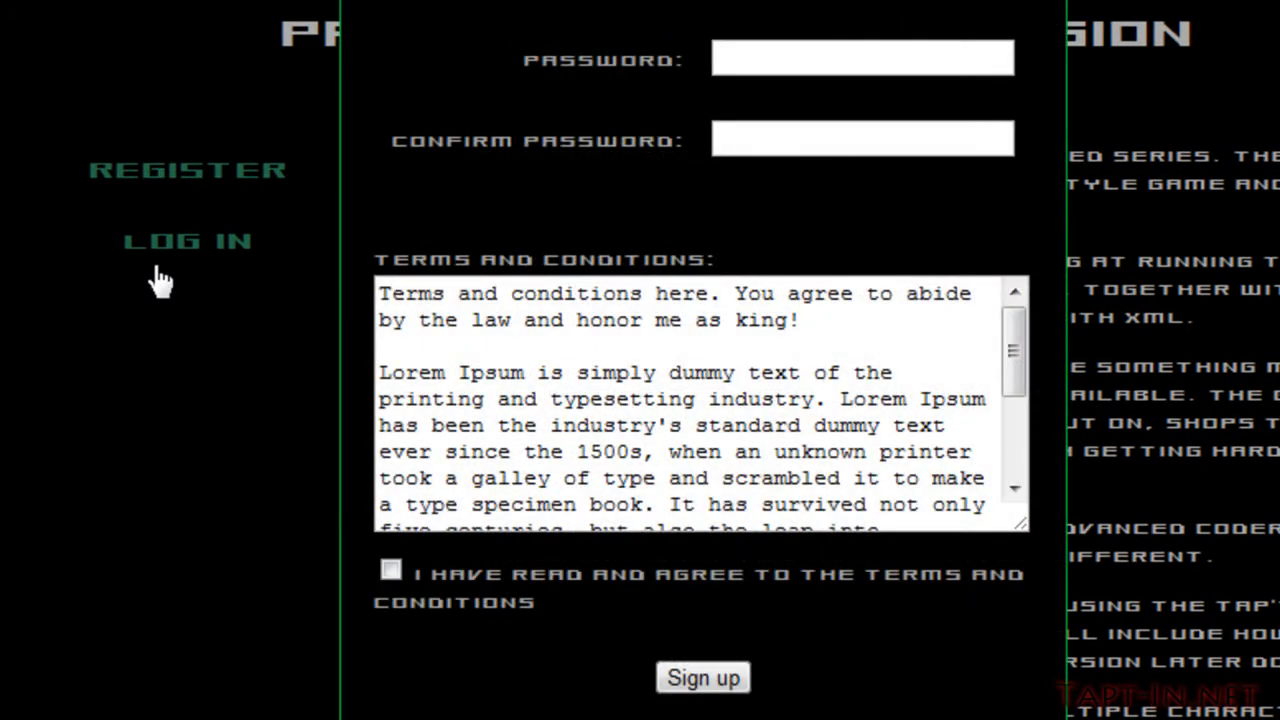
mouse_move(198, 260)
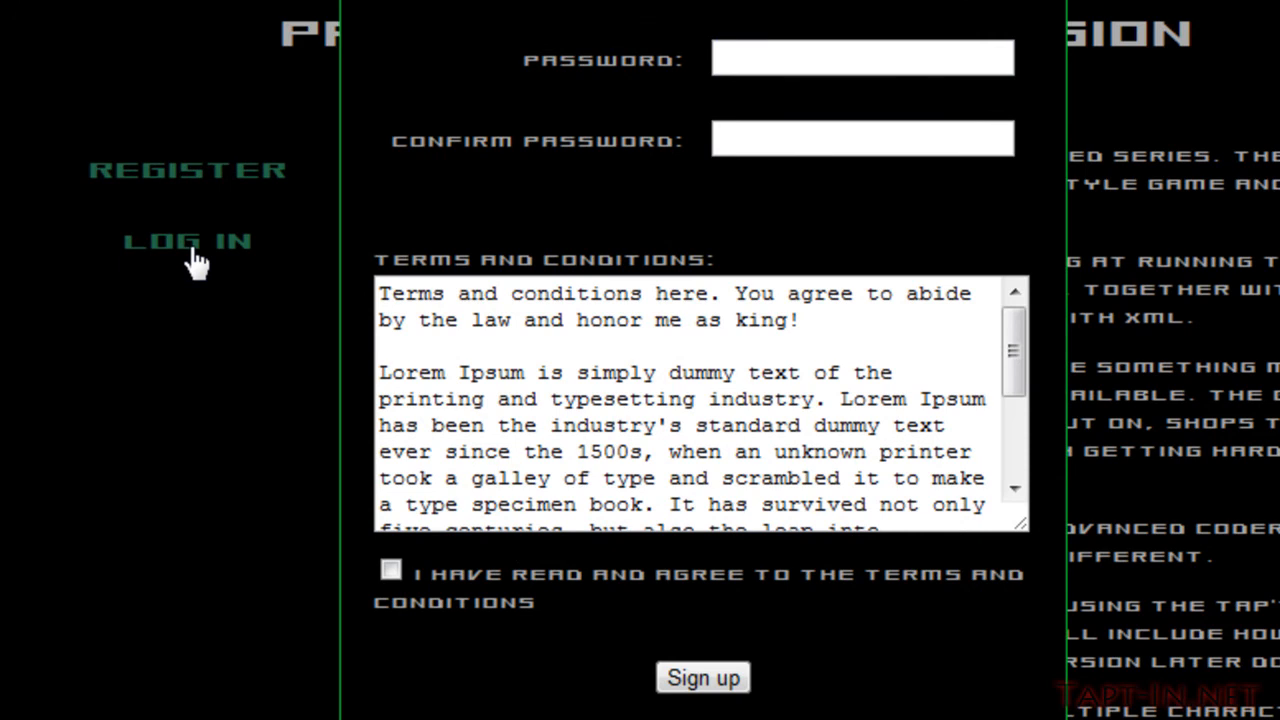
click(187, 241)
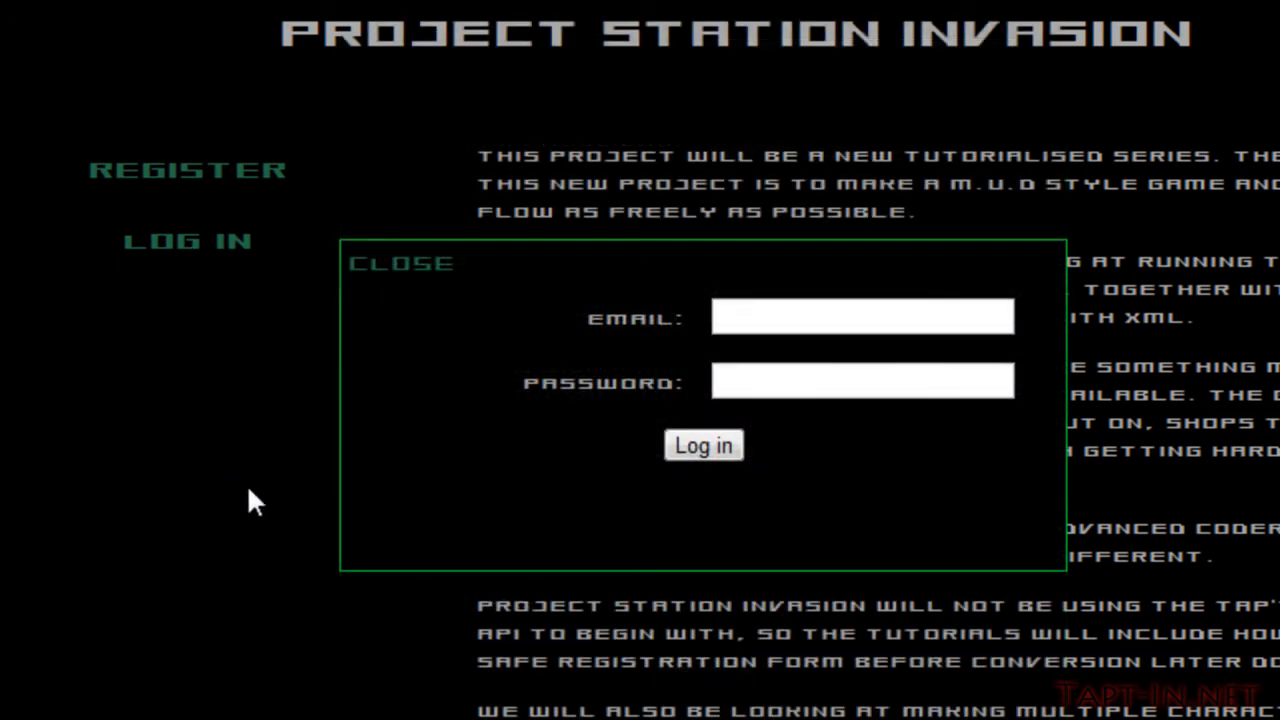
mouse_move(588, 353)
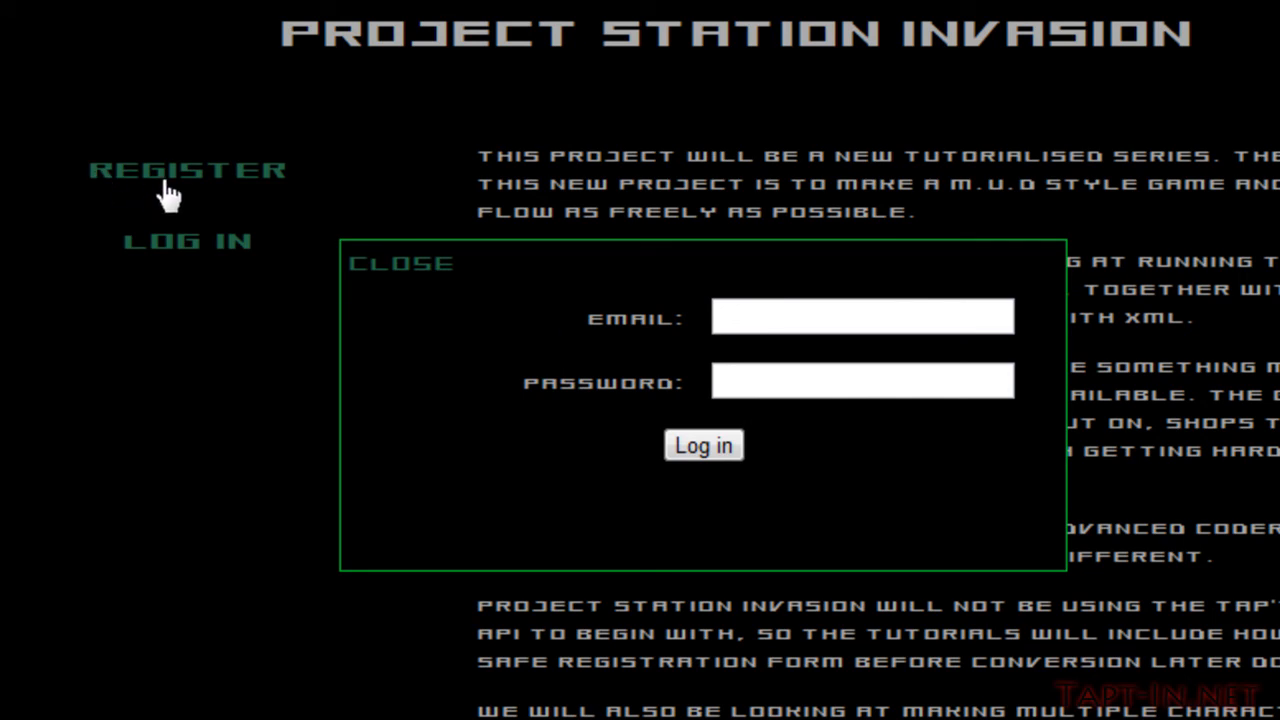
click(188, 170)
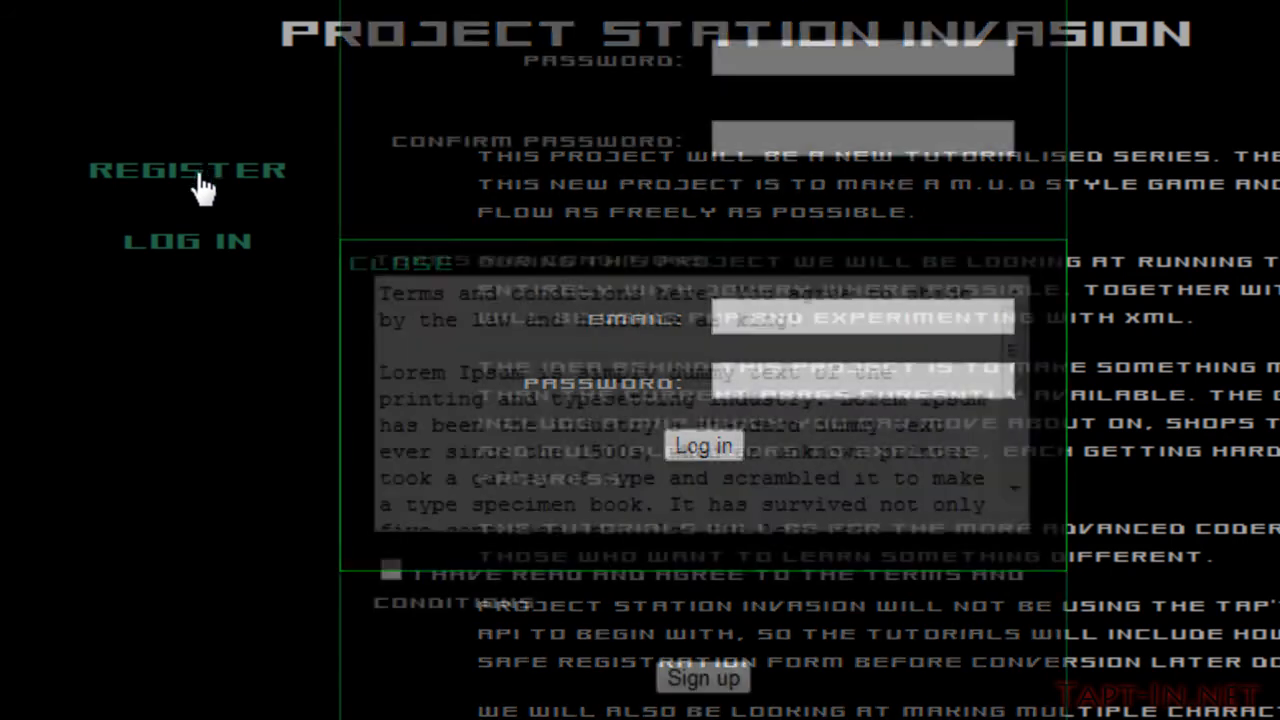
click(400, 262)
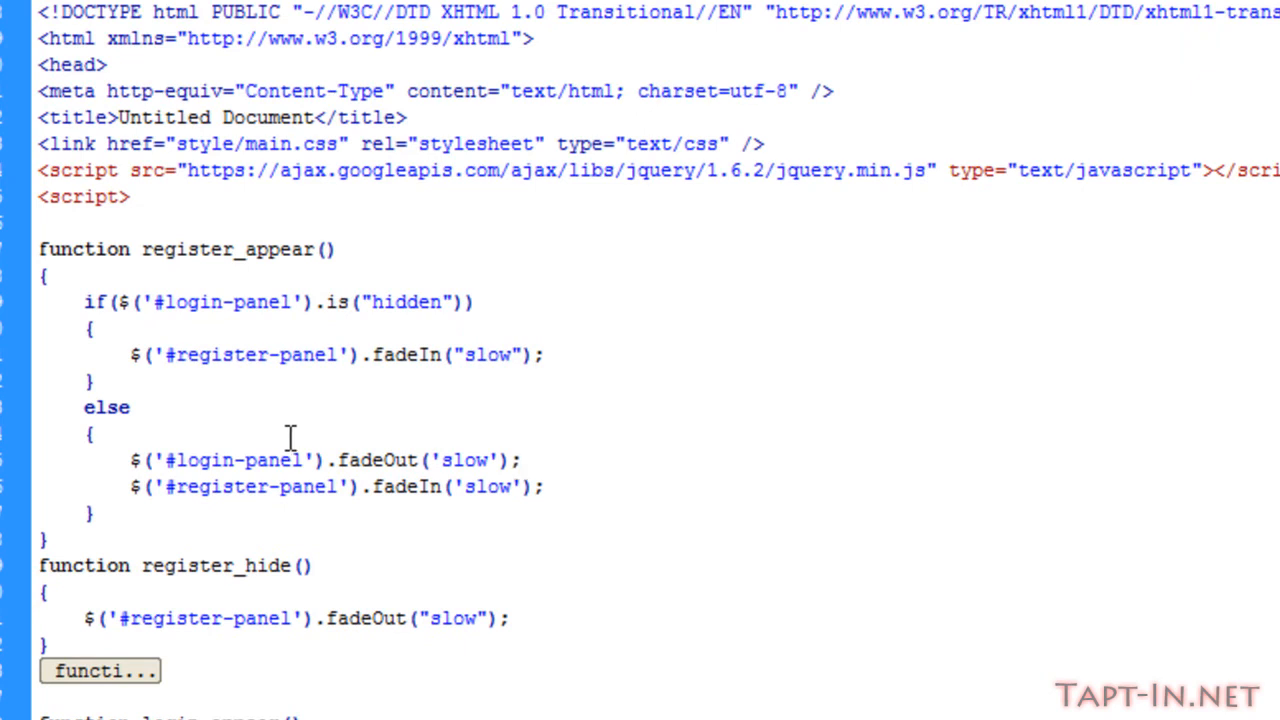
click(518, 460)
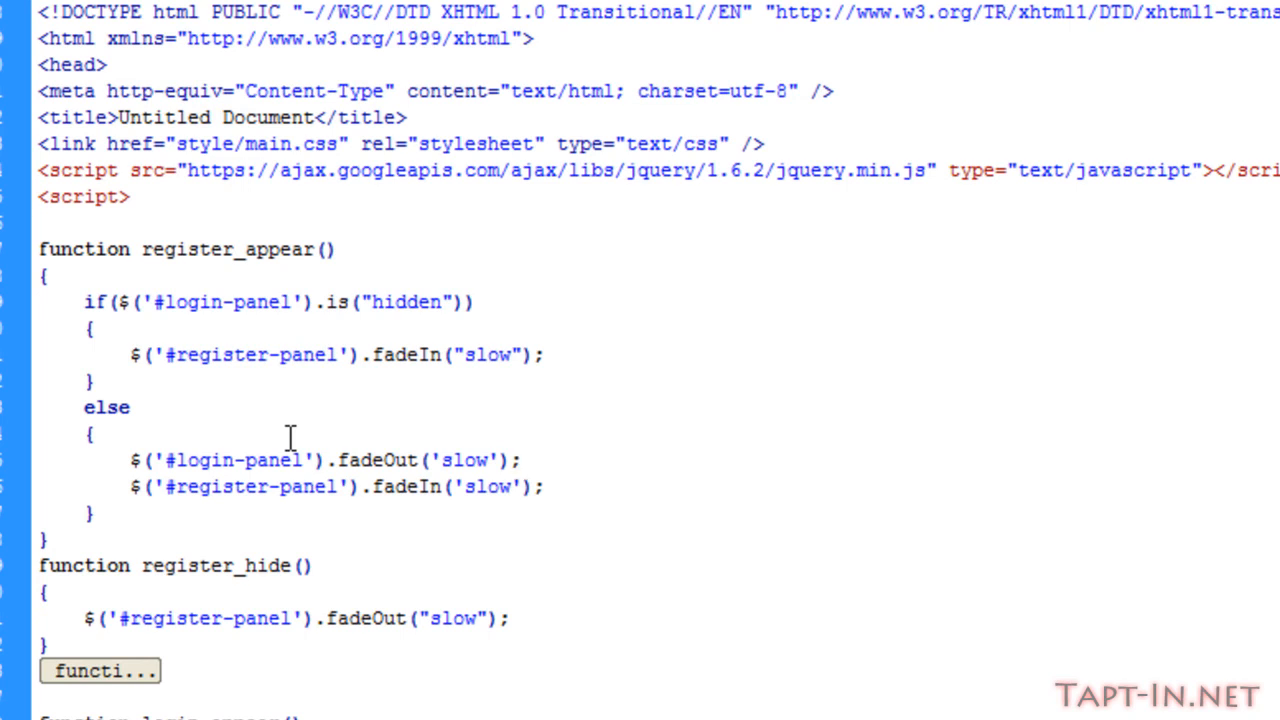
click(518, 460)
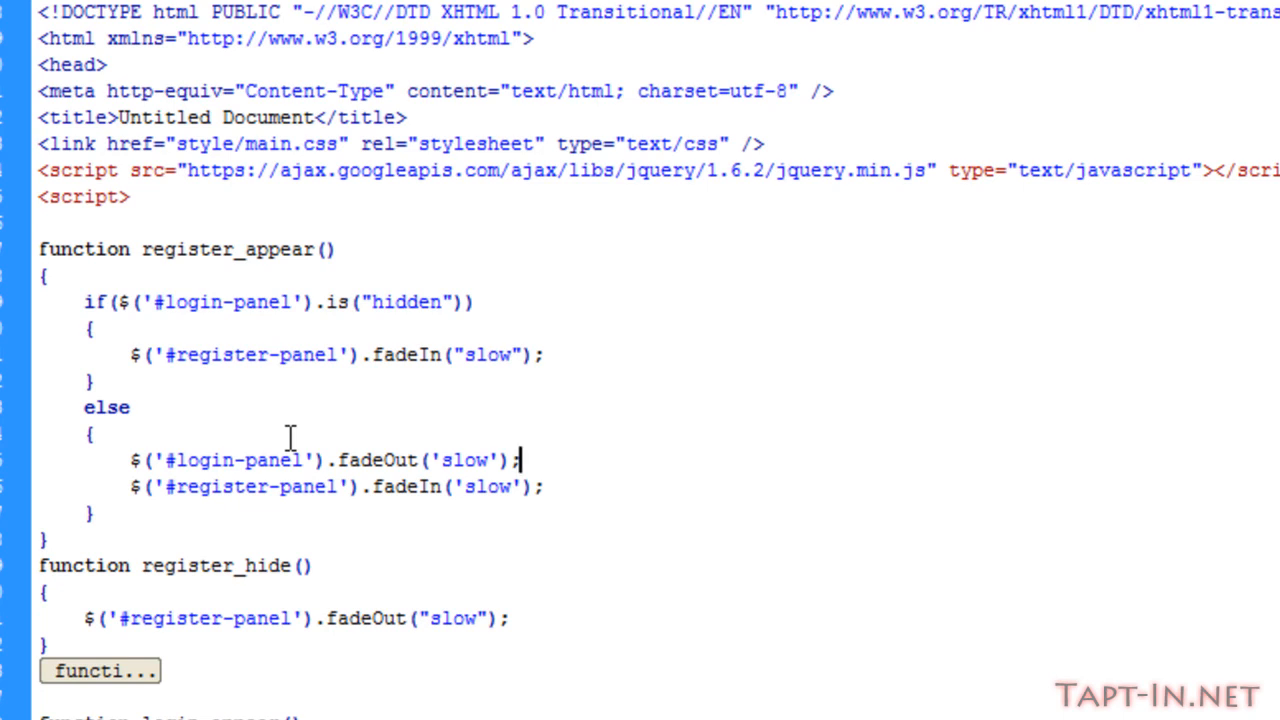
scroll(down, 3)
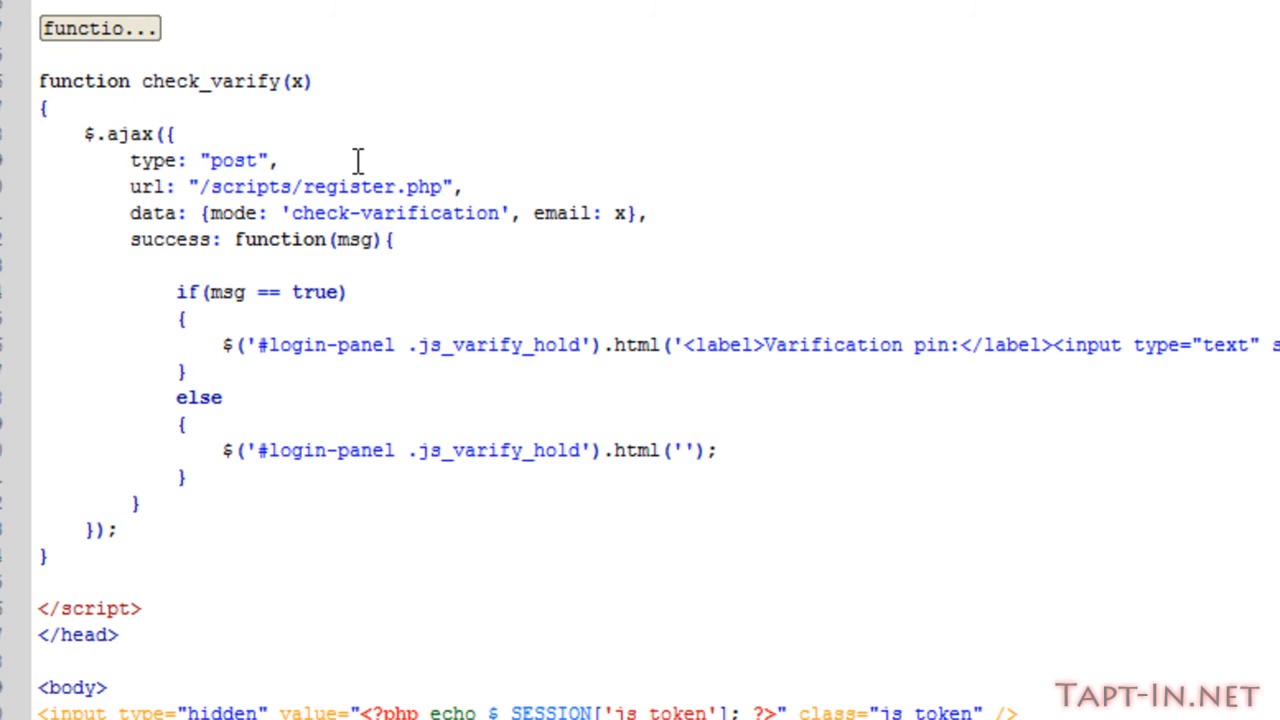
mouse_move(140, 147)
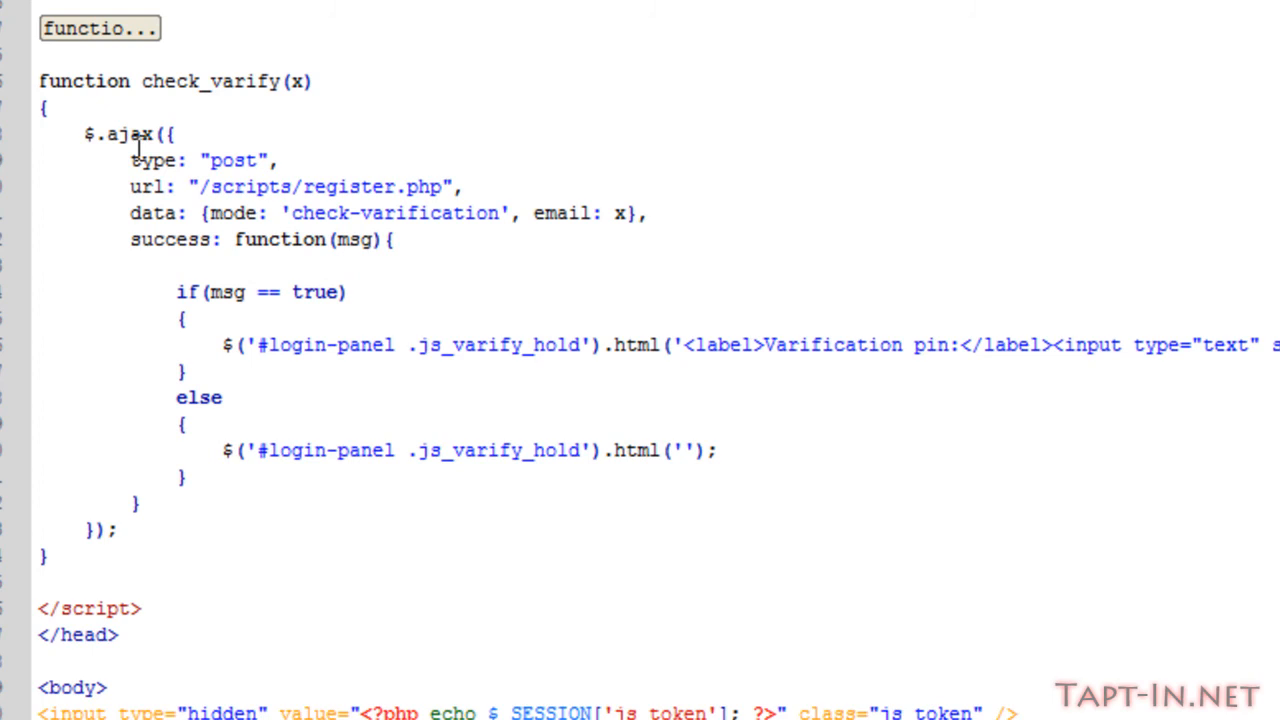
mouse_move(355, 197)
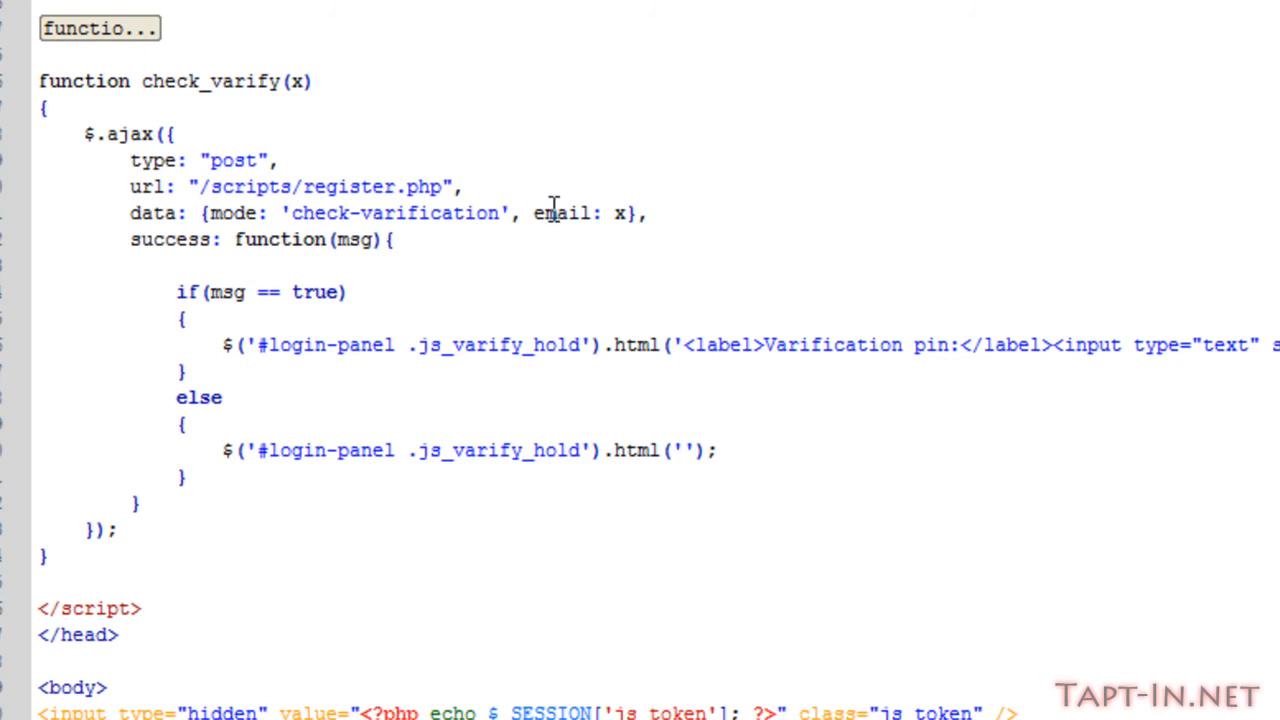
mouse_move(278, 280)
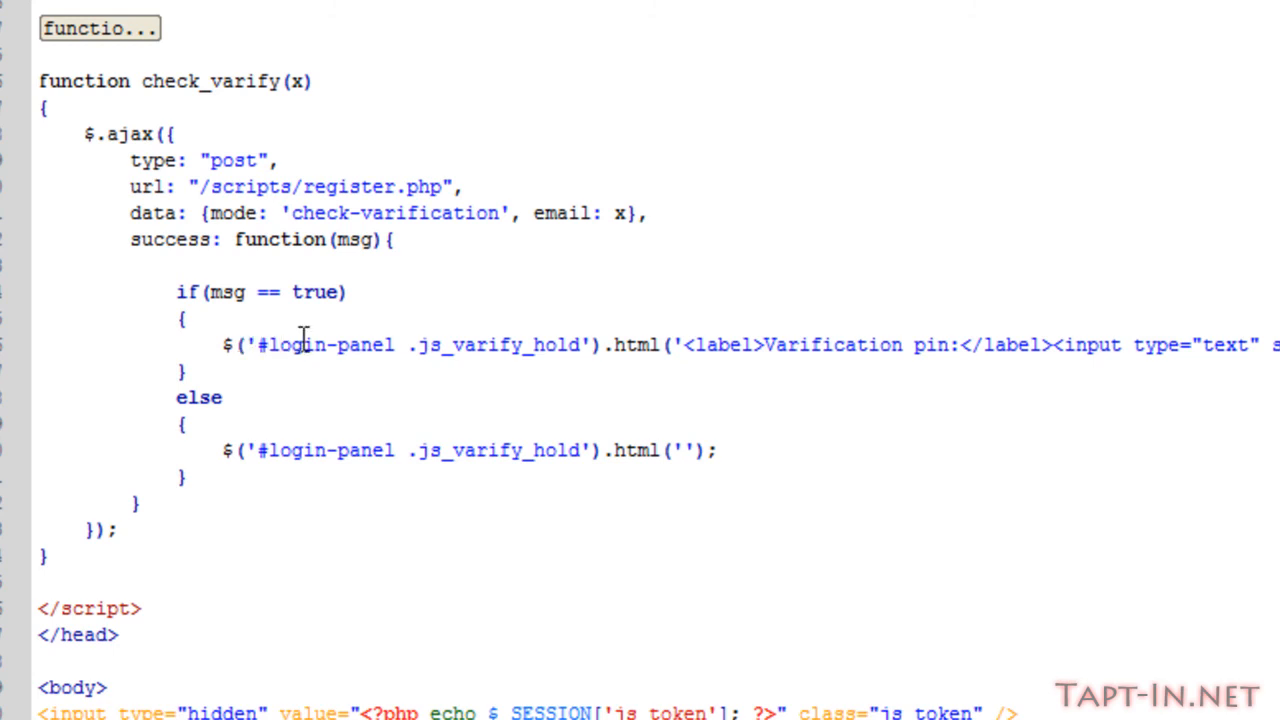
mouse_move(490, 360)
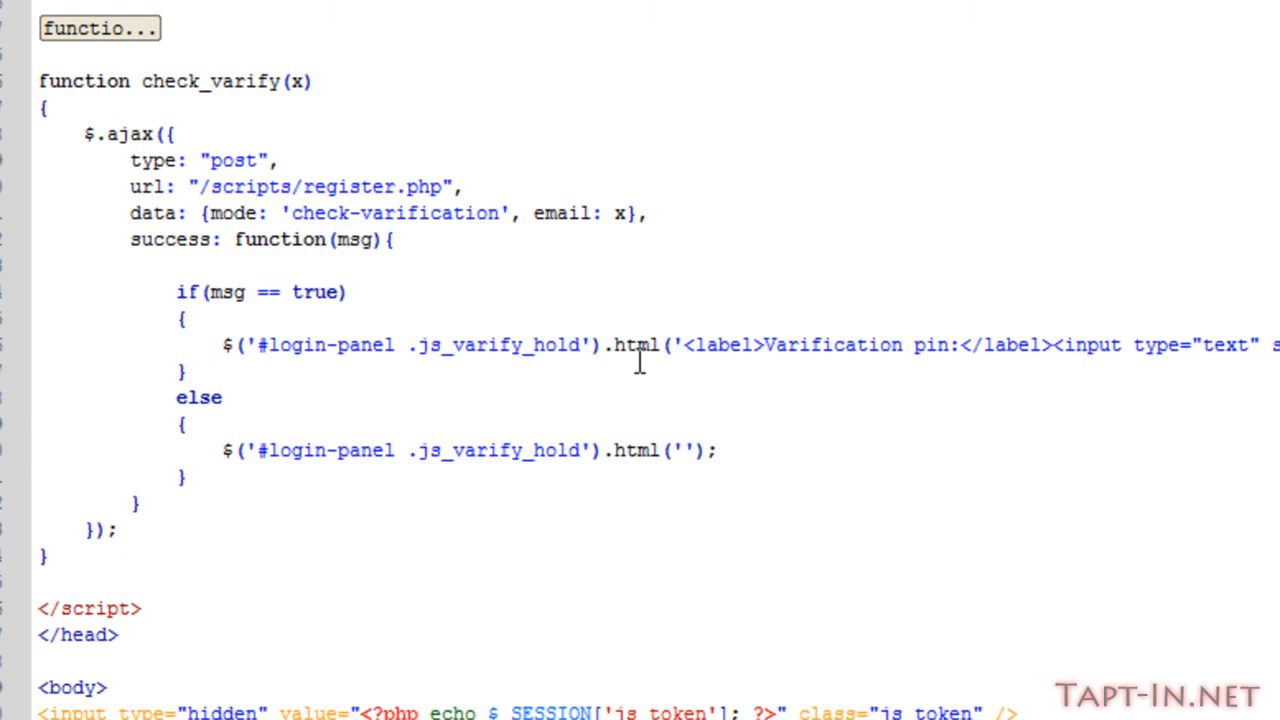
mouse_move(638, 360)
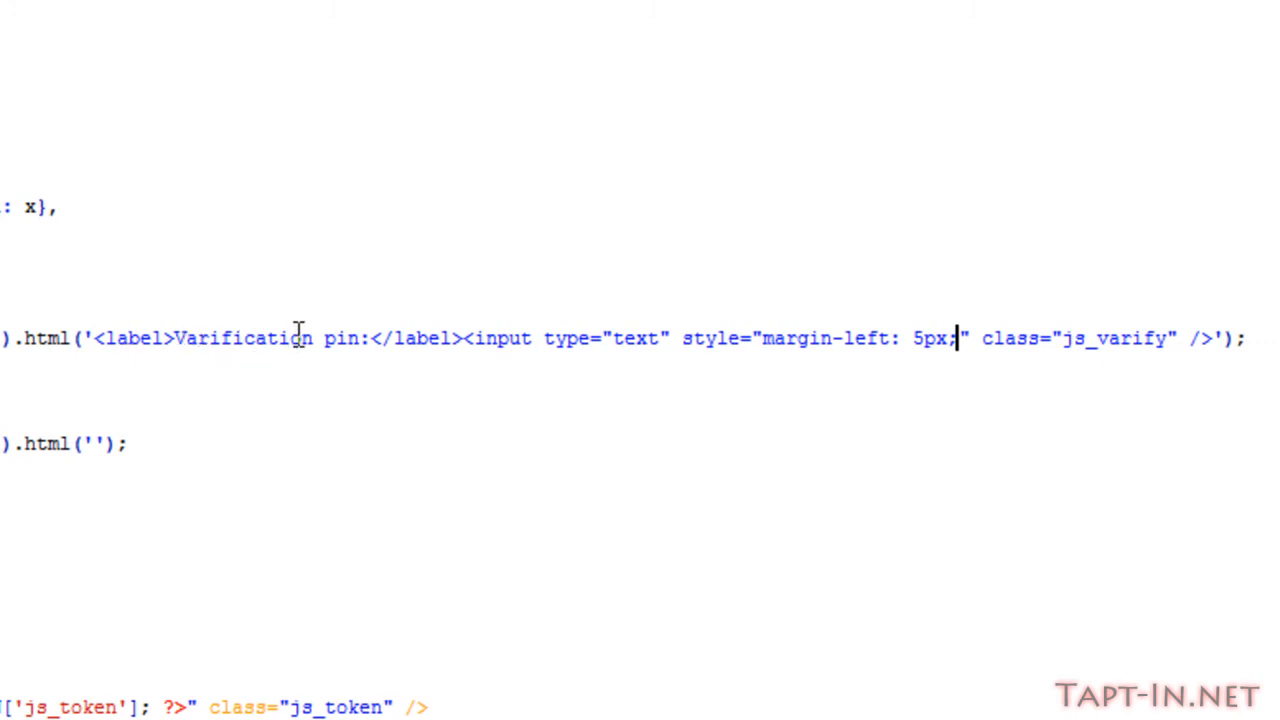
mouse_move(508, 338)
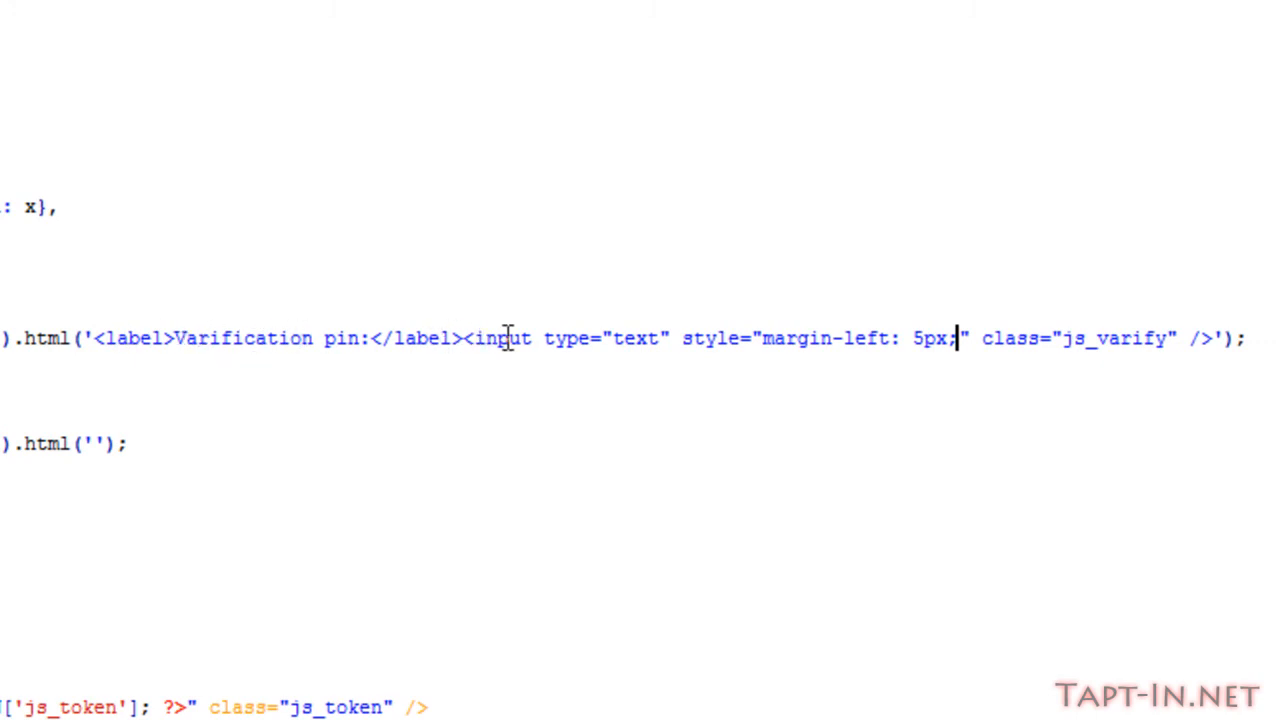
mouse_move(618, 340)
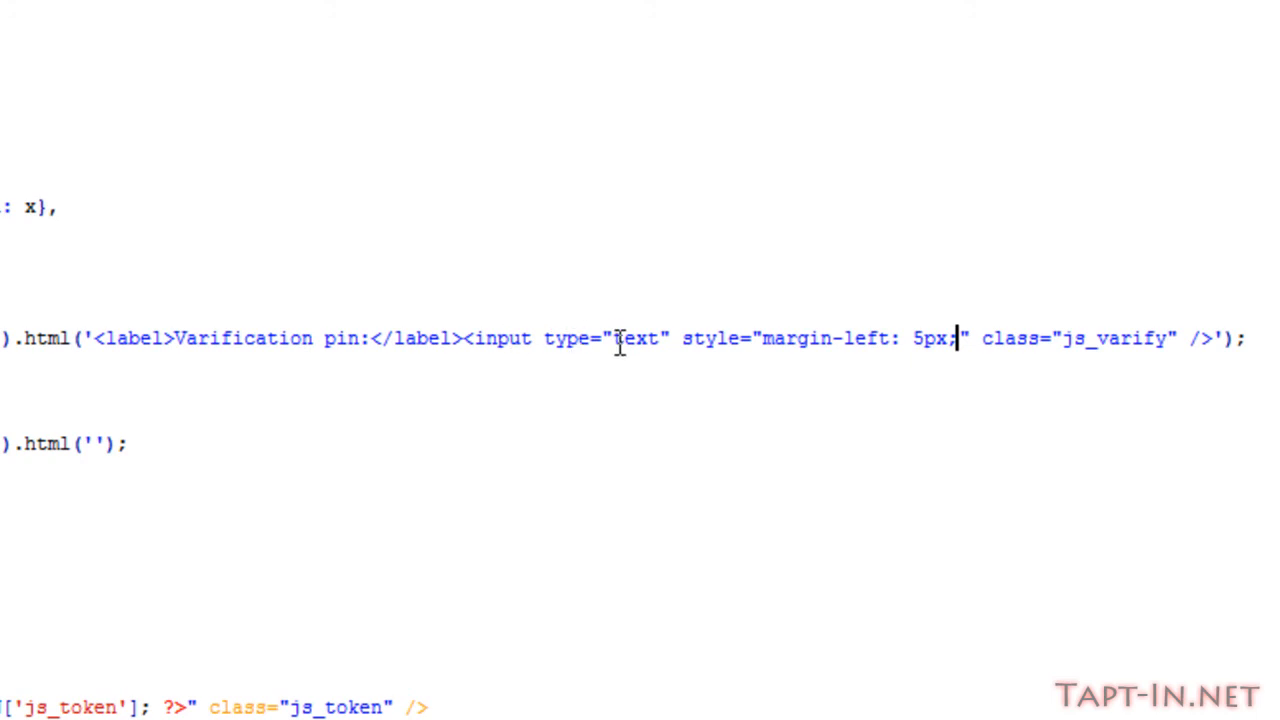
mouse_move(763, 330)
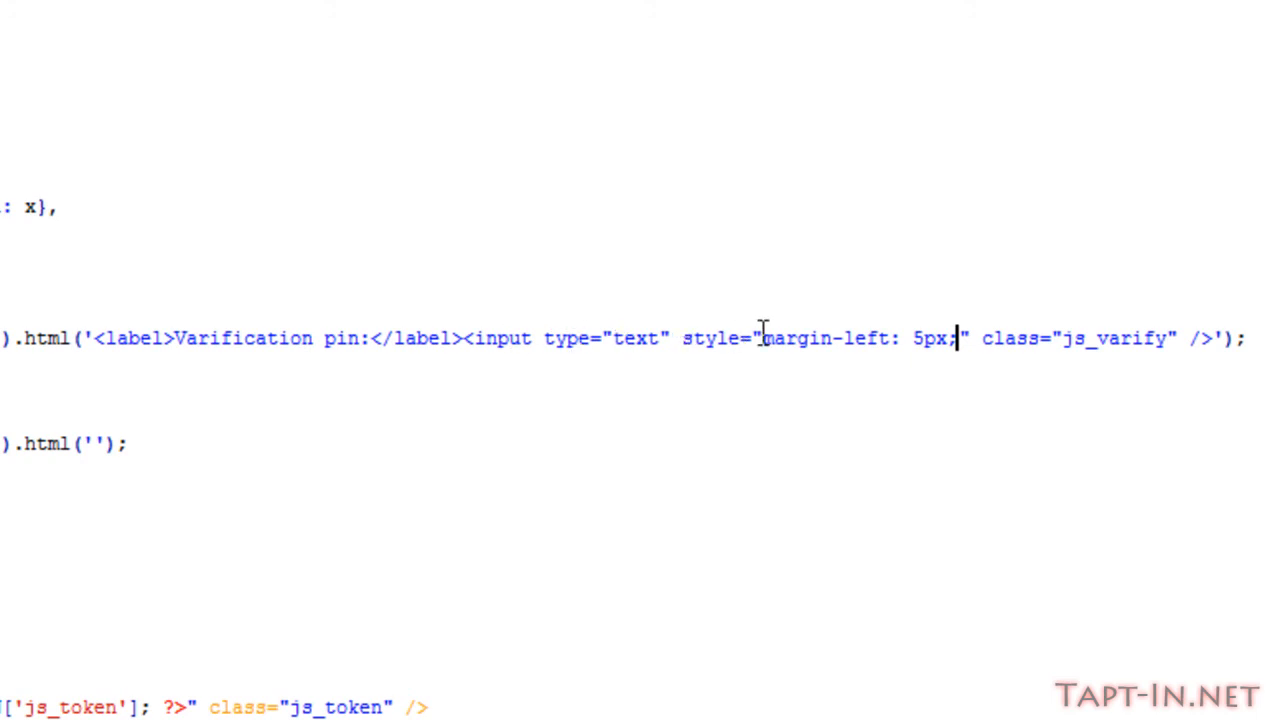
mouse_move(880, 345)
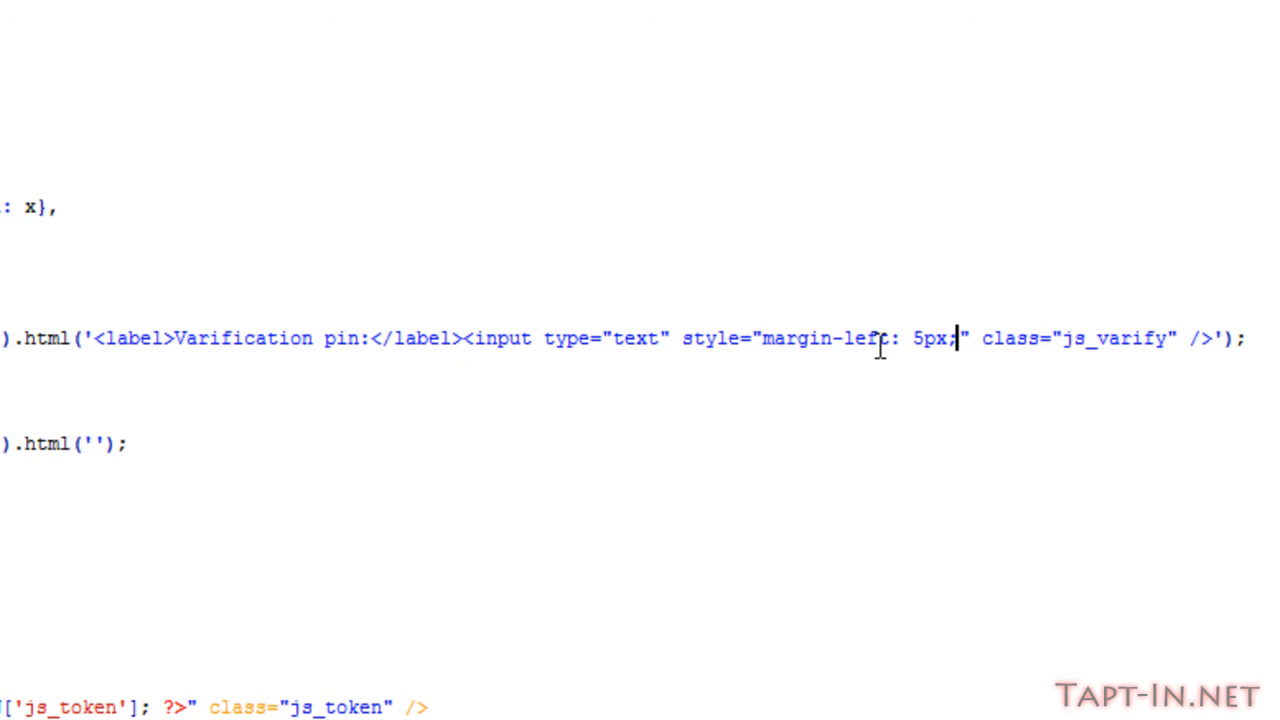
mouse_move(908, 291)
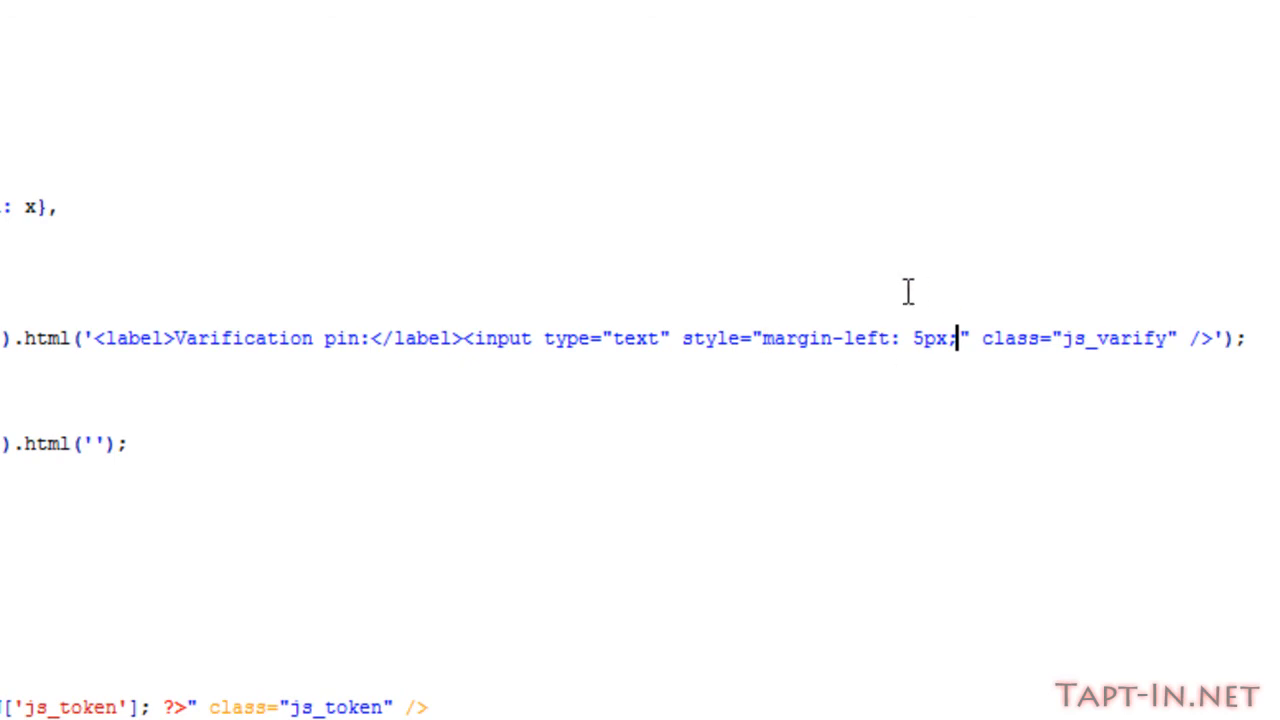
mouse_move(903, 293)
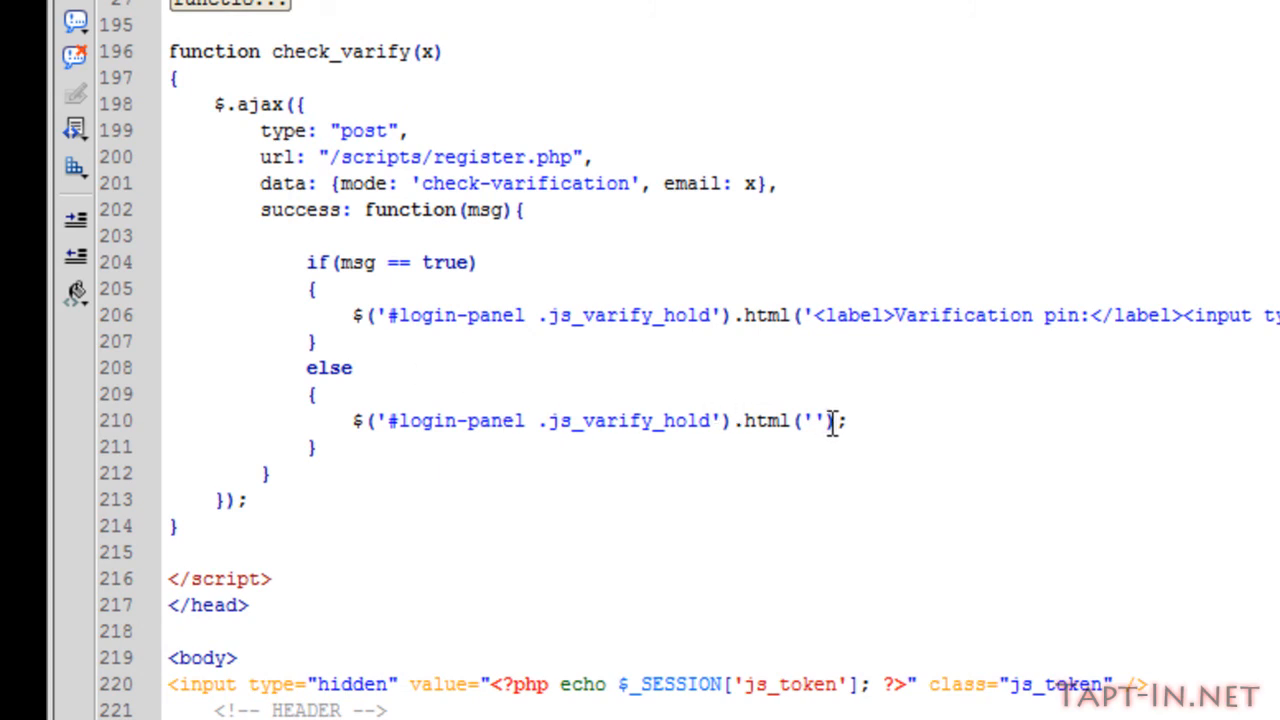
mouse_move(473, 357)
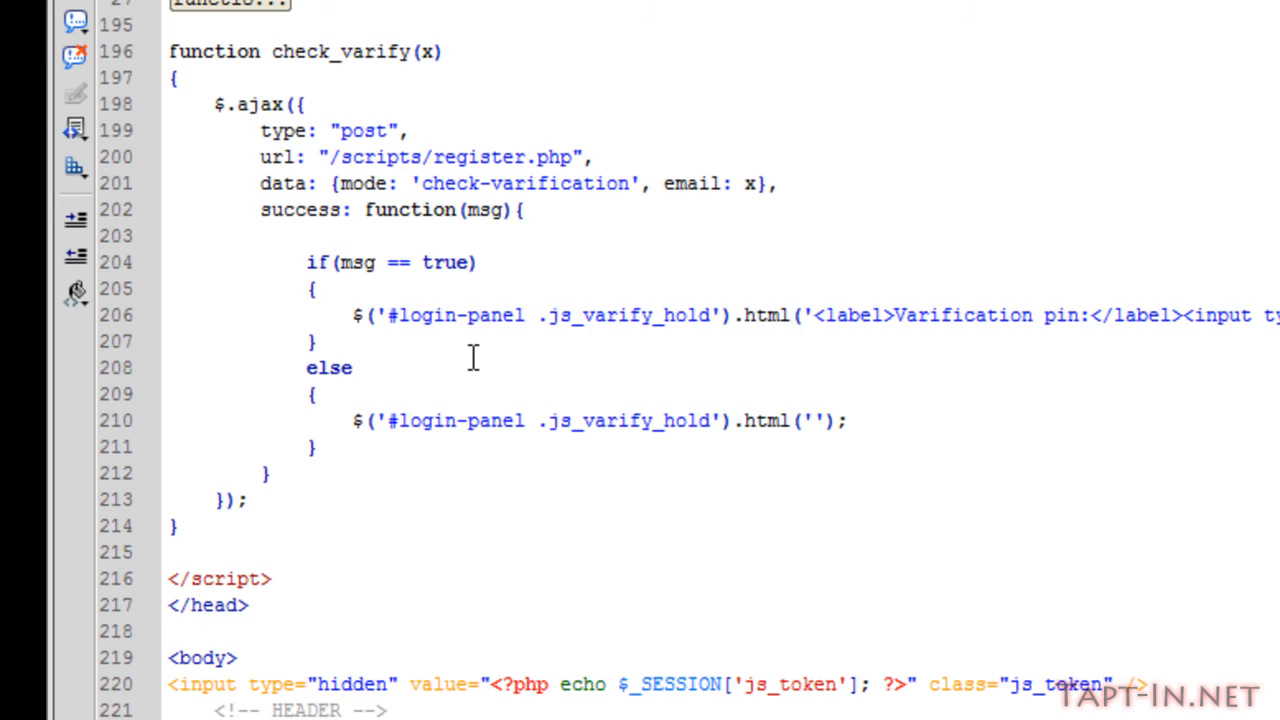
mouse_move(440, 347)
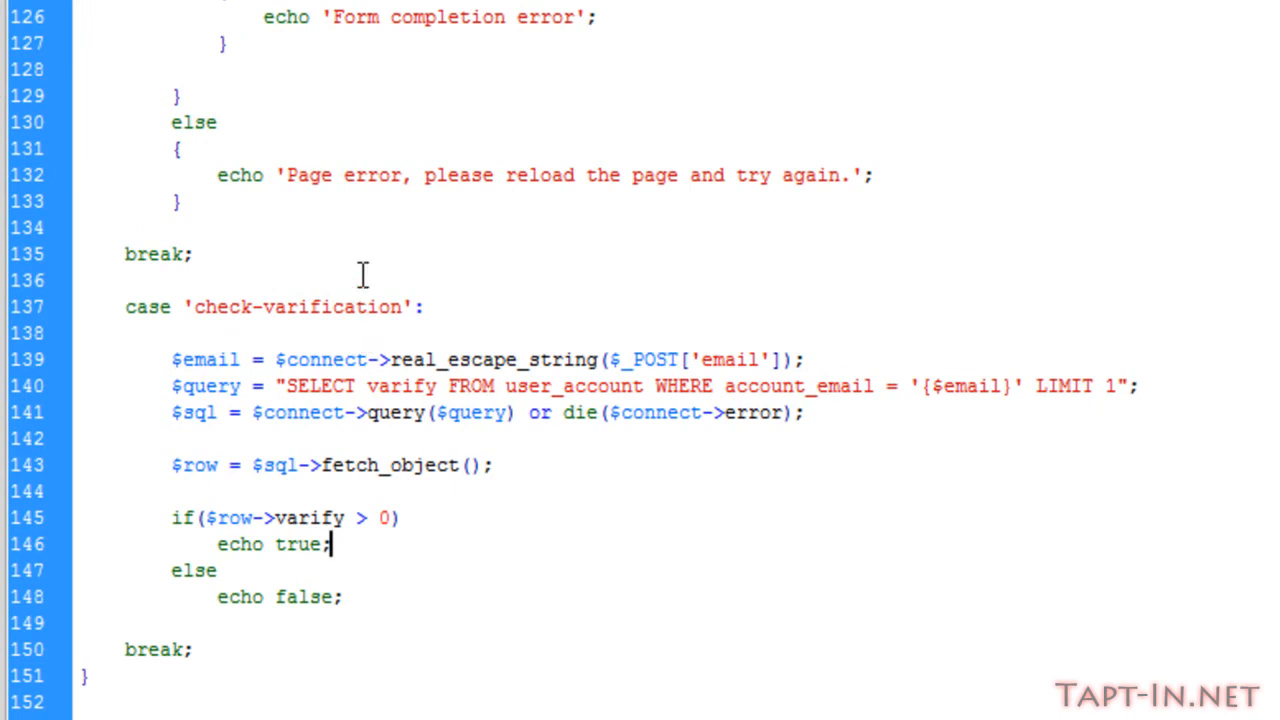
mouse_move(443, 345)
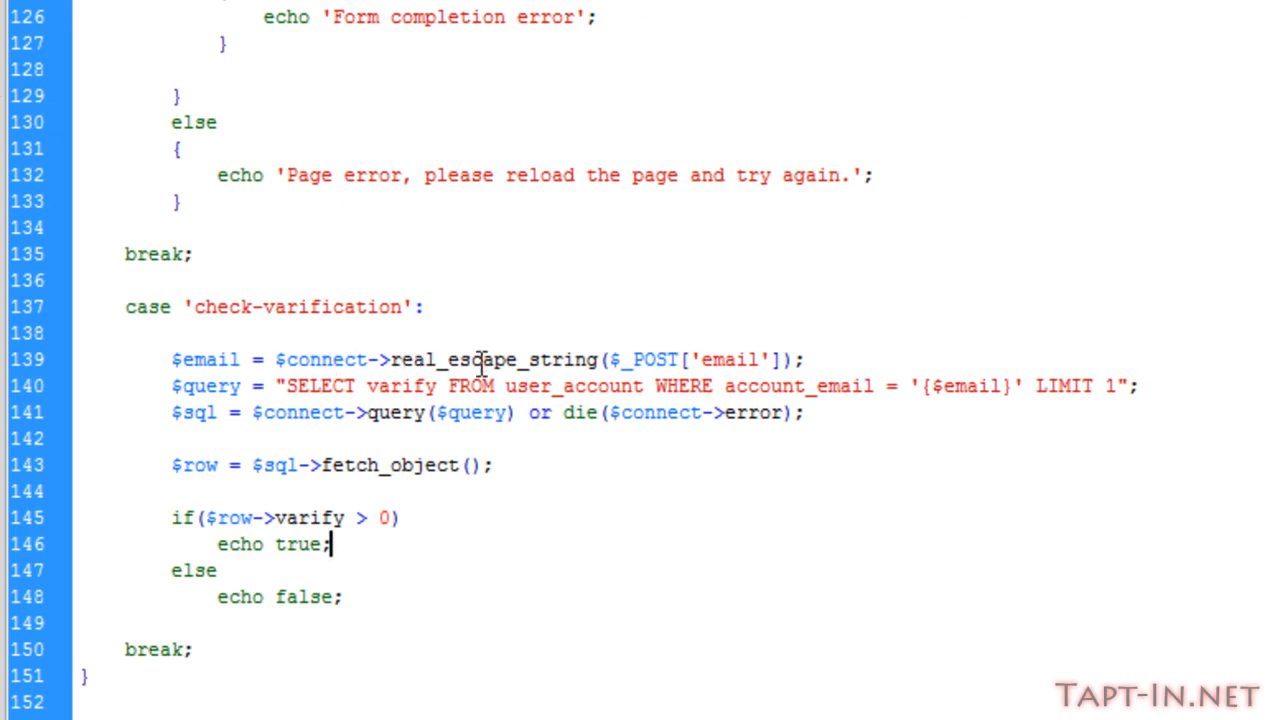
- Review register.php's check-varification case, highlighting the escaped posted email and entering 0 in the code
double_click(638, 360)
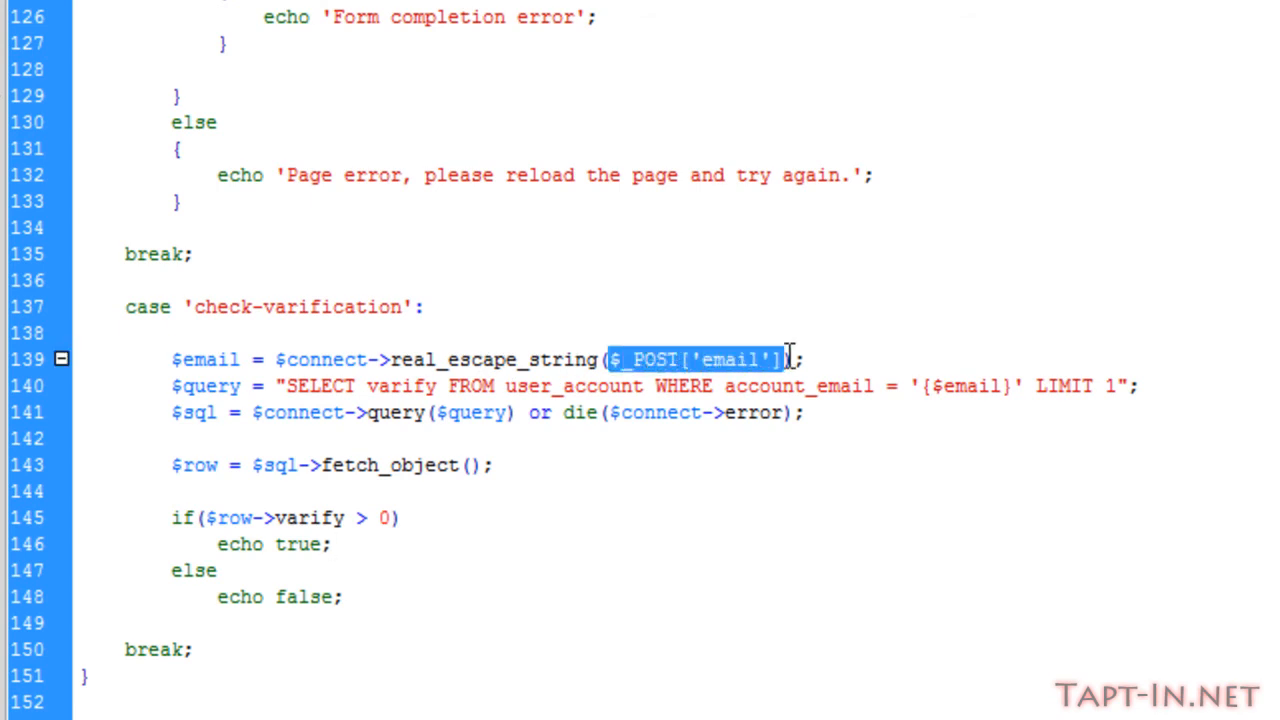
mouse_move(740, 378)
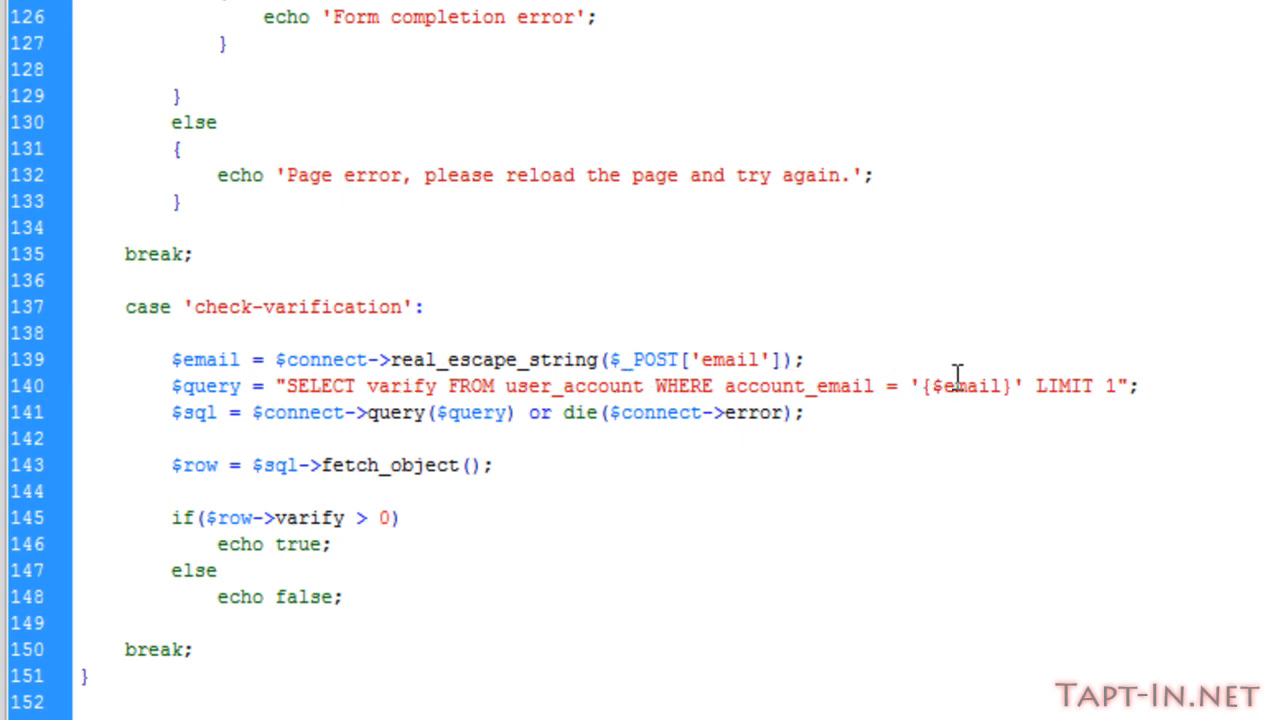
mouse_move(1057, 390)
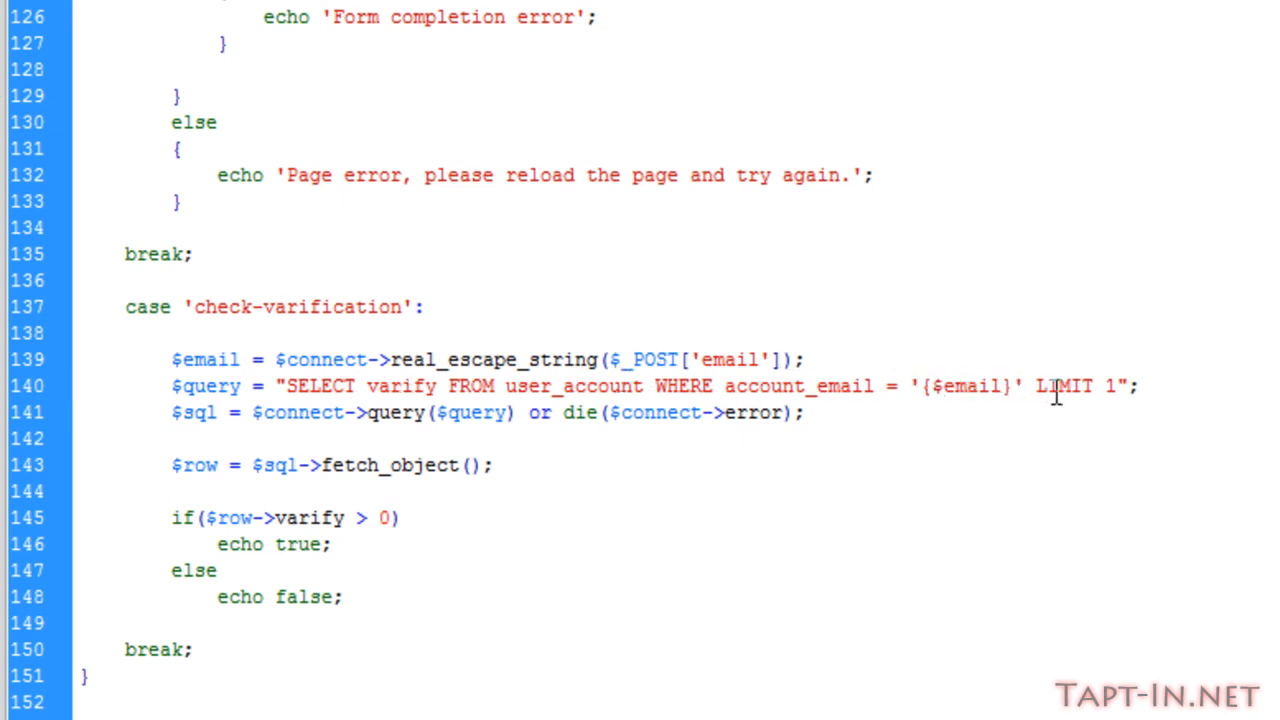
click(1103, 386)
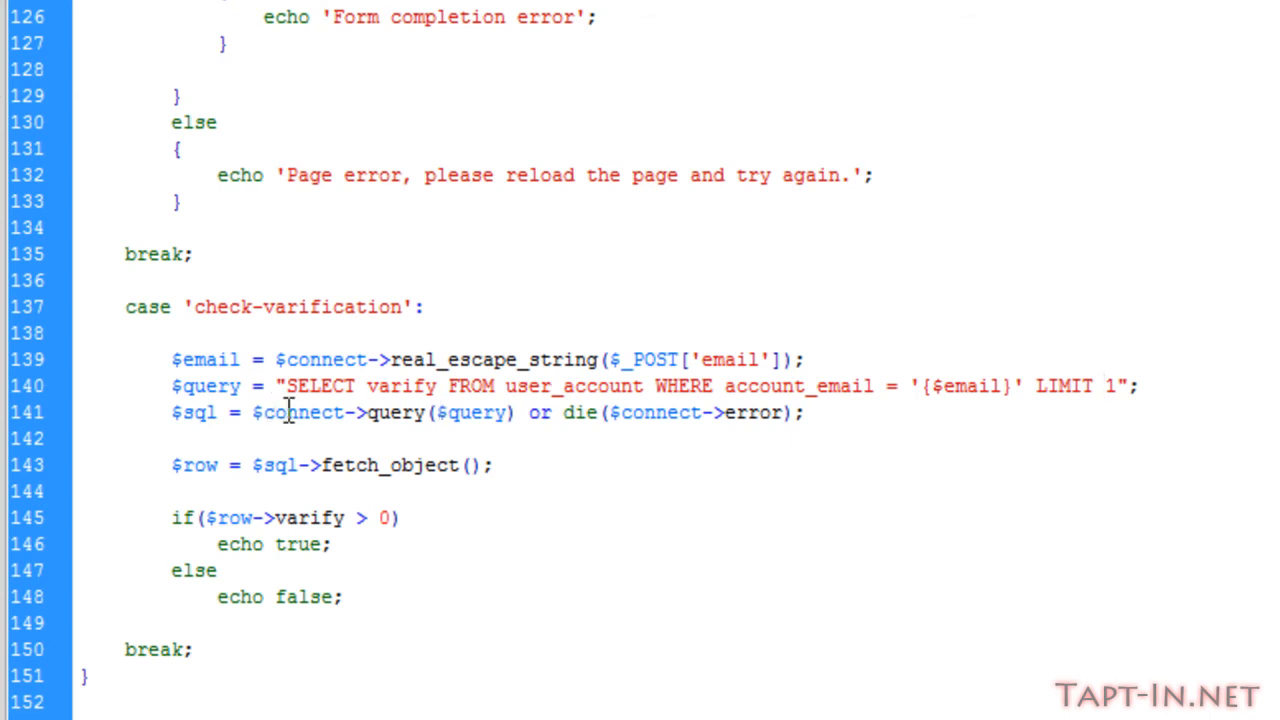
double_click(195, 412)
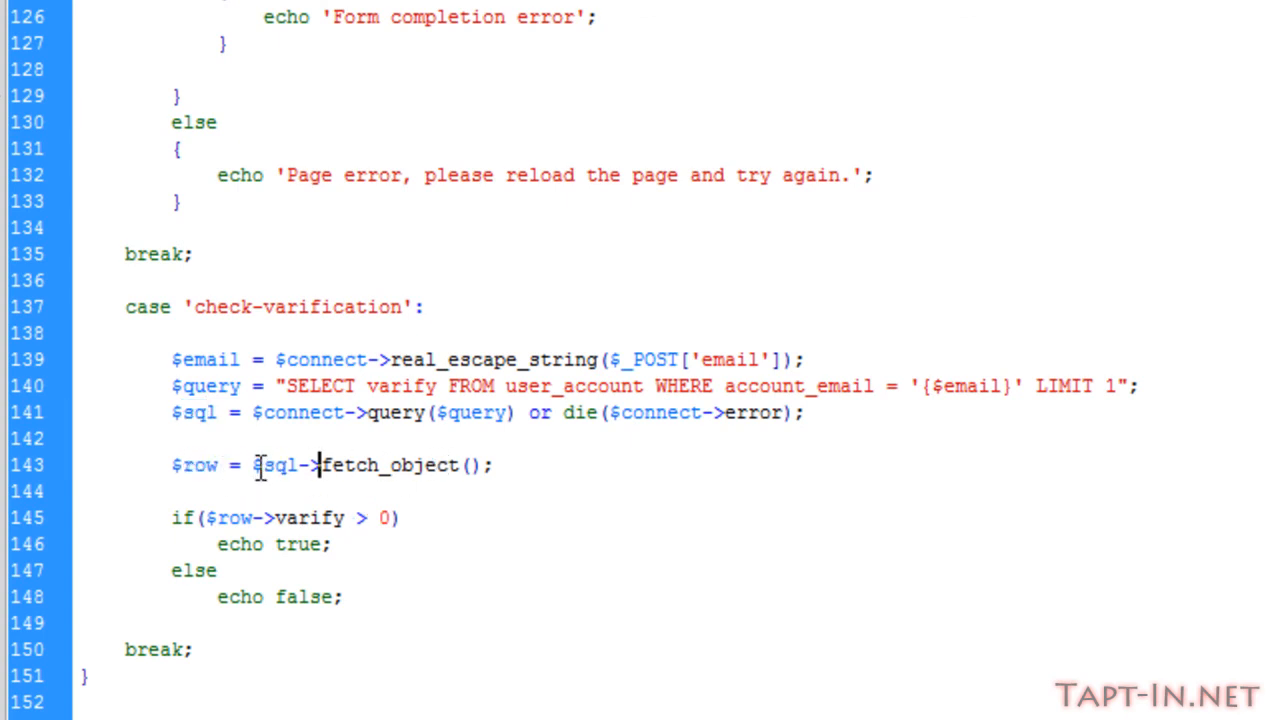
click(235, 517)
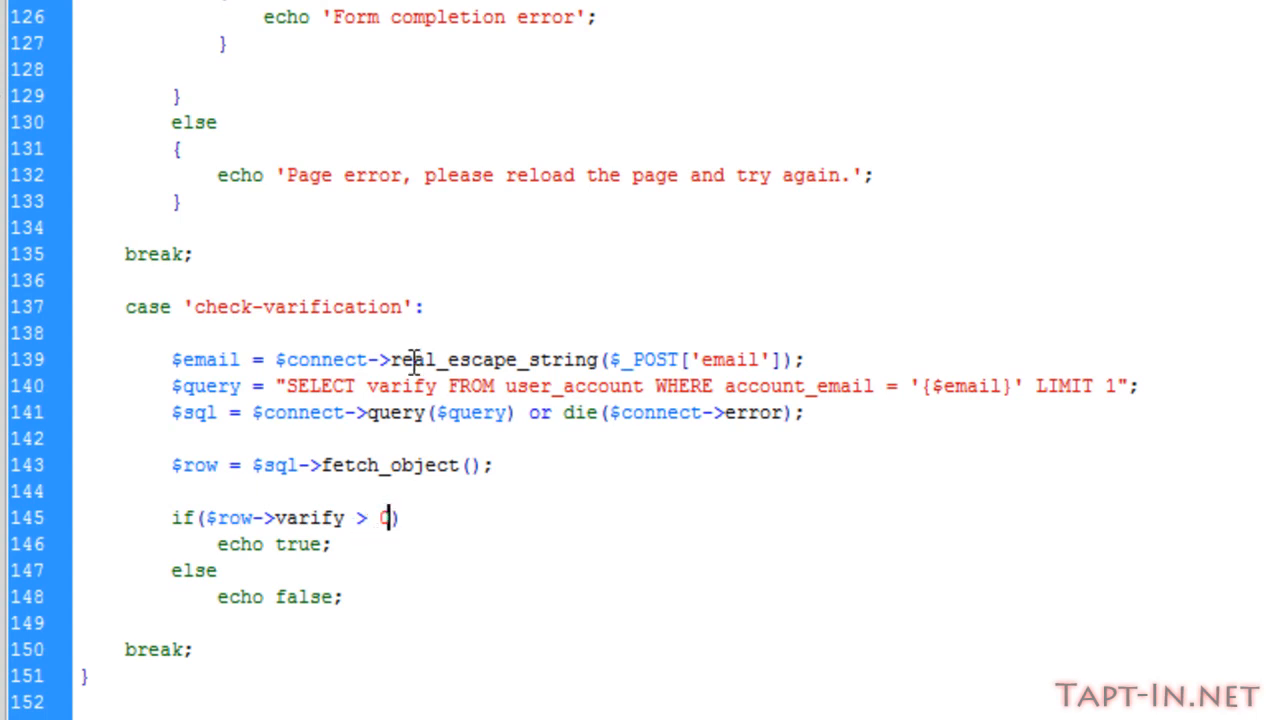
text(0)
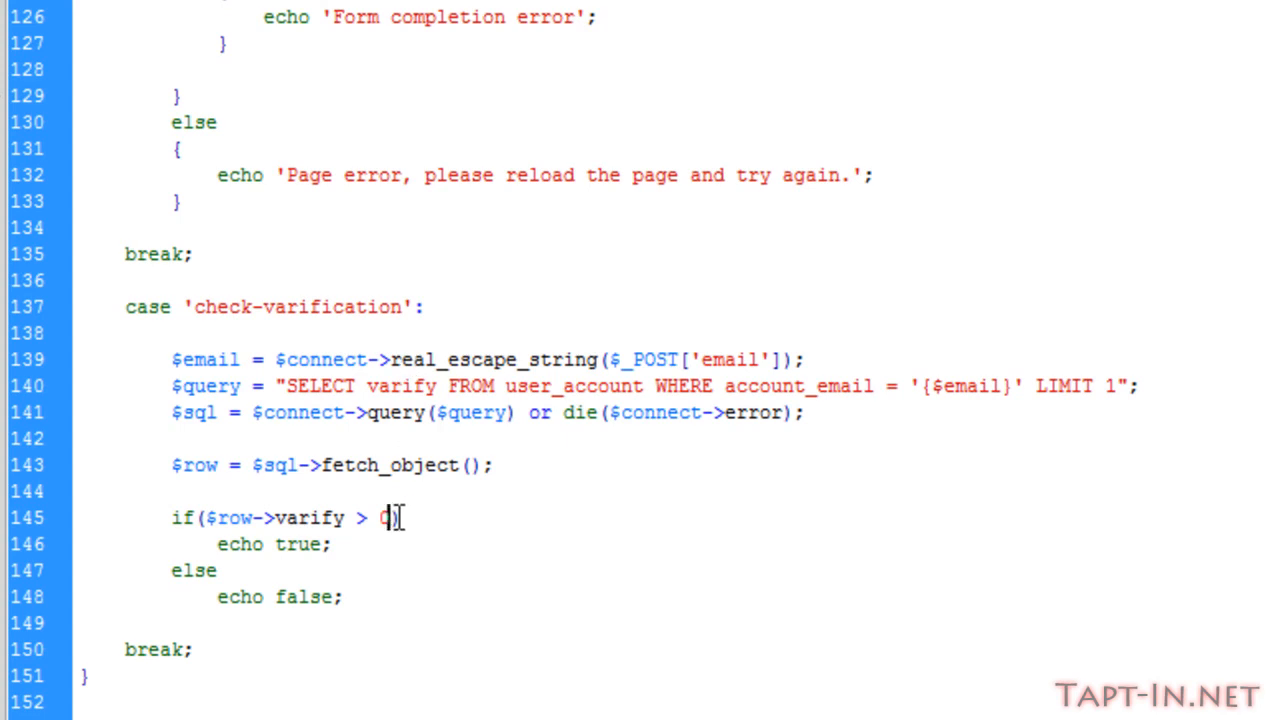
mouse_move(313, 517)
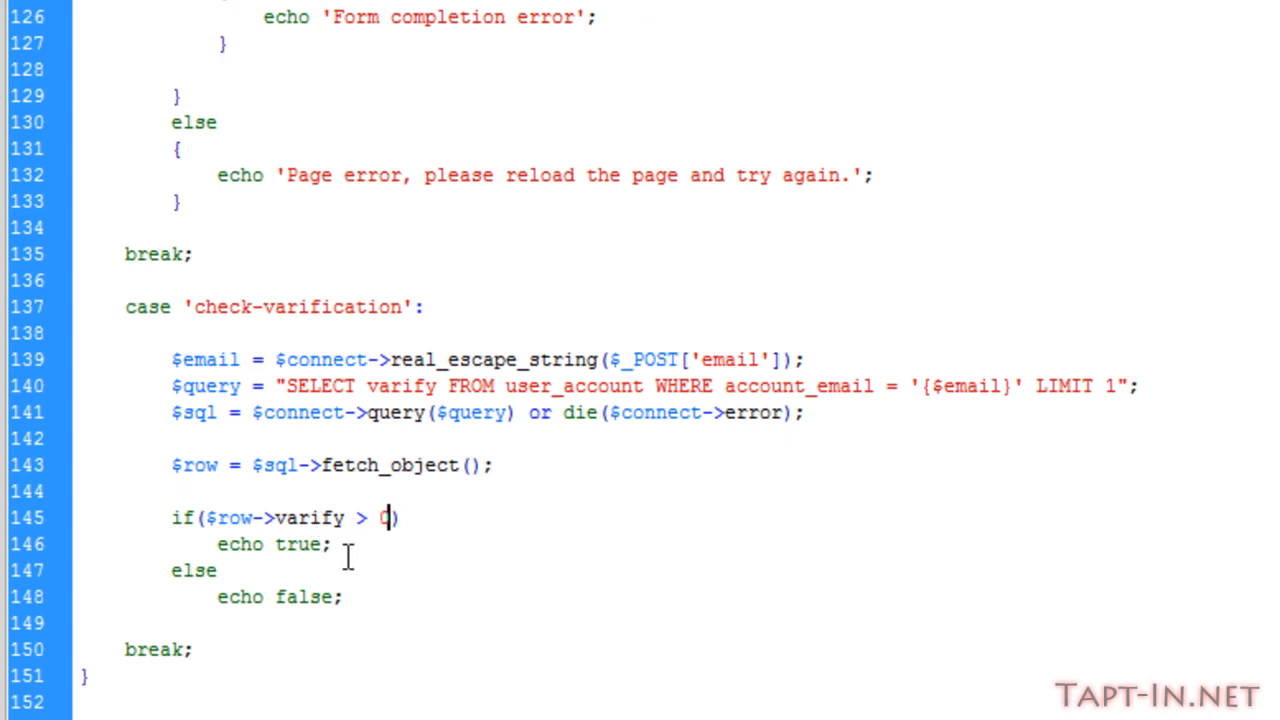
text(0)
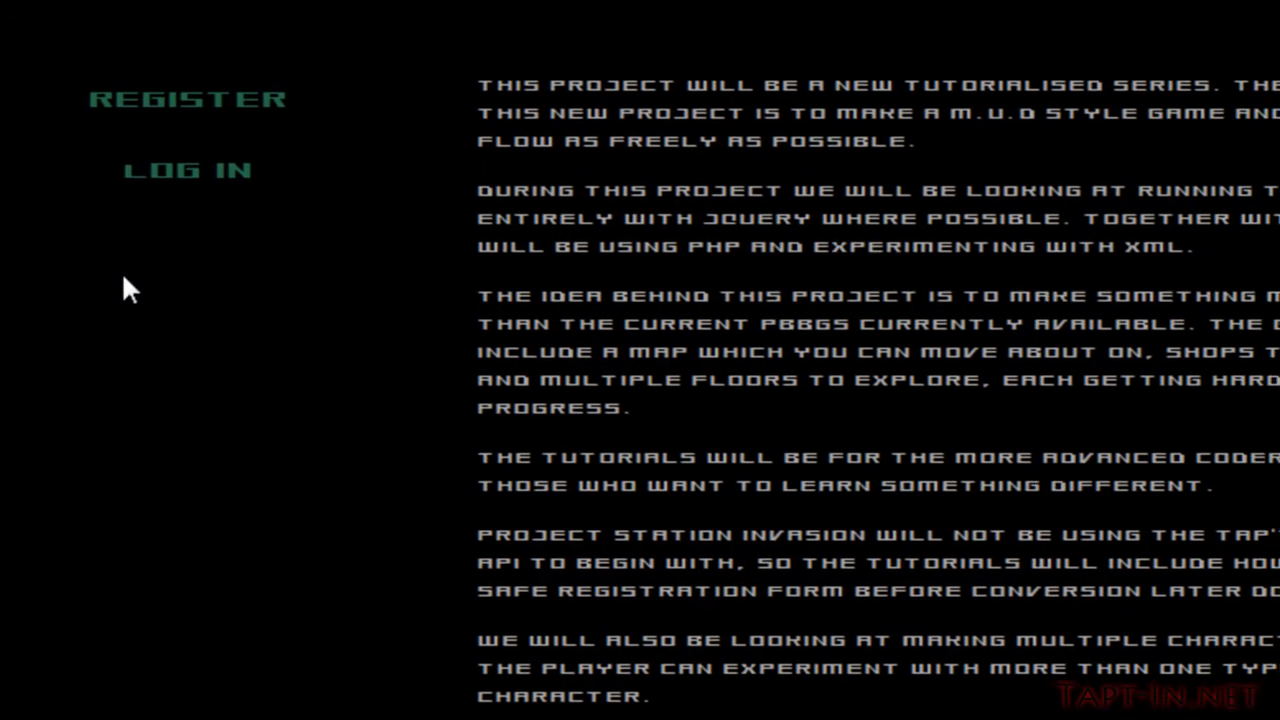
click(187, 170)
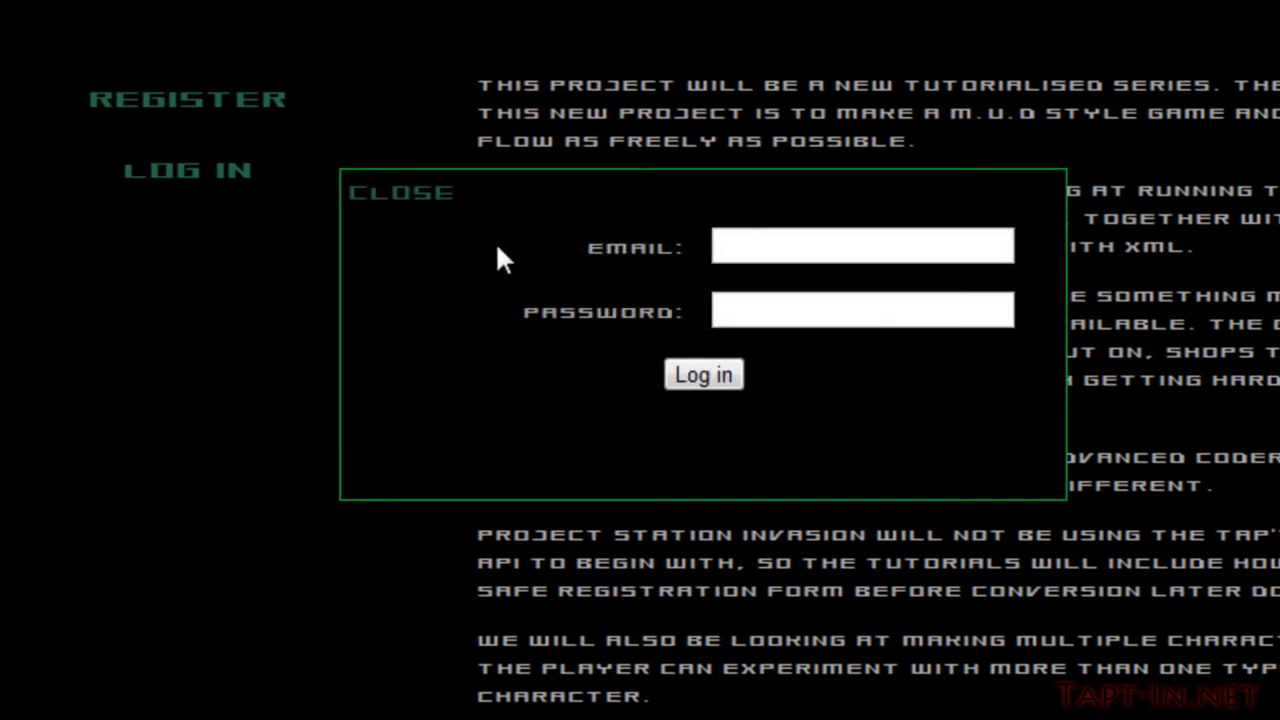
click(860, 247)
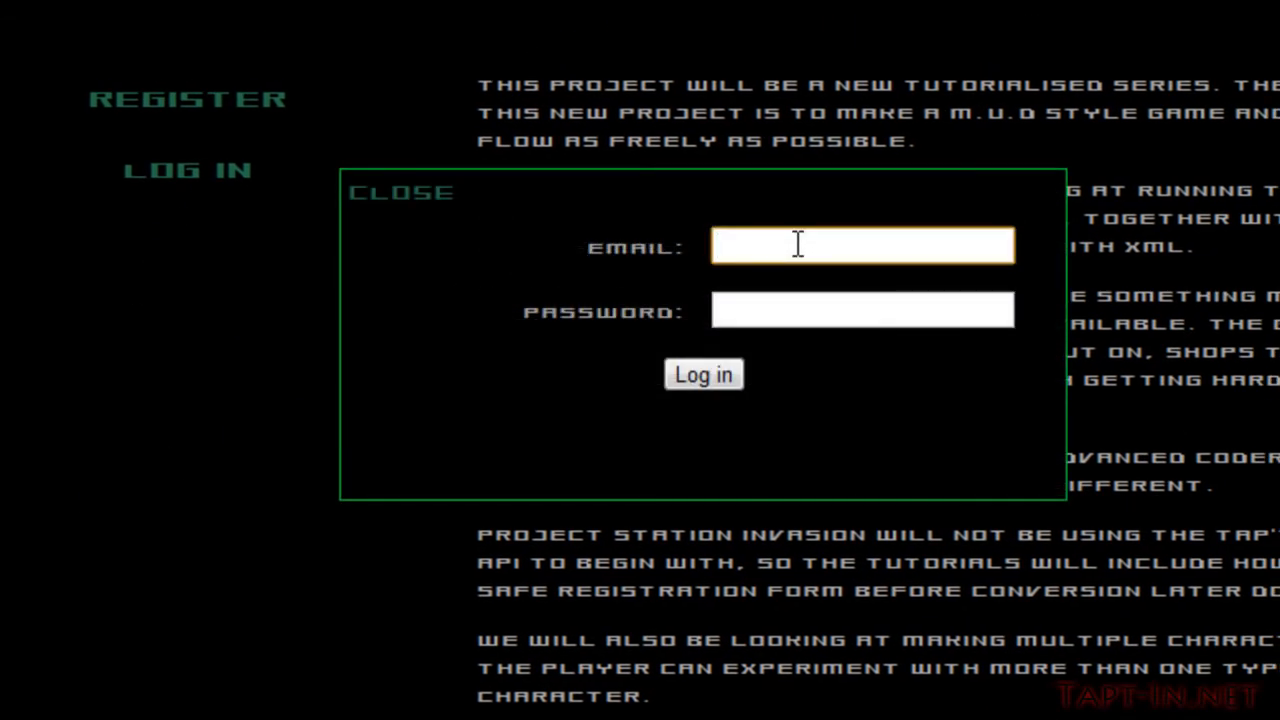
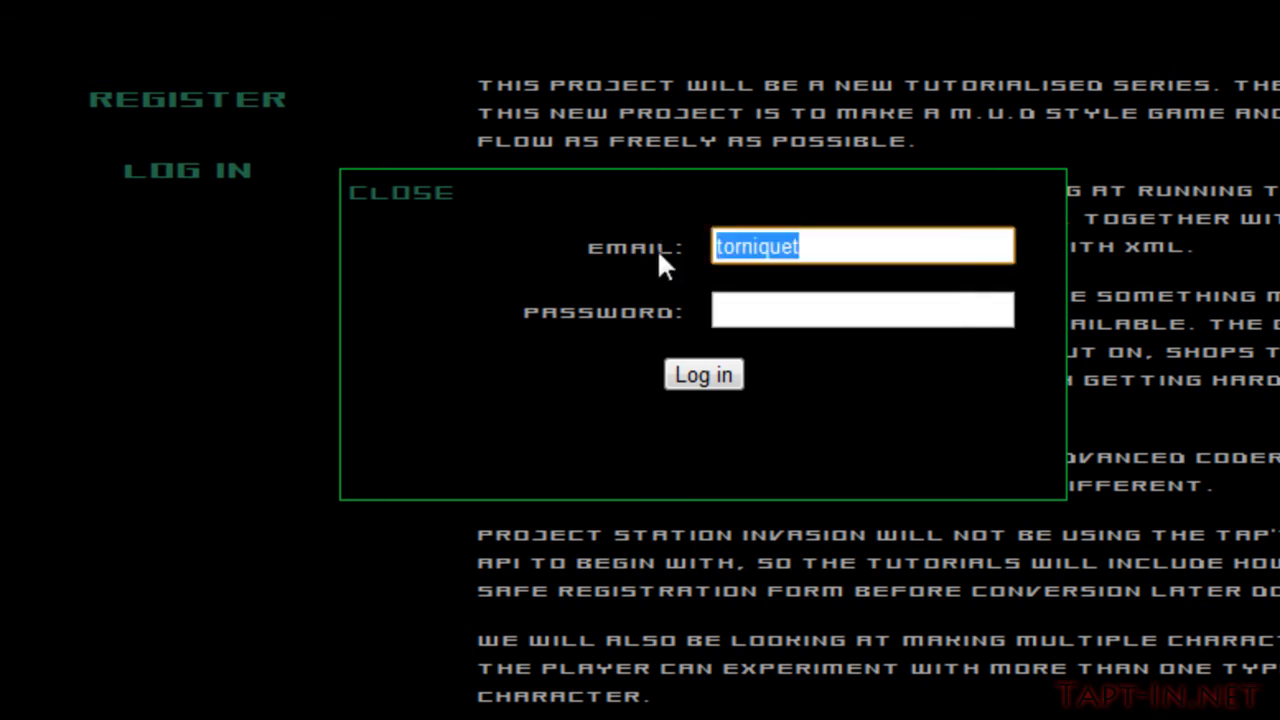
mouse_move(798, 247)
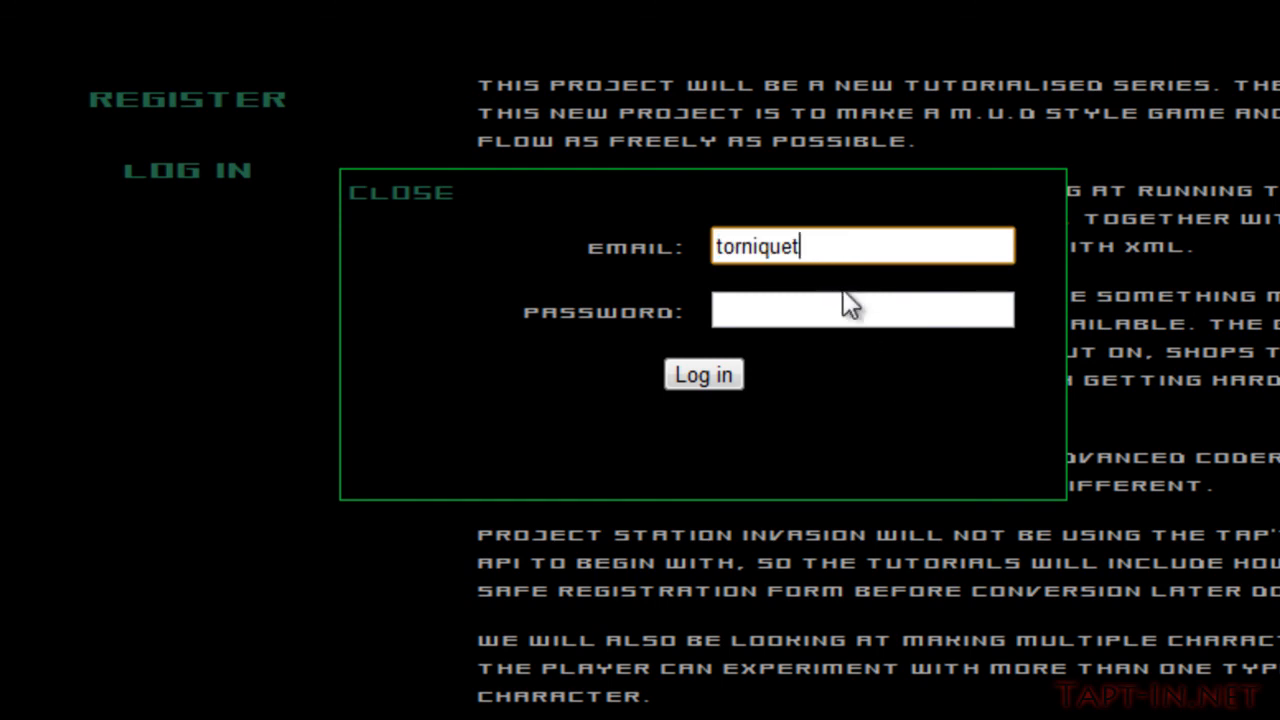
mouse_move(835, 290)
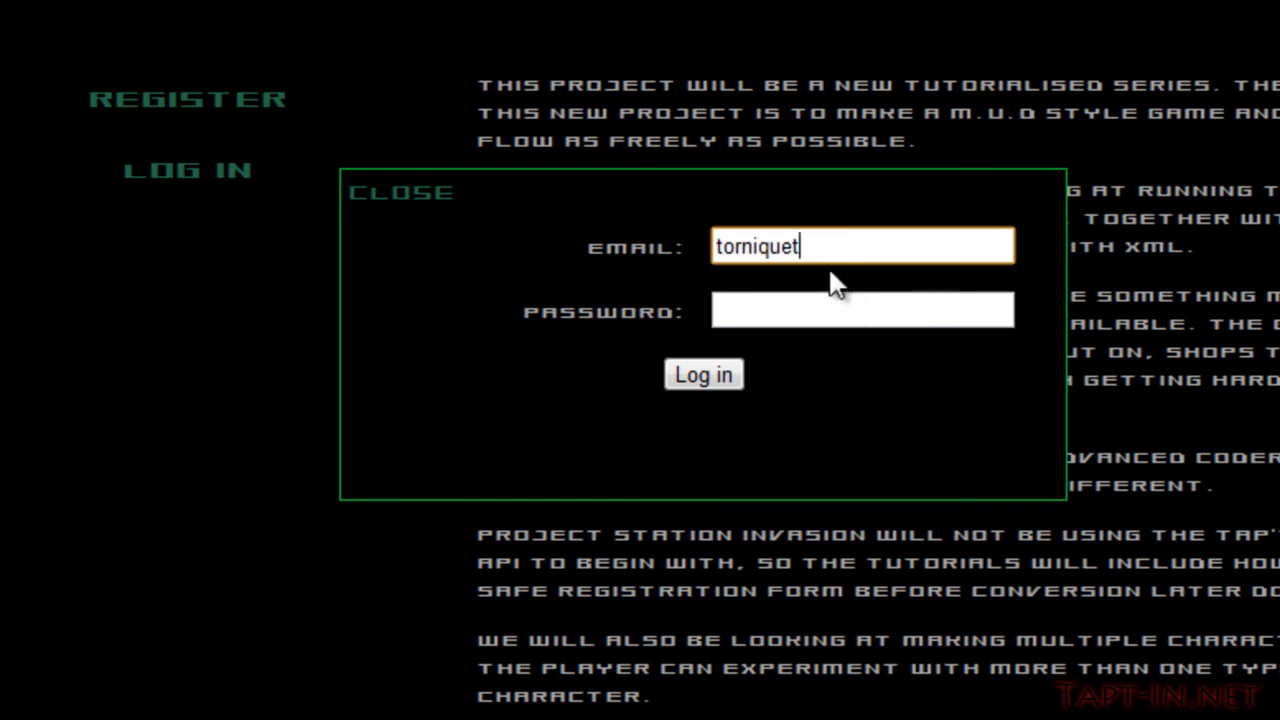
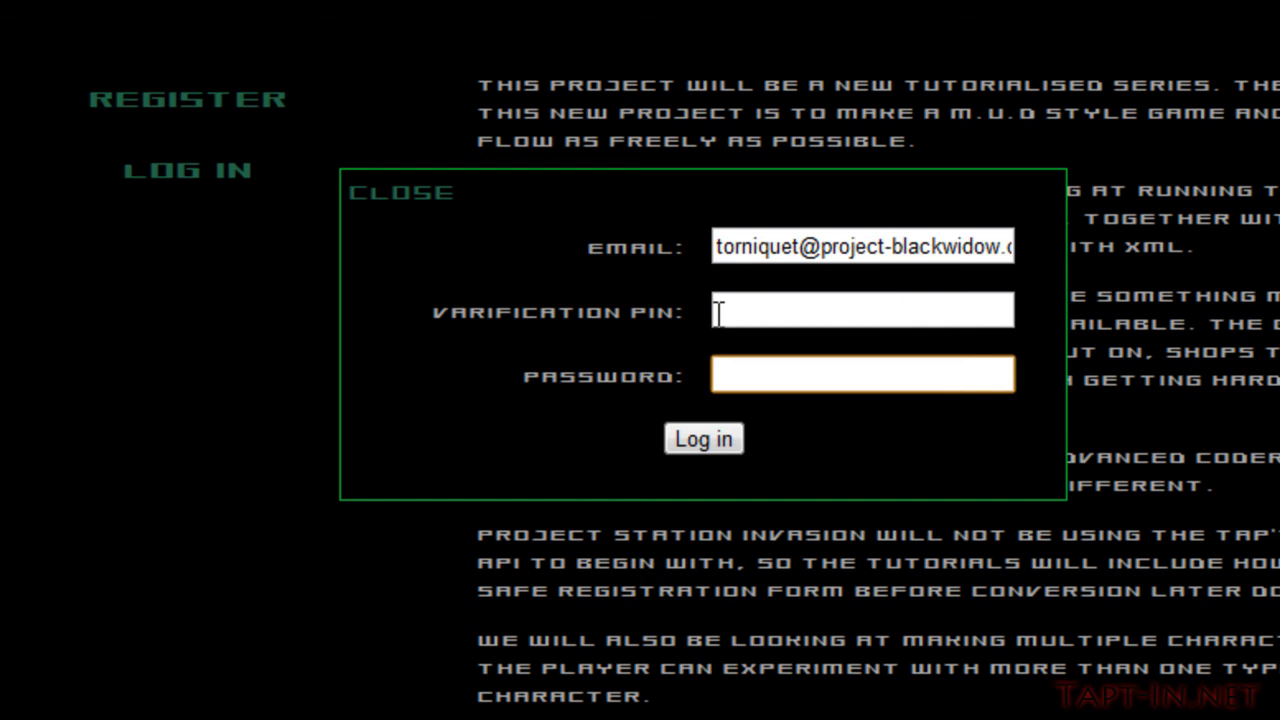
mouse_move(798, 296)
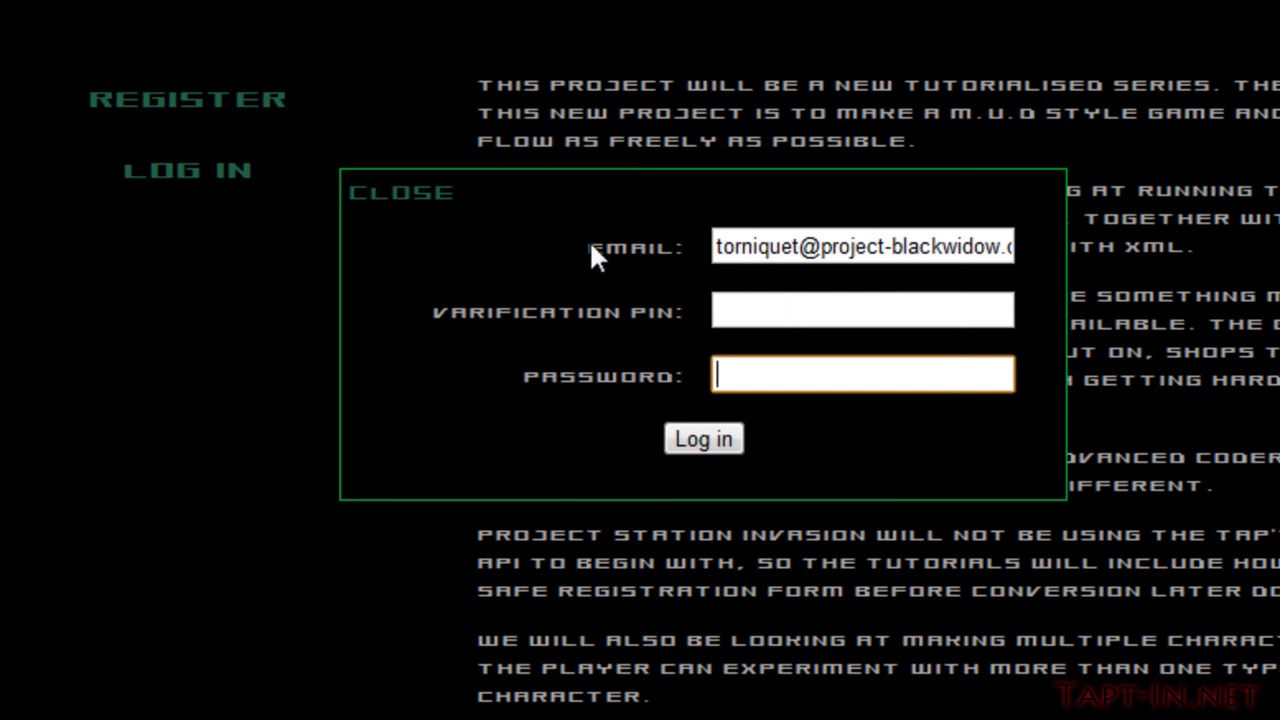
mouse_move(570, 248)
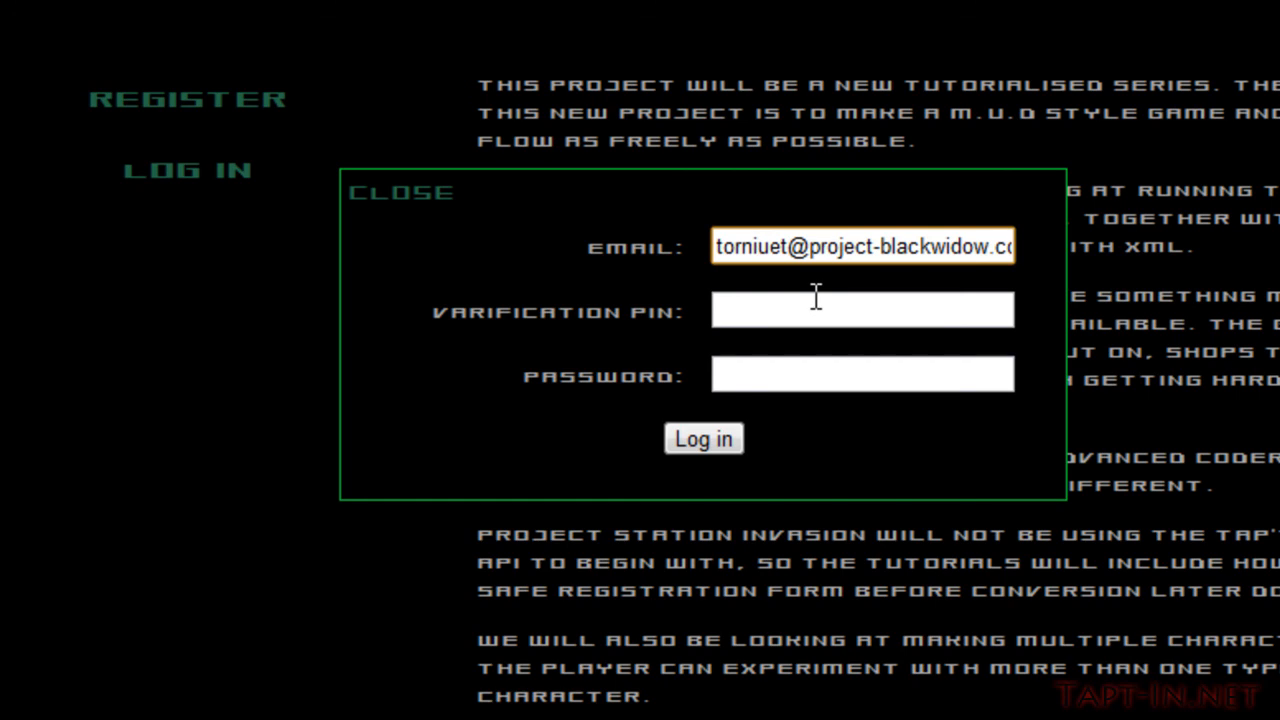
mouse_move(795, 346)
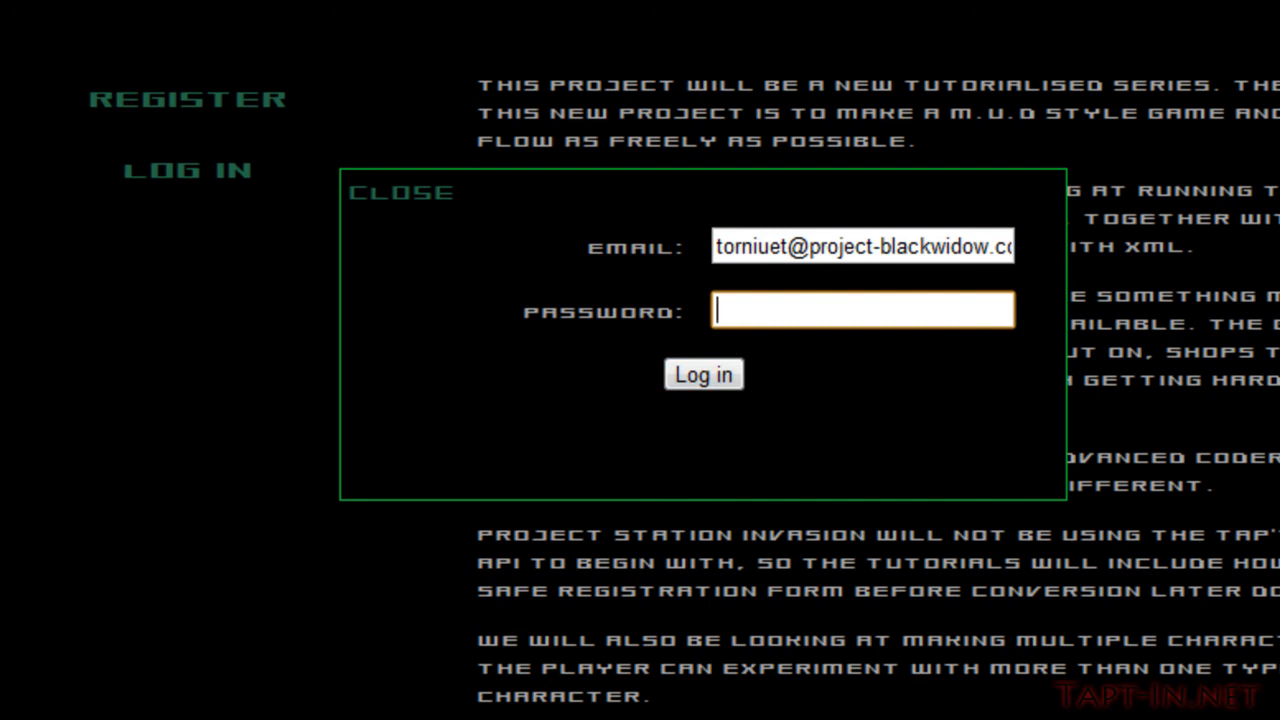
mouse_move(675, 290)
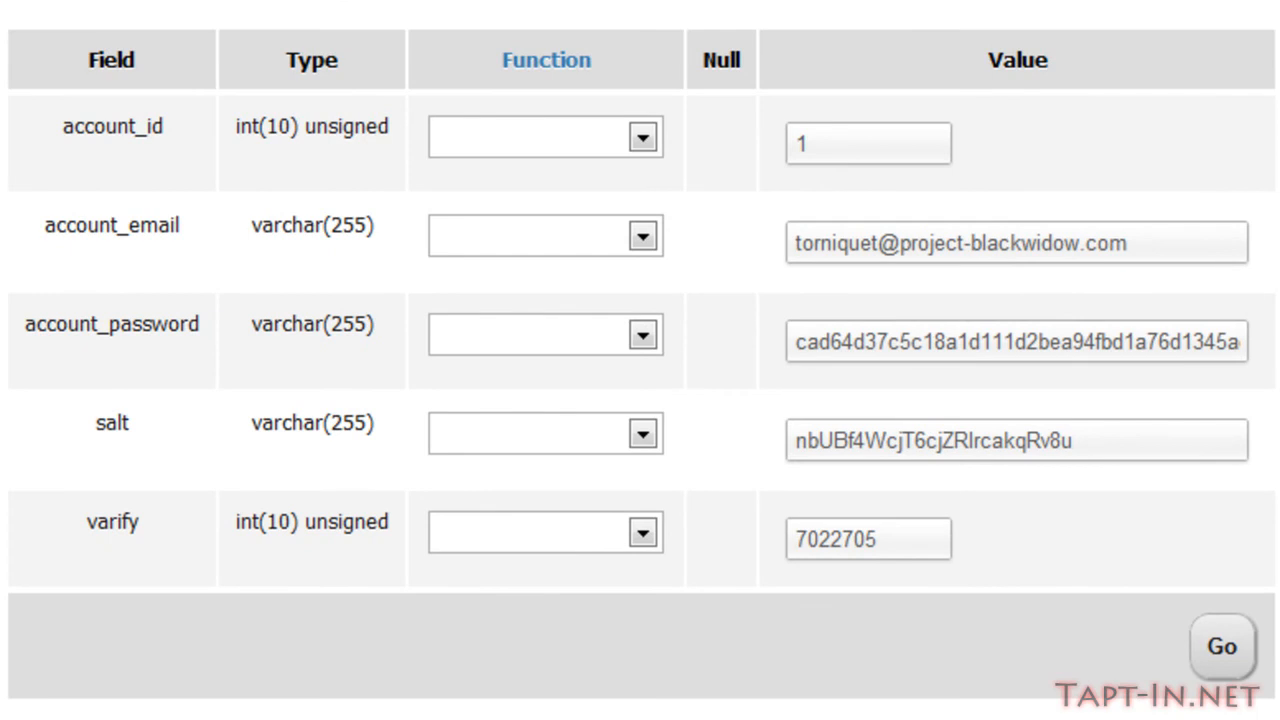
mouse_move(672, 512)
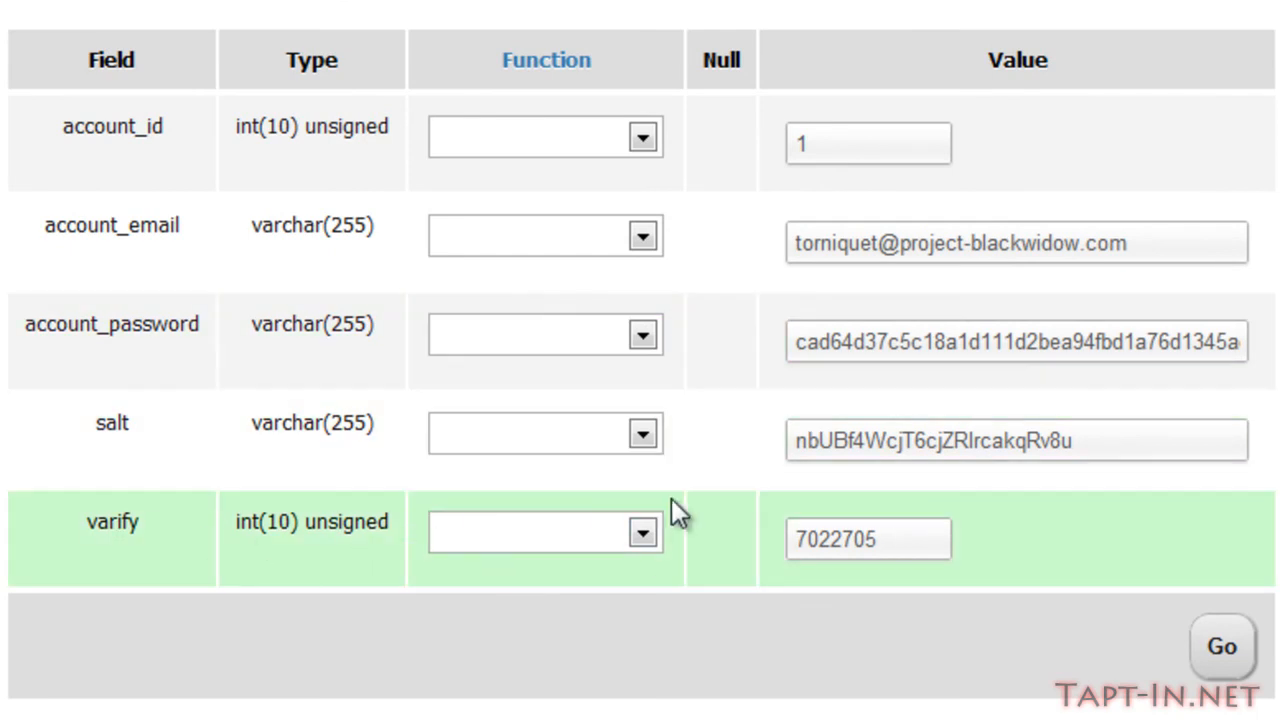
click(866, 539)
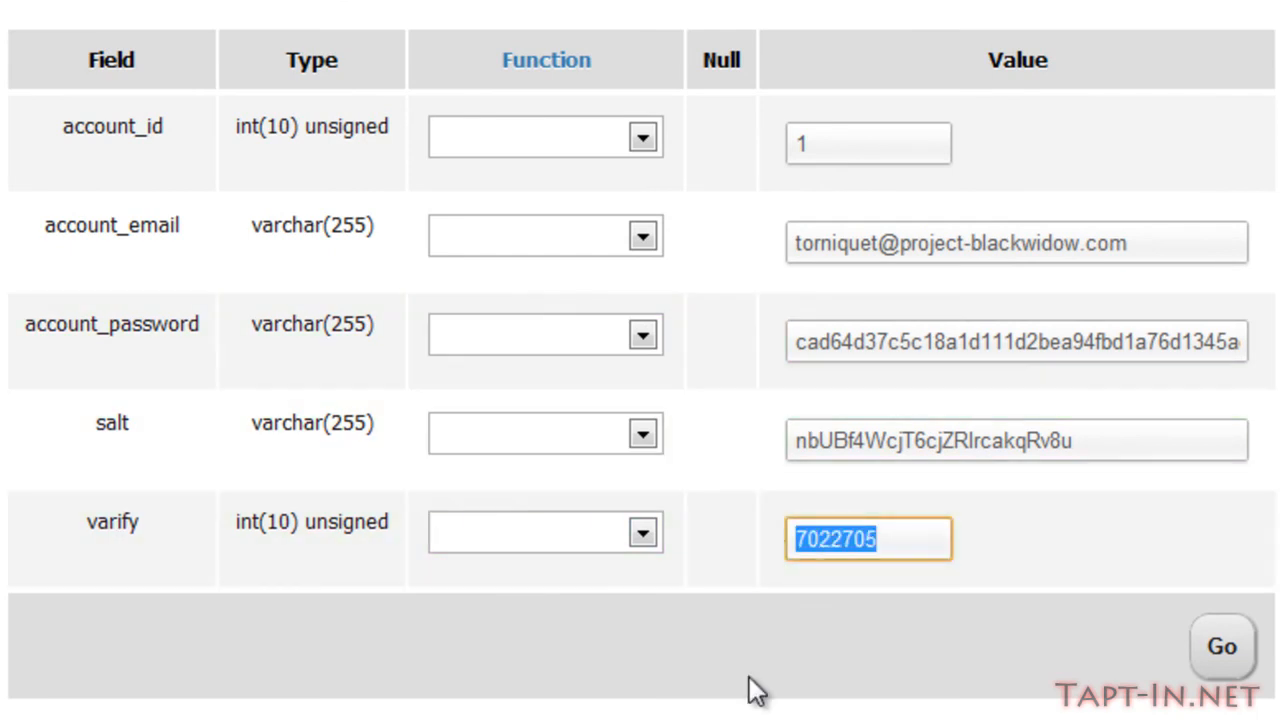
text(0)
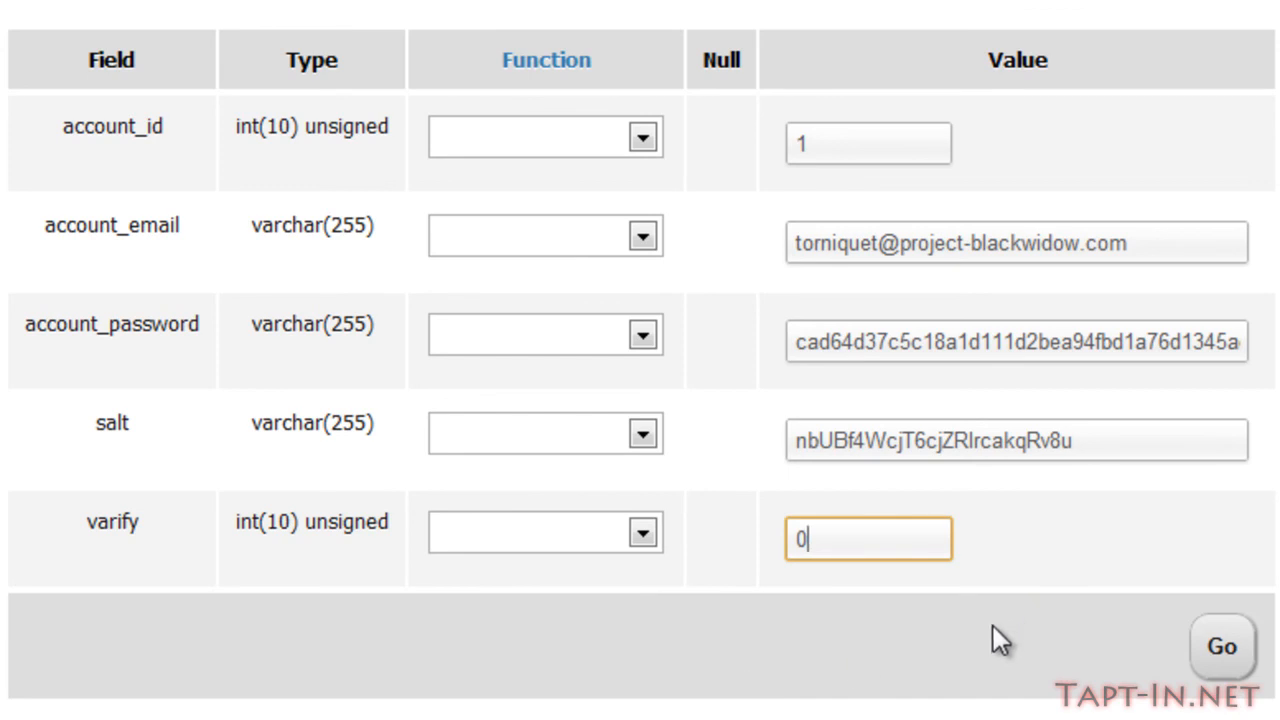
mouse_move(985, 640)
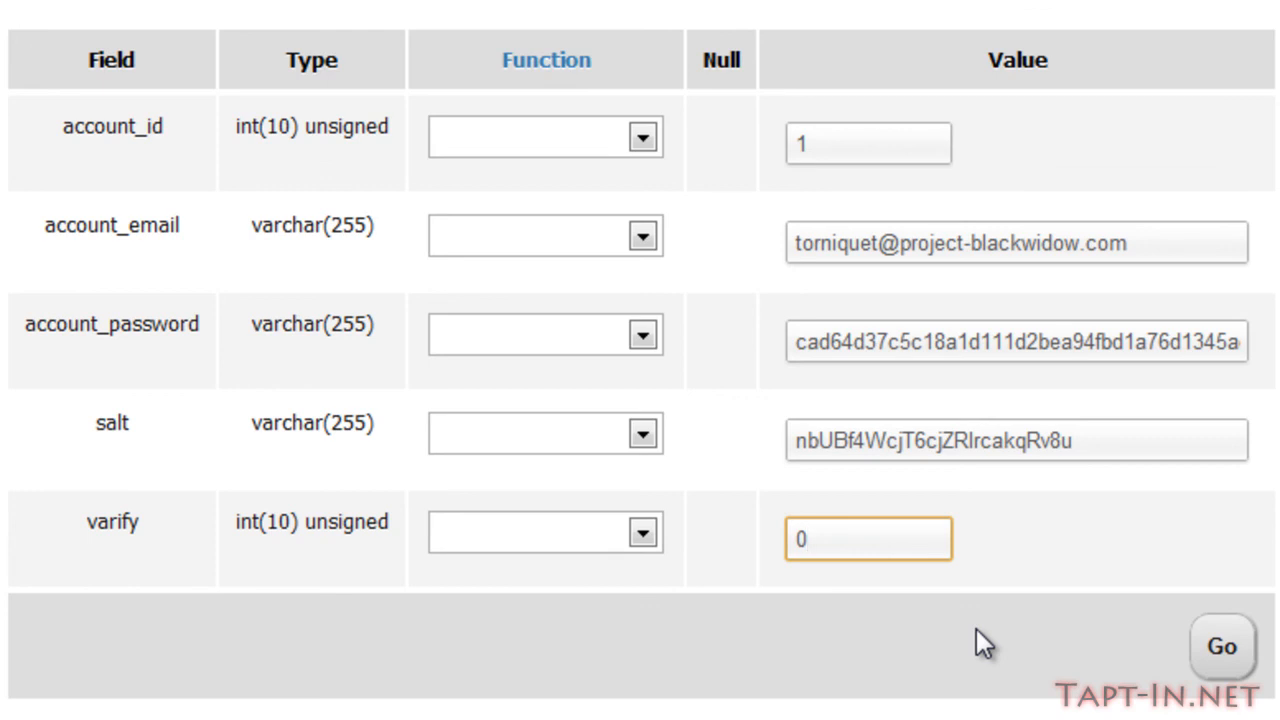
click(868, 538)
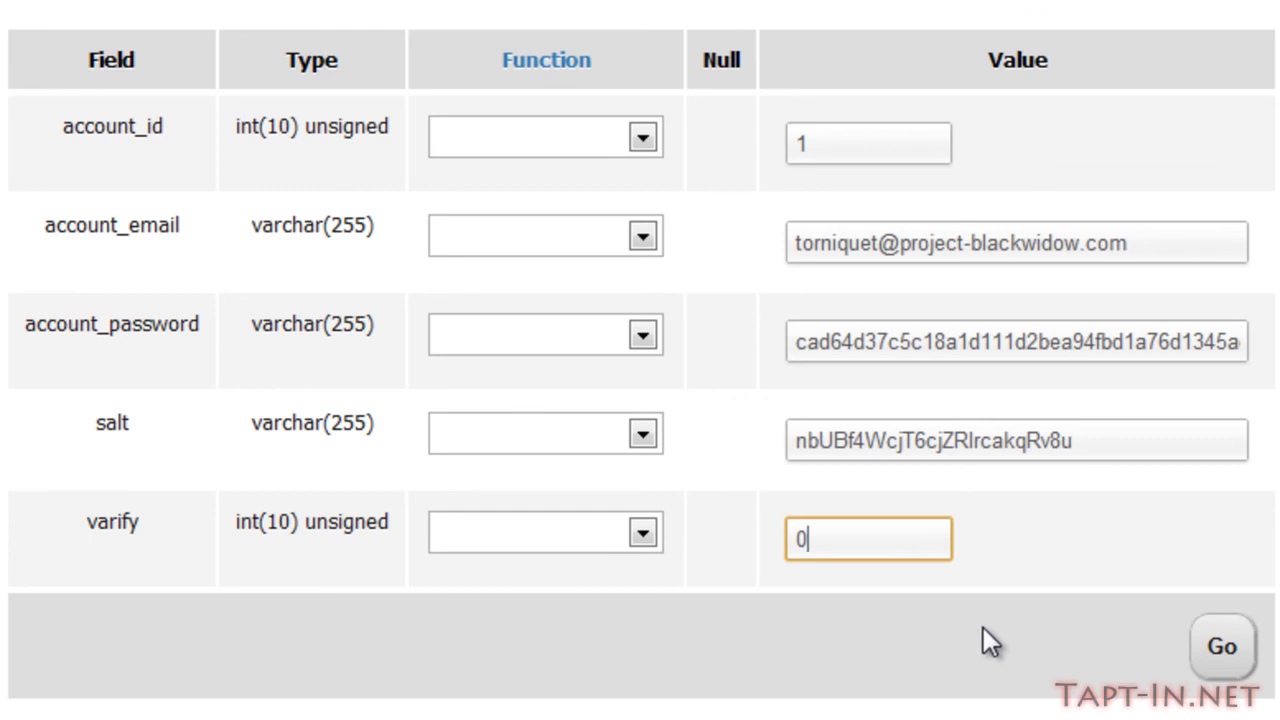
mouse_move(1107, 662)
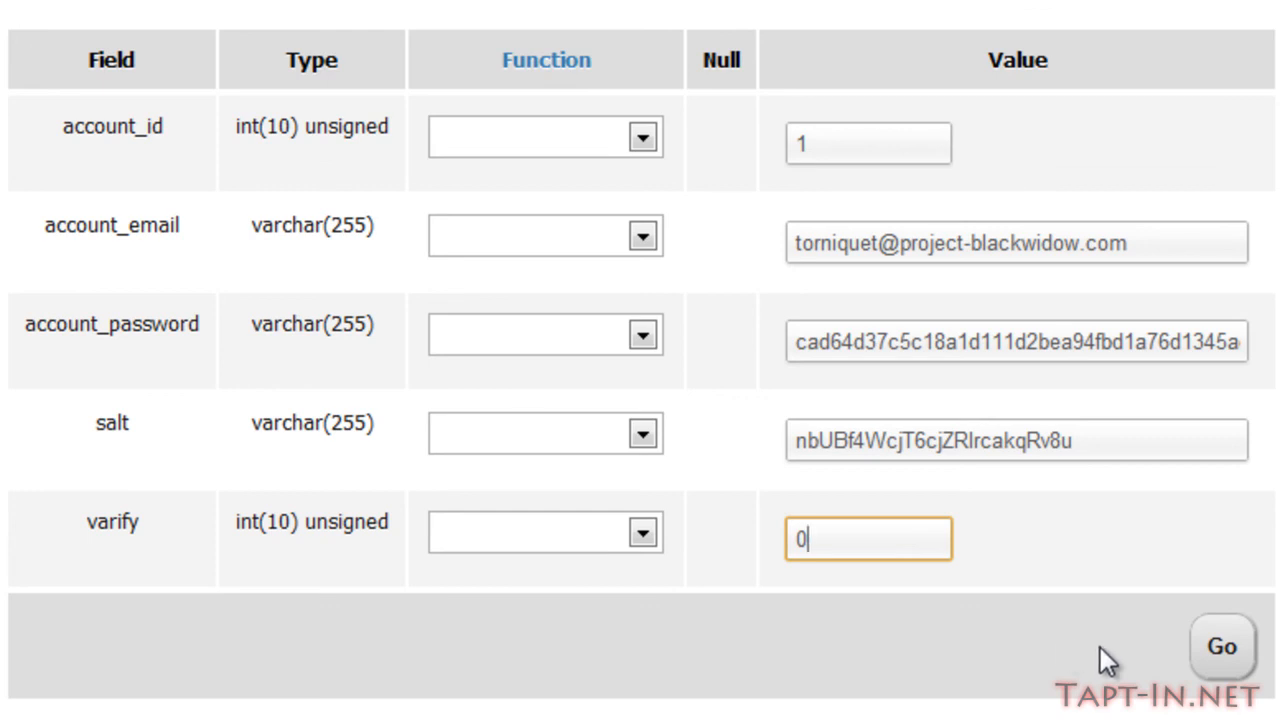
mouse_move(1222, 647)
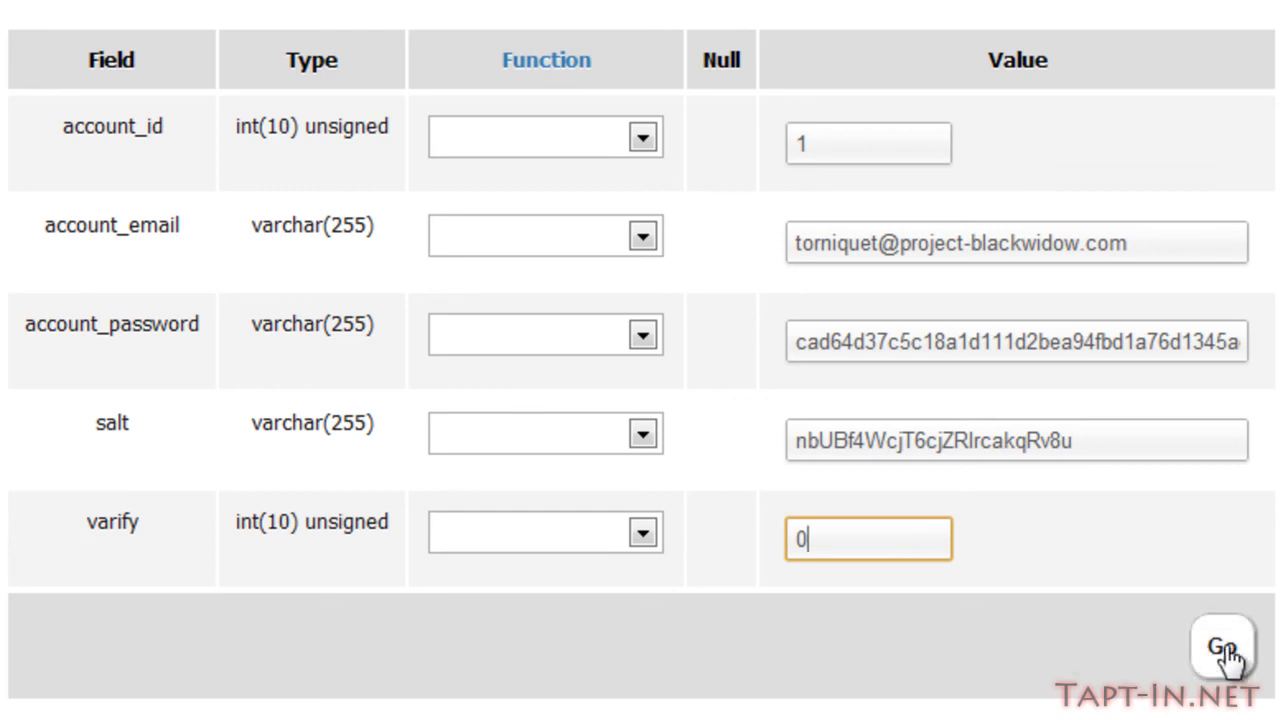
click(1221, 645)
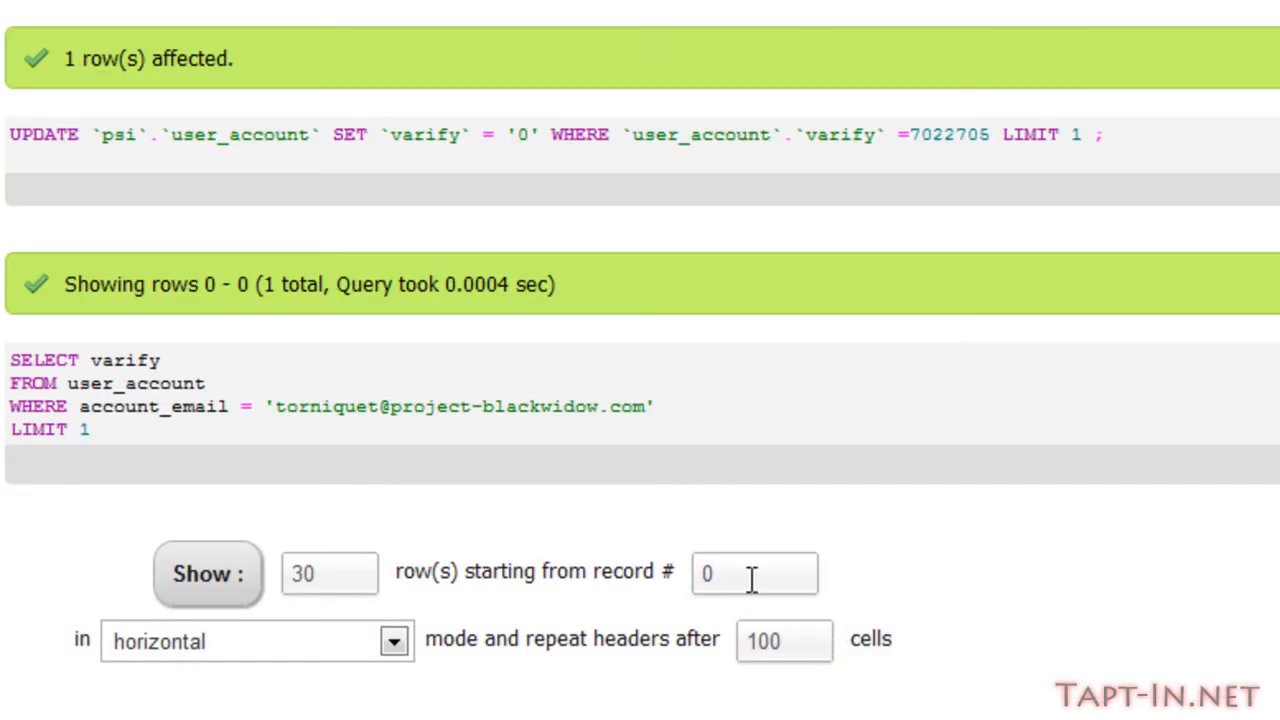
scroll(down, 3)
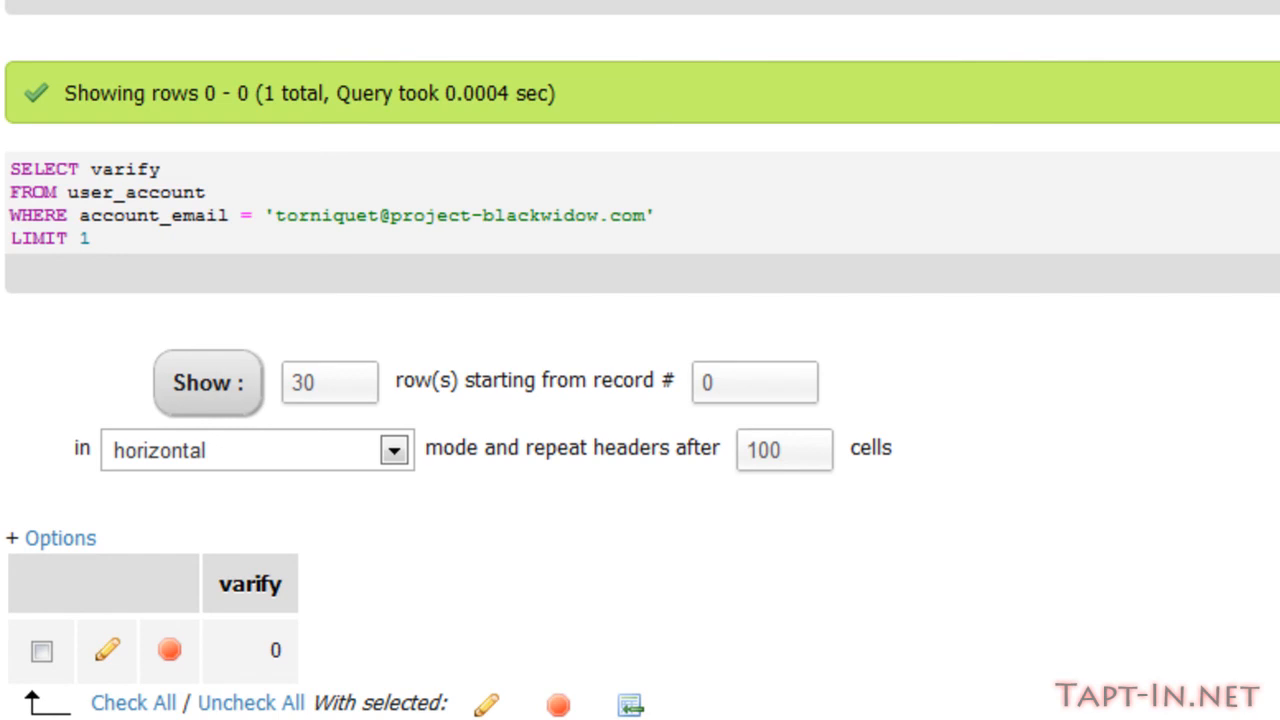
mouse_move(476, 243)
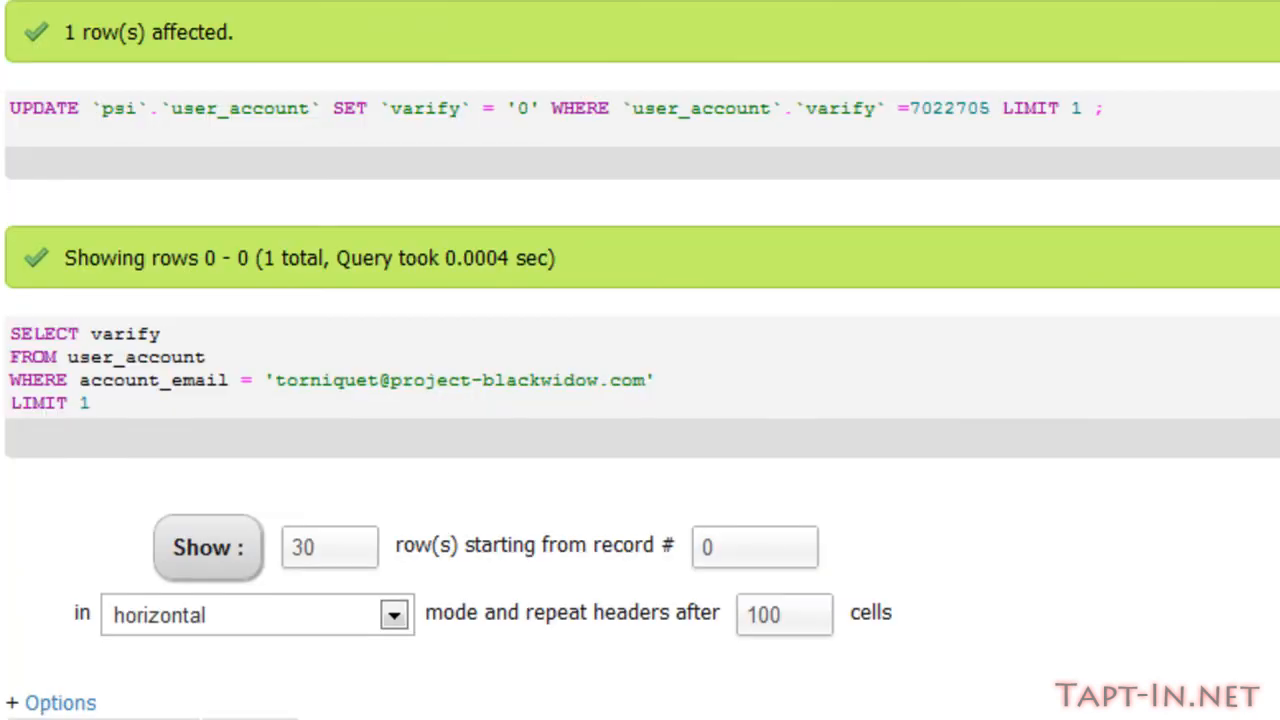
scroll(down, 3)
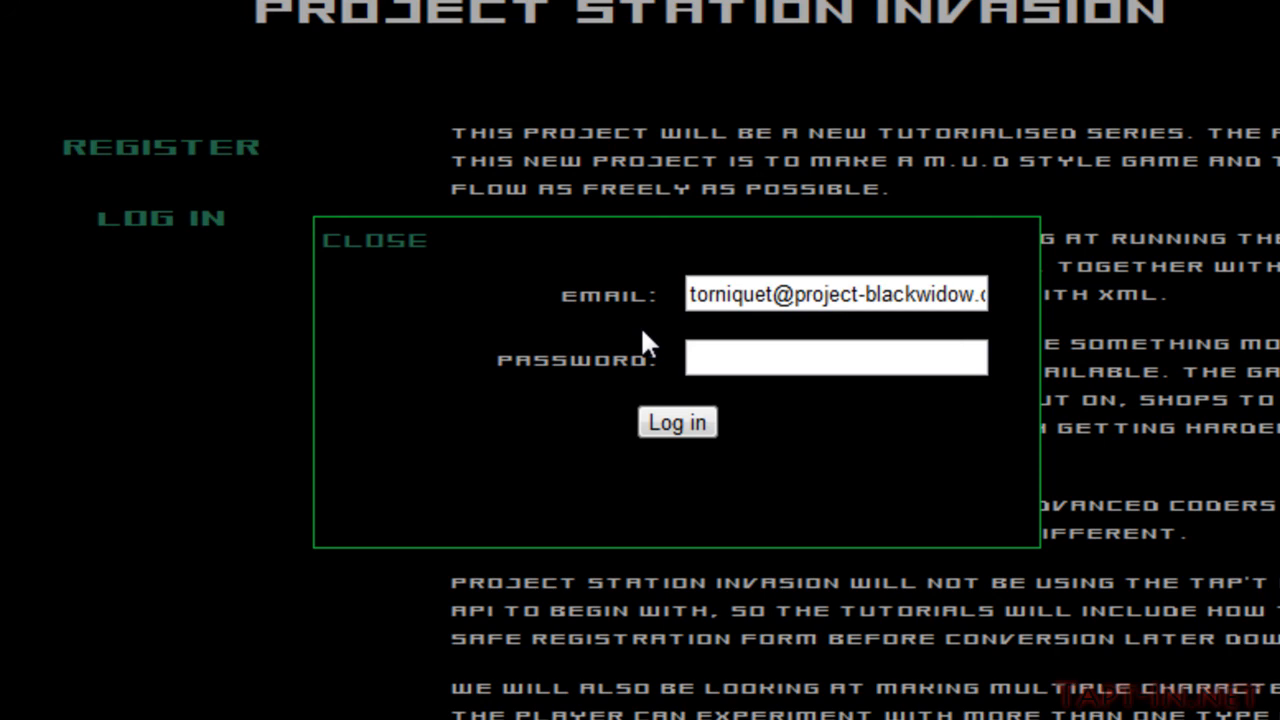
mouse_move(865, 140)
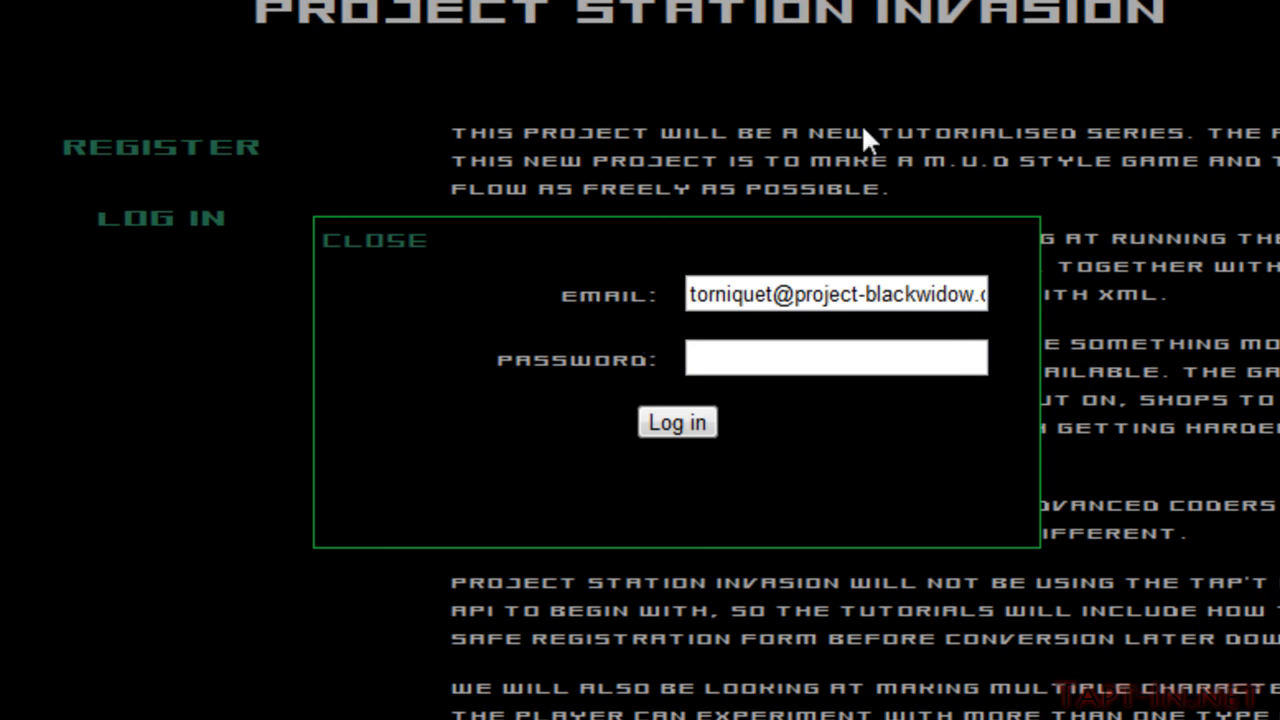